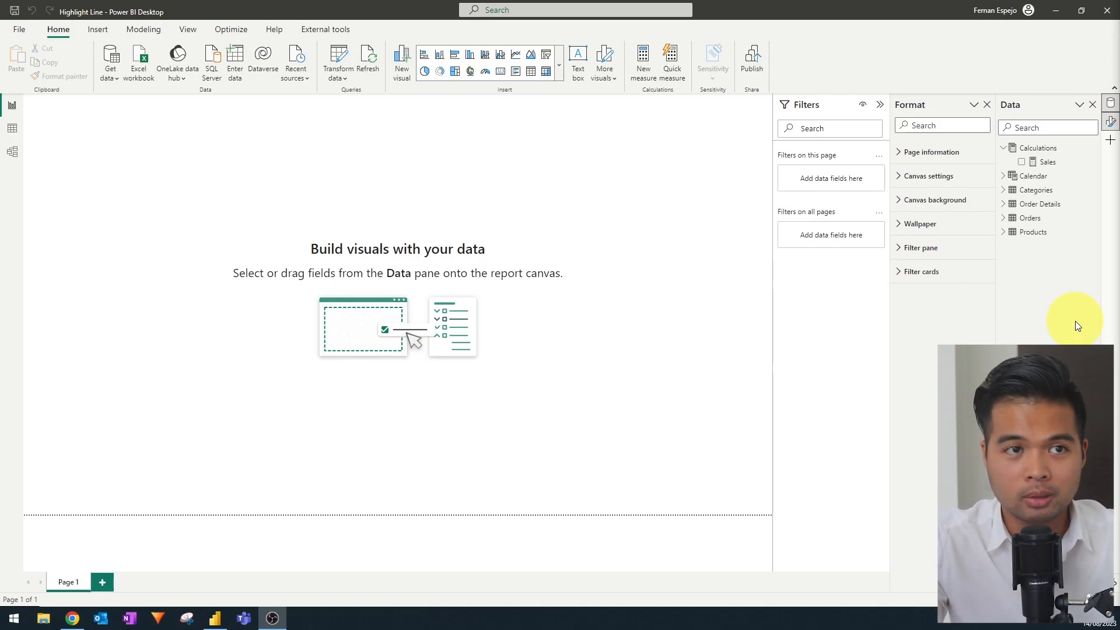
{"action": "mouse_move", "coordinate": [1057, 323]}
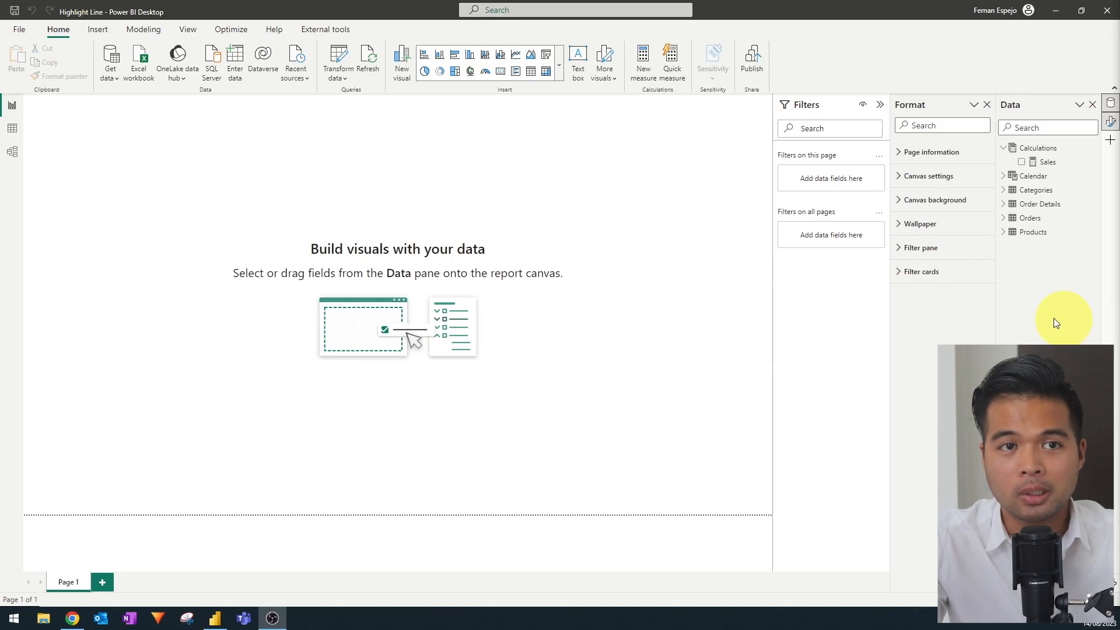
{"action": "mouse_move", "coordinate": [1056, 321]}
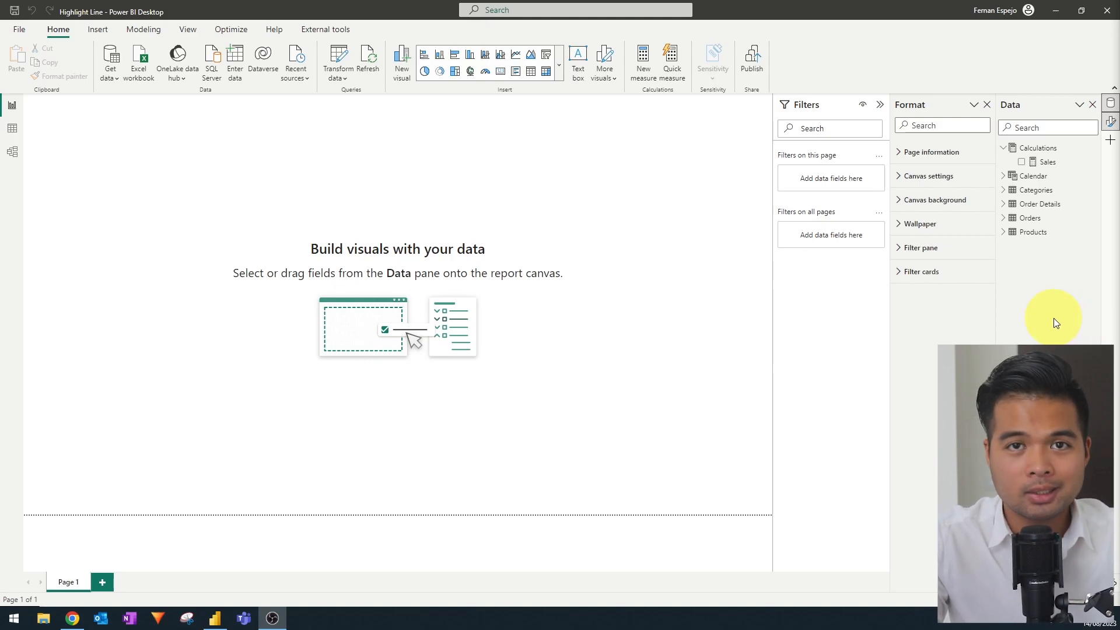
{"action": "mouse_move", "coordinate": [1088, 318]}
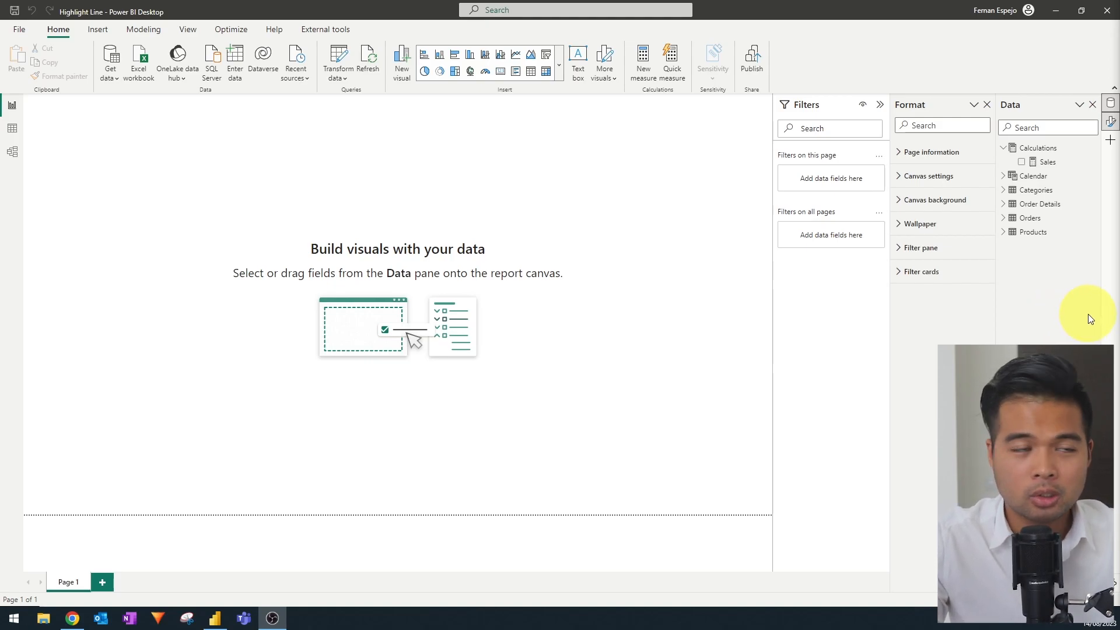
{"action": "mouse_move", "coordinate": [1065, 281]}
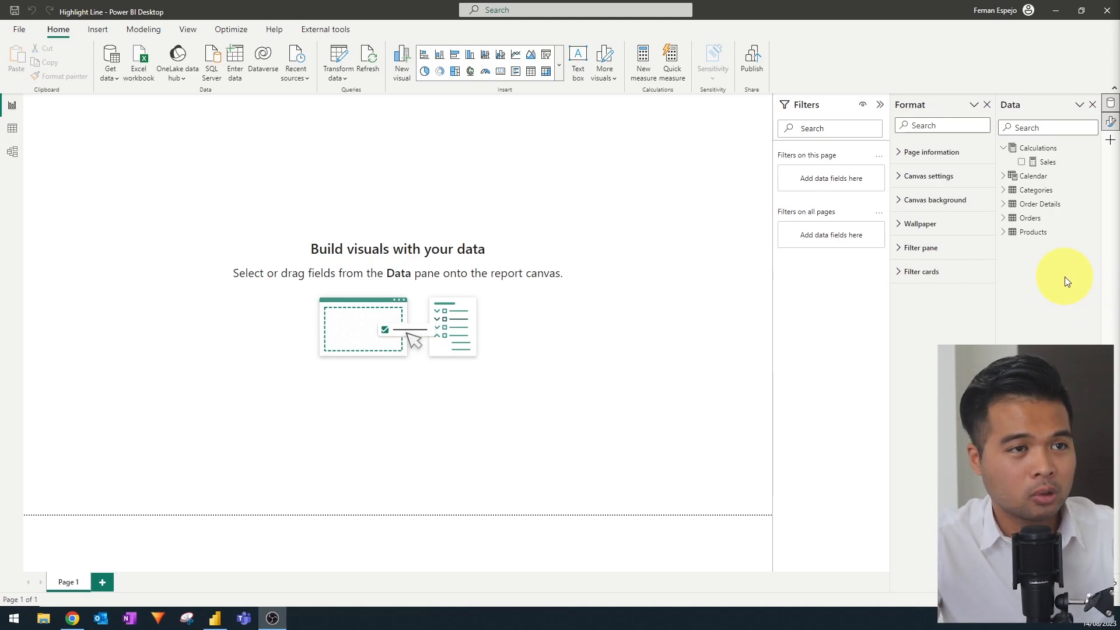
{"action": "mouse_move", "coordinate": [1033, 256]}
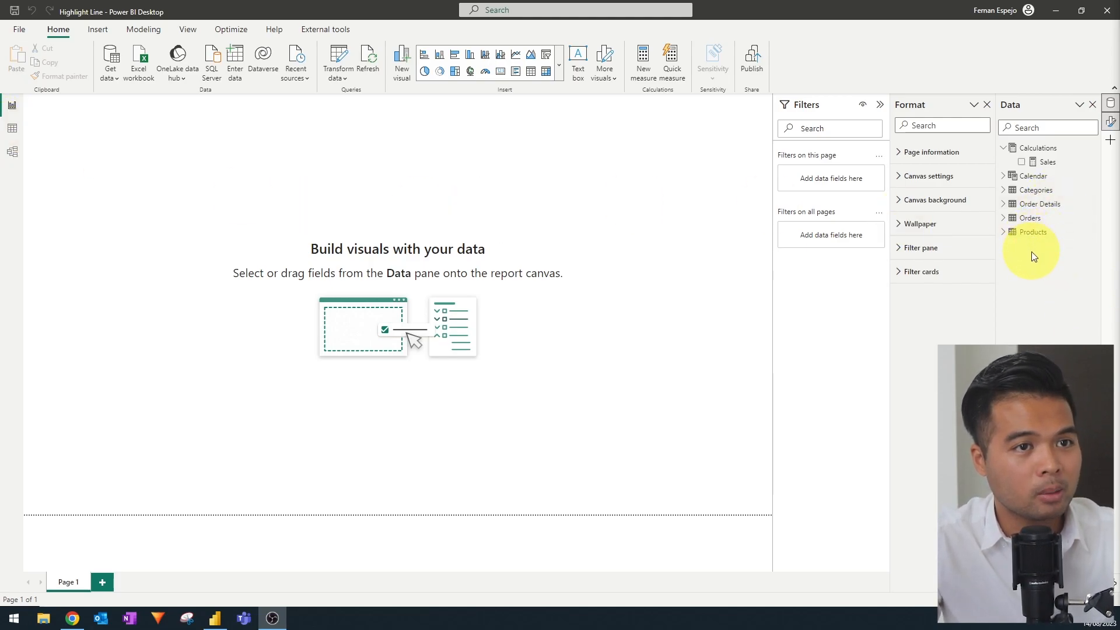
Expand the model tables and show the Sales measure formula multiplying UnitPrice by Quantity
{"action": "left_click", "coordinate": [1005, 189]}
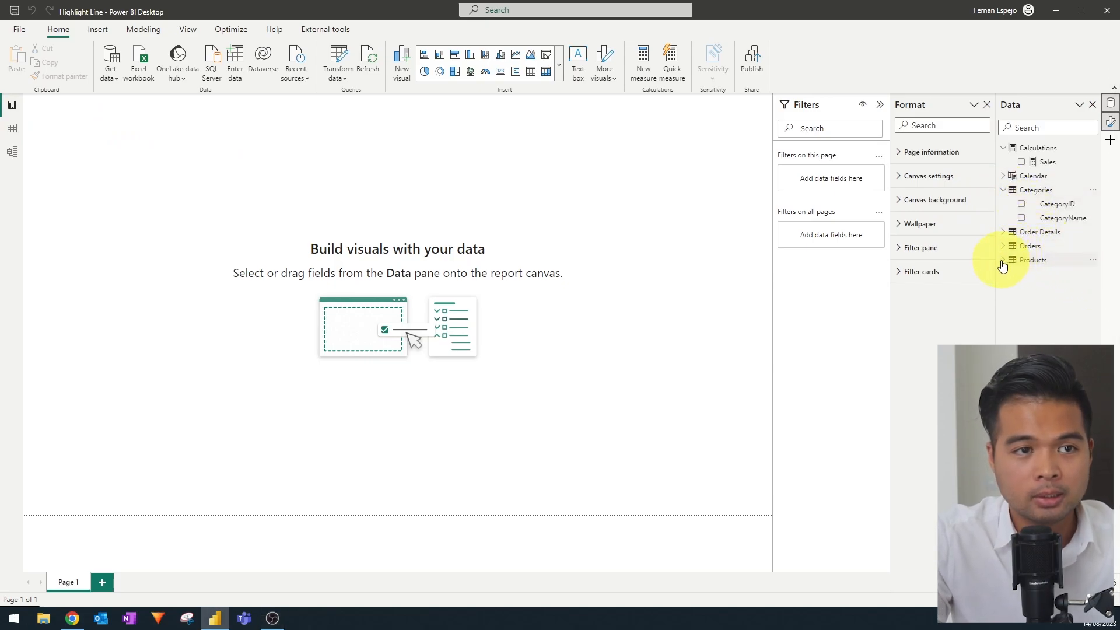
{"action": "left_click", "coordinate": [1005, 259]}
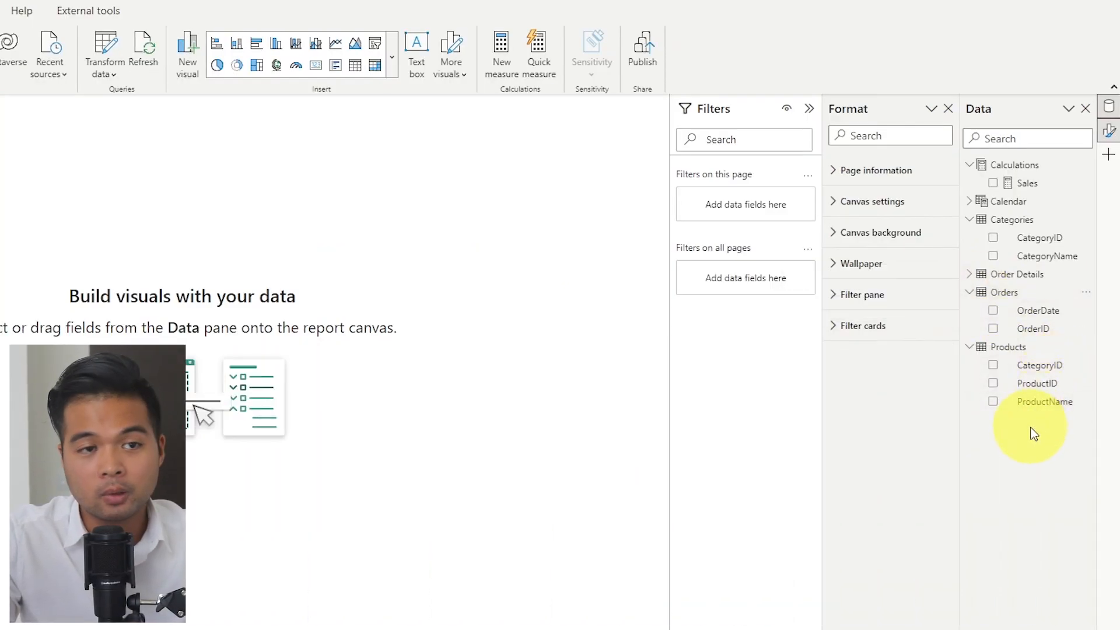
{"action": "mouse_move", "coordinate": [972, 279]}
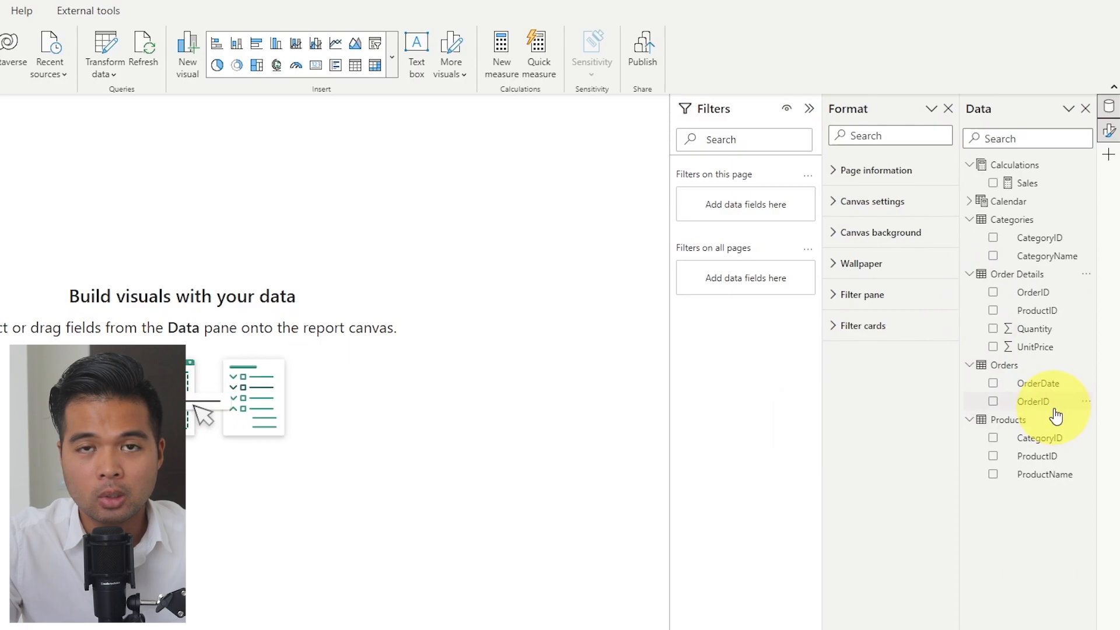
{"action": "mouse_move", "coordinate": [1036, 534]}
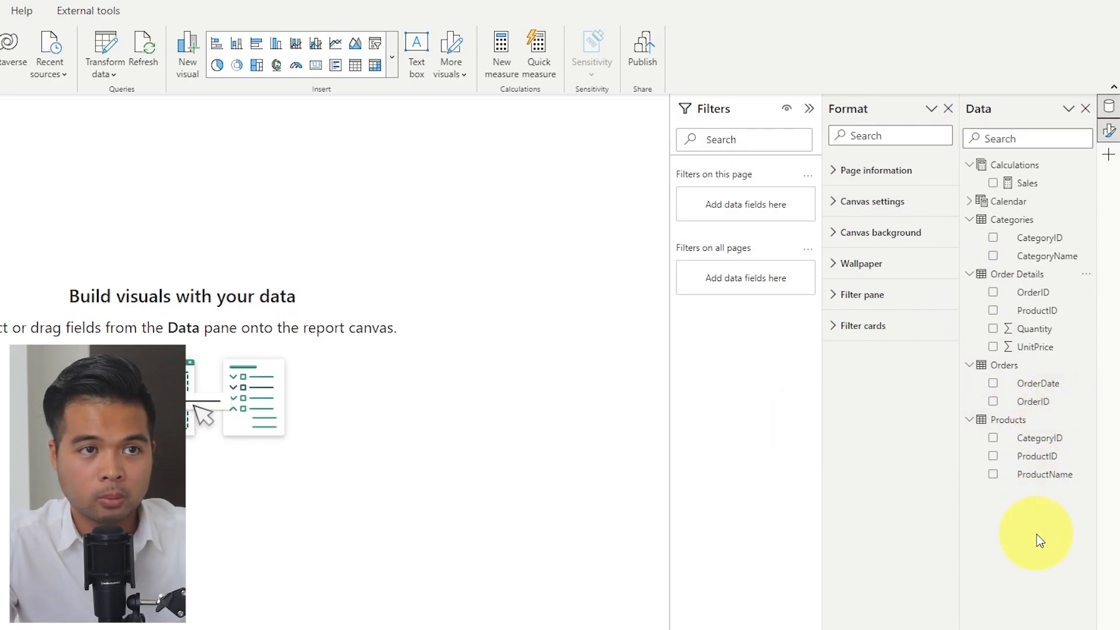
{"action": "mouse_move", "coordinate": [1035, 390]}
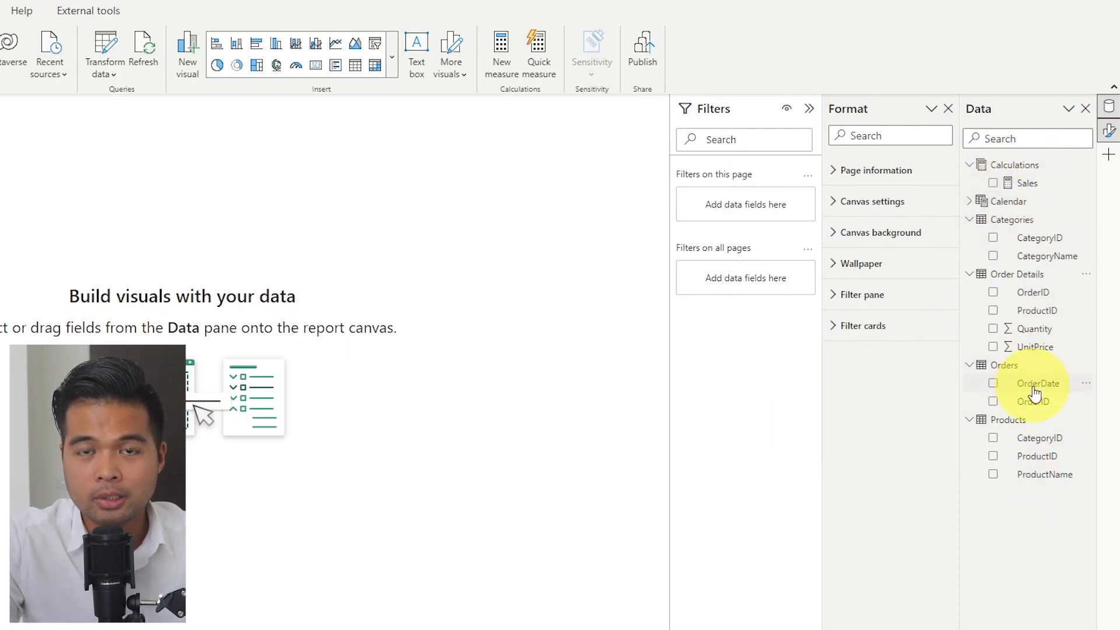
{"action": "left_click", "coordinate": [1029, 183]}
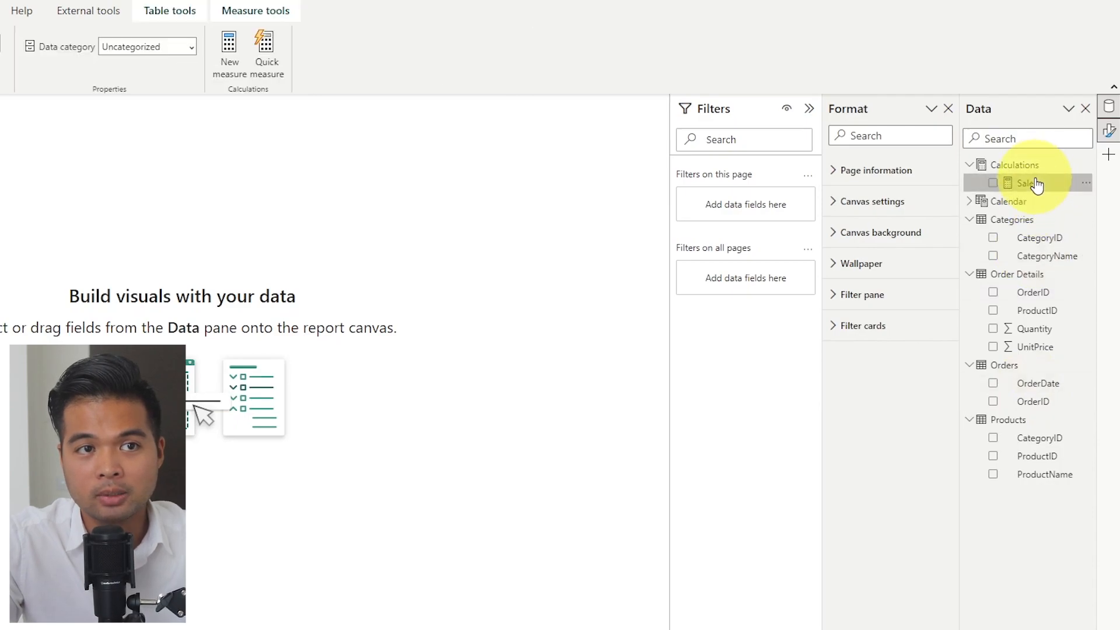
{"action": "left_click", "coordinate": [1027, 183]}
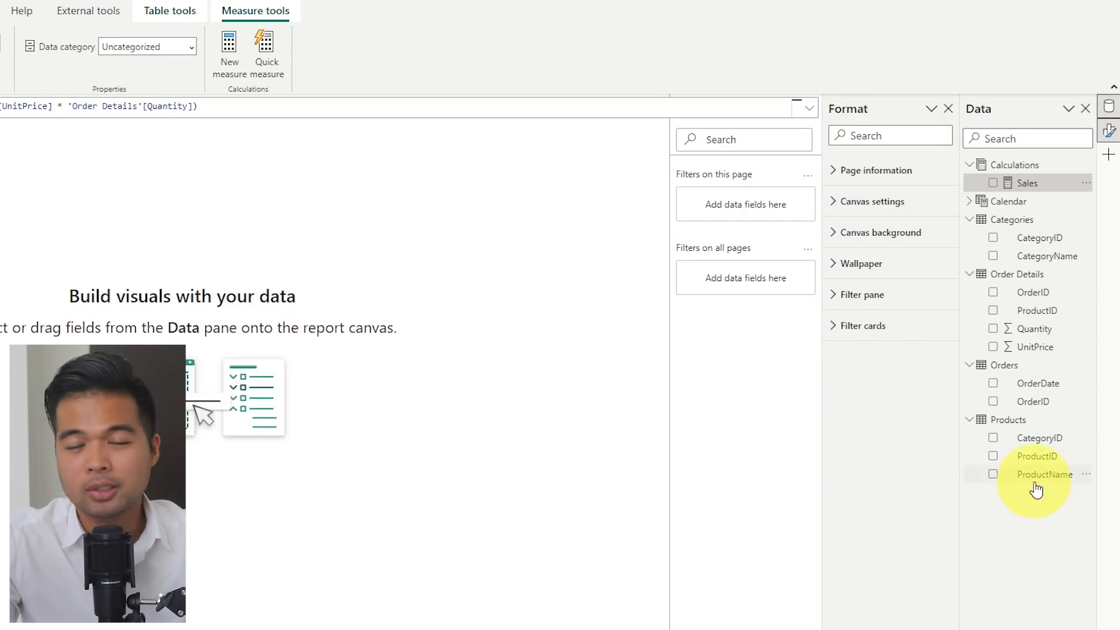
{"action": "mouse_move", "coordinate": [1044, 474]}
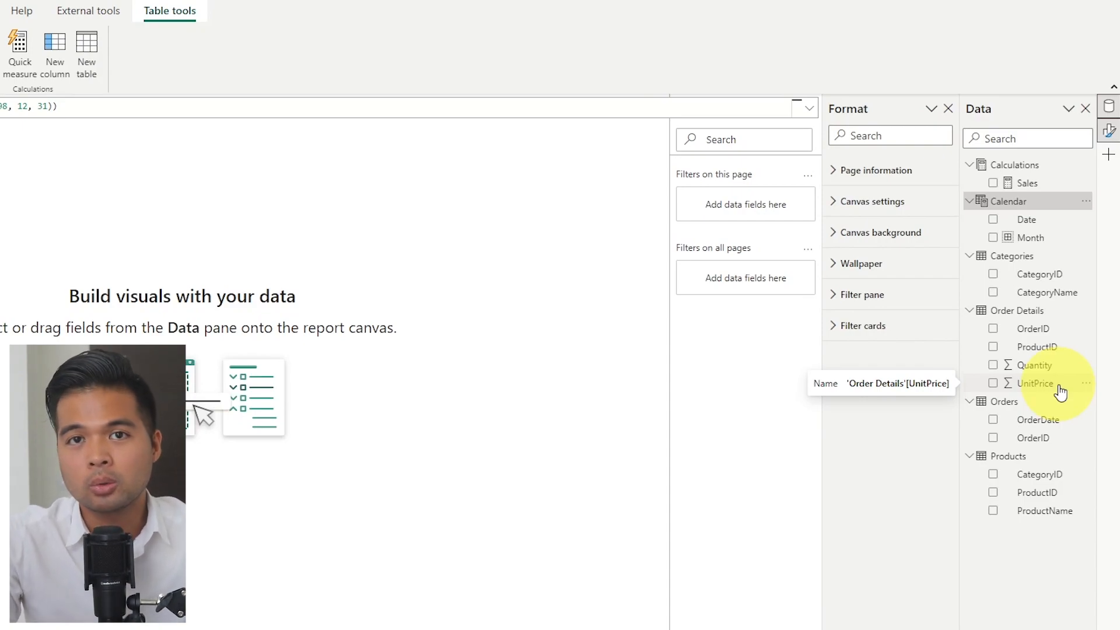
{"action": "mouse_move", "coordinate": [1026, 329]}
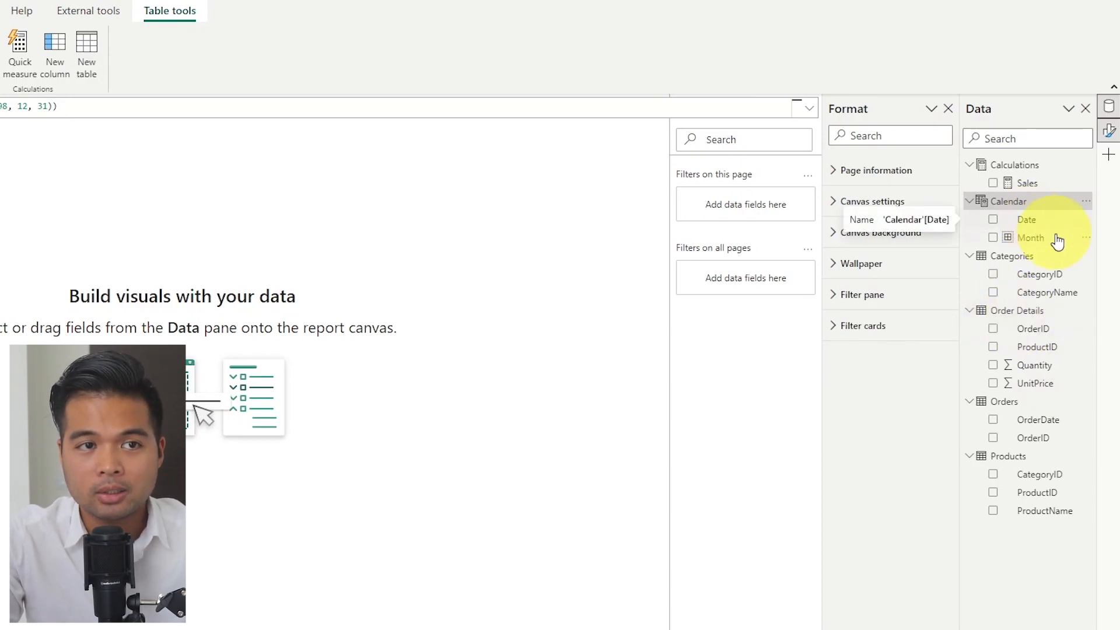
{"action": "mouse_move", "coordinate": [1049, 292]}
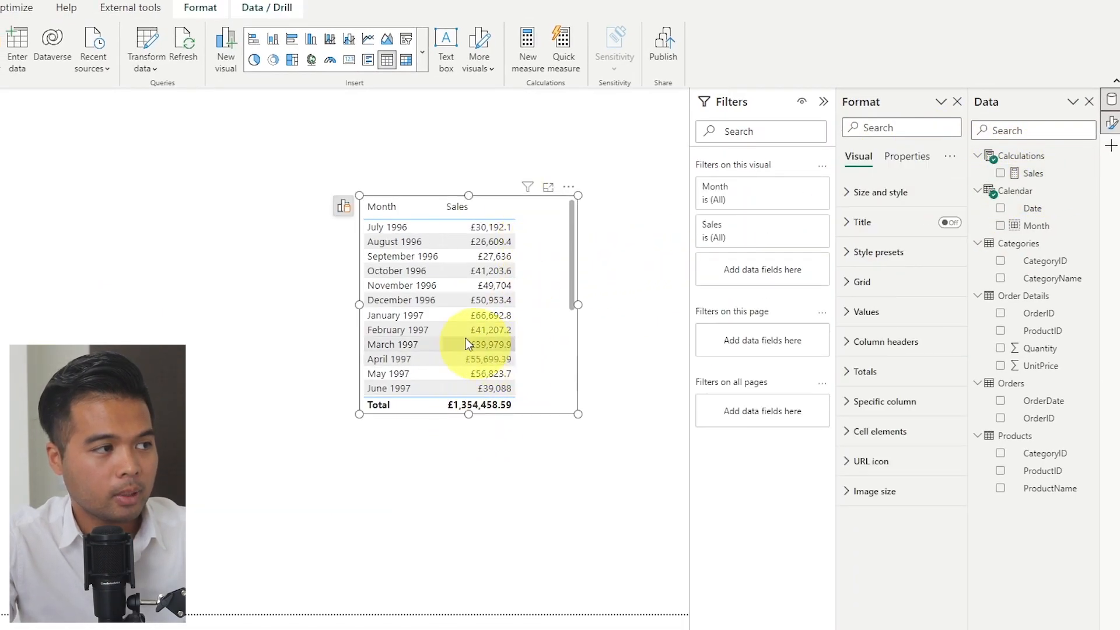
Turn the Month and Sales table into a Sales by Month line chart
{"action": "left_click", "coordinate": [344, 207]}
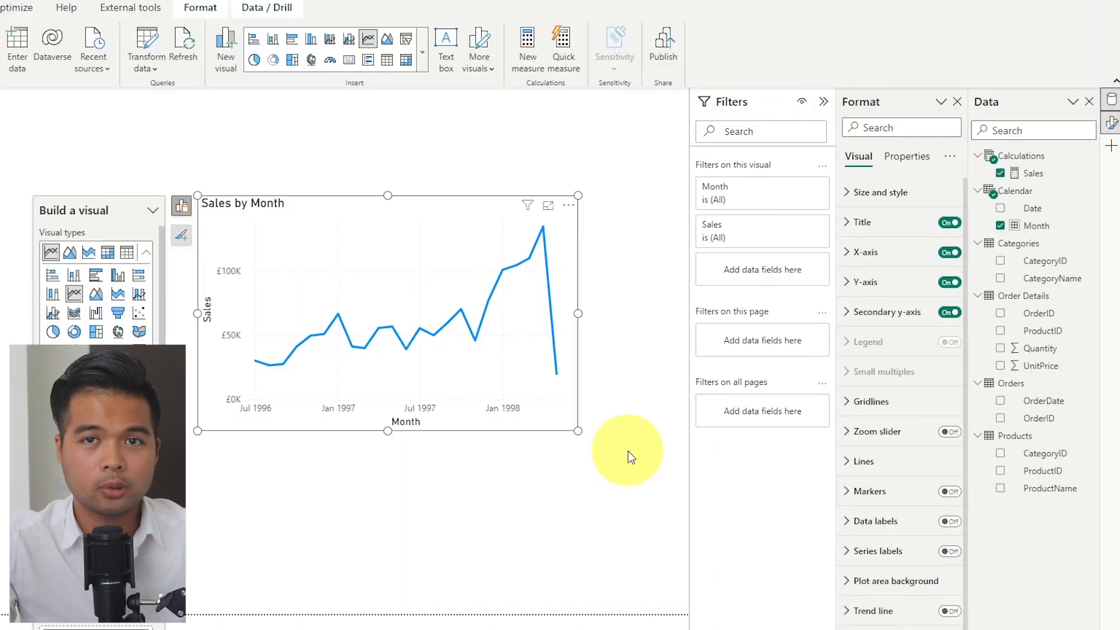
{"action": "mouse_move", "coordinate": [607, 400]}
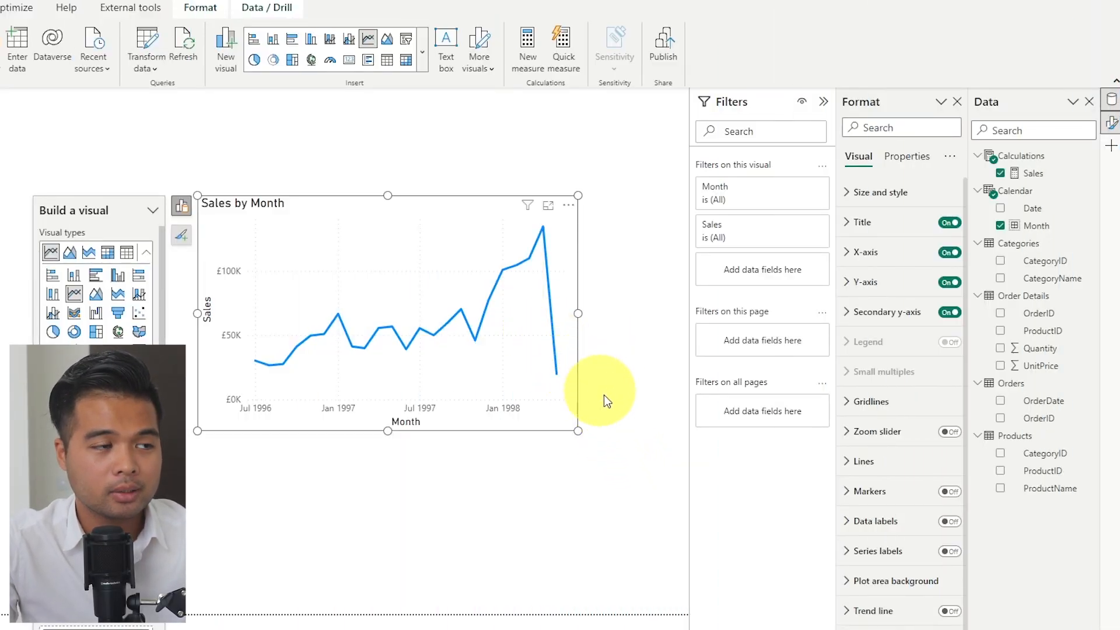
{"action": "mouse_move", "coordinate": [629, 412]}
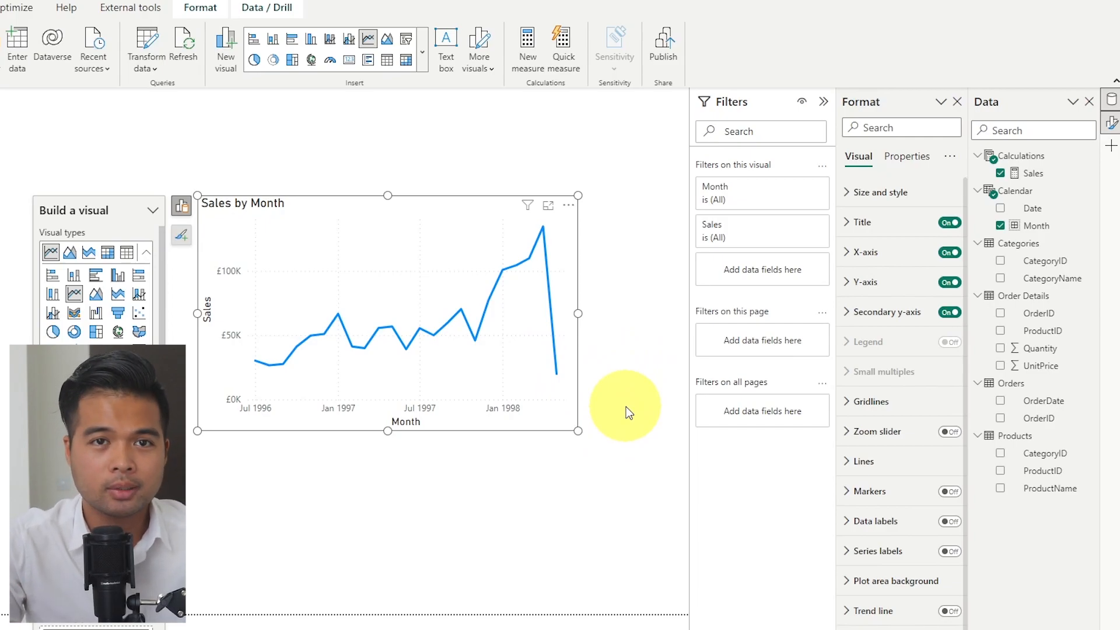
{"action": "mouse_move", "coordinate": [642, 402]}
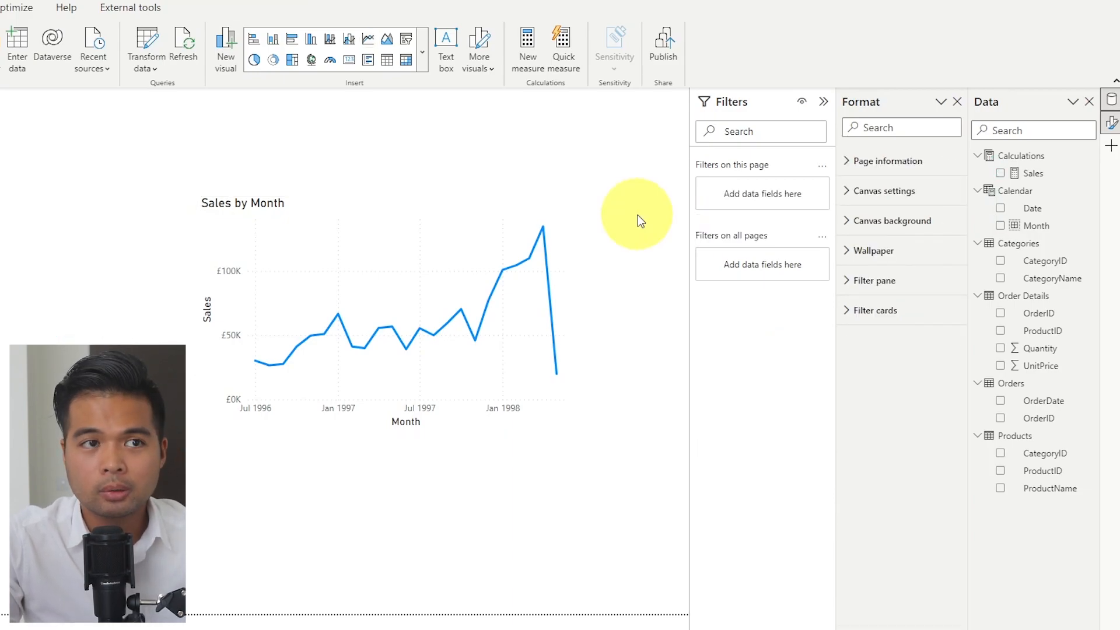
{"action": "mouse_move", "coordinate": [1045, 213]}
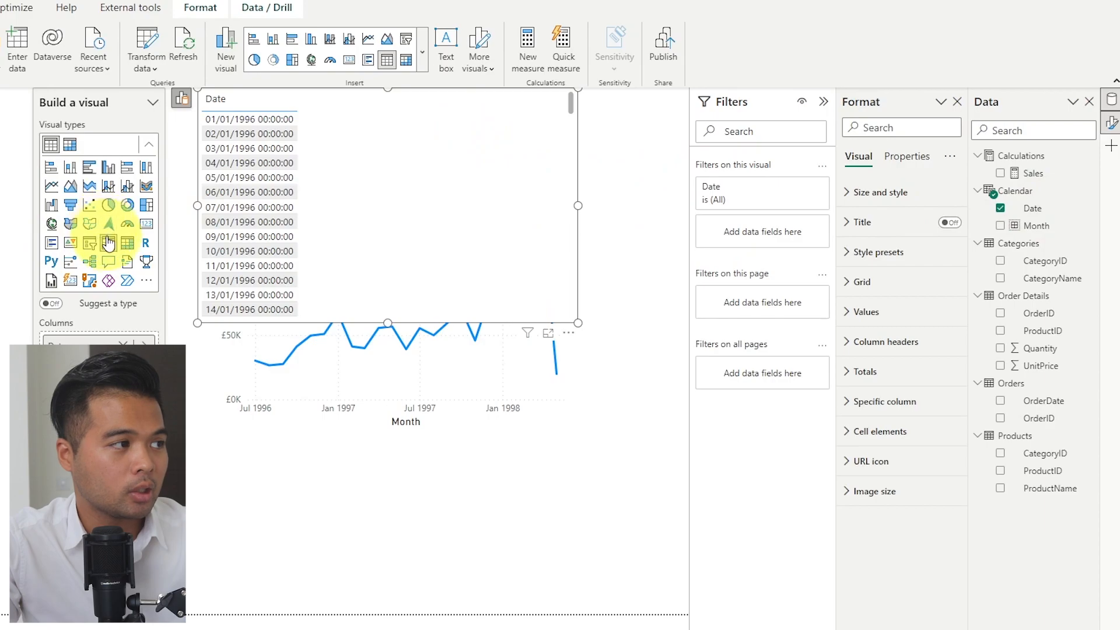
{"action": "left_click", "coordinate": [108, 243]}
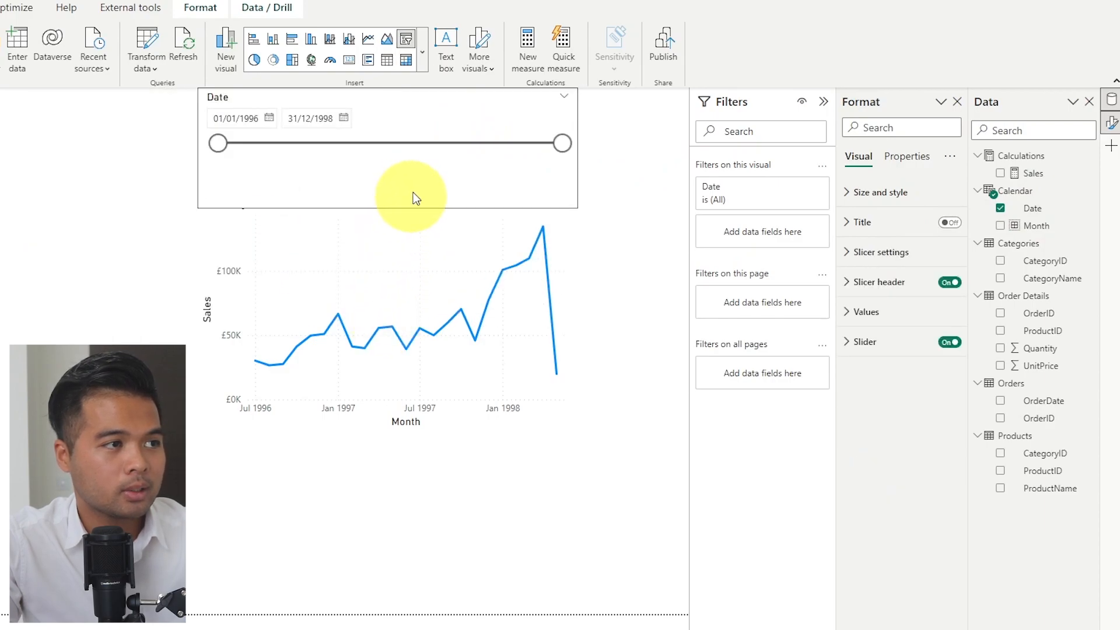
{"action": "left_click", "coordinate": [390, 142]}
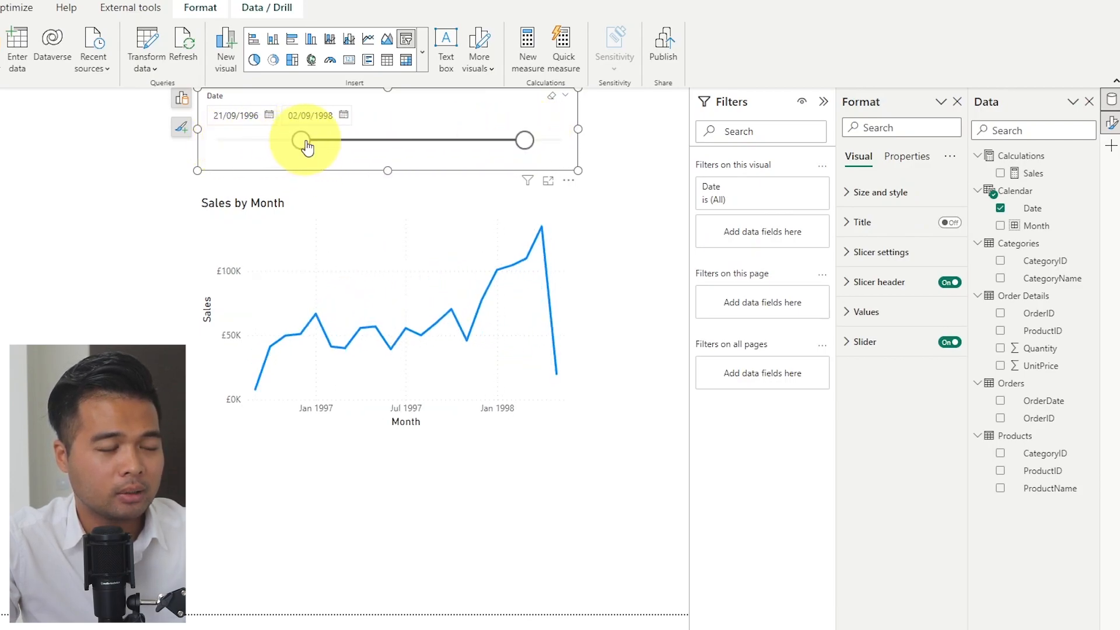
{"action": "mouse_move", "coordinate": [387, 132]}
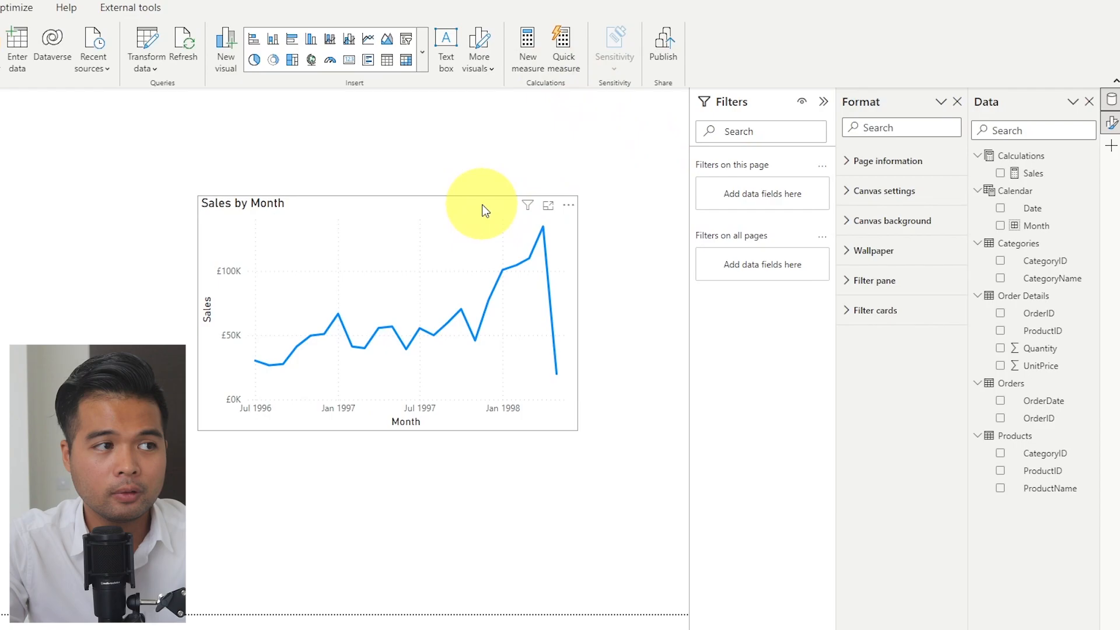
Set the Sales by Month chart's x-axis Type to Continuous
{"action": "left_click", "coordinate": [357, 314]}
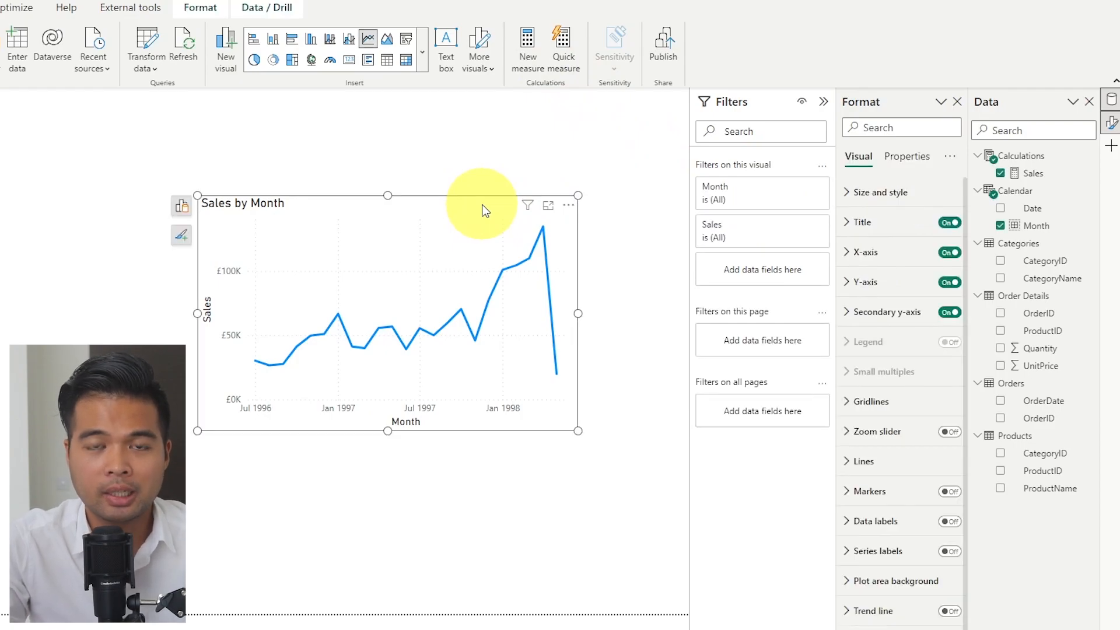
{"action": "mouse_move", "coordinate": [867, 252]}
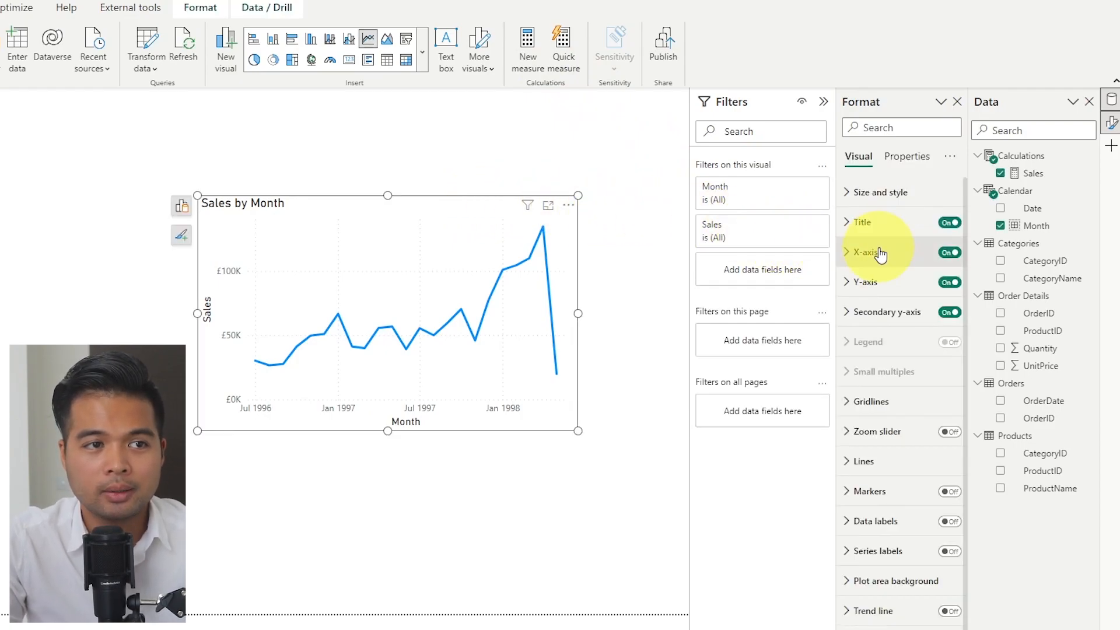
{"action": "left_click", "coordinate": [864, 252]}
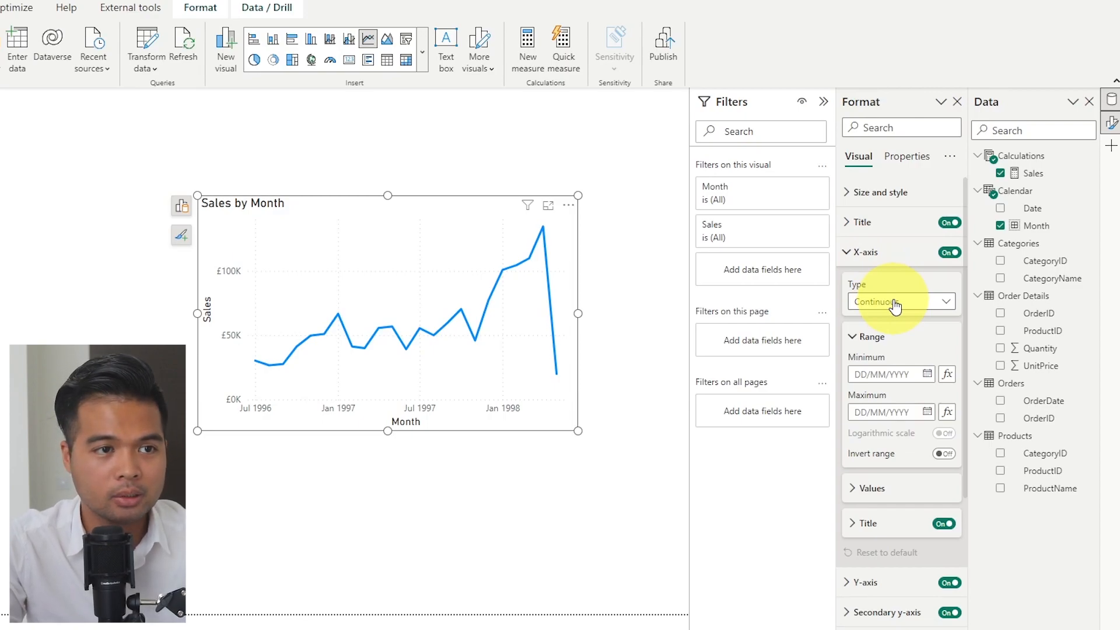
{"action": "left_click", "coordinate": [900, 301]}
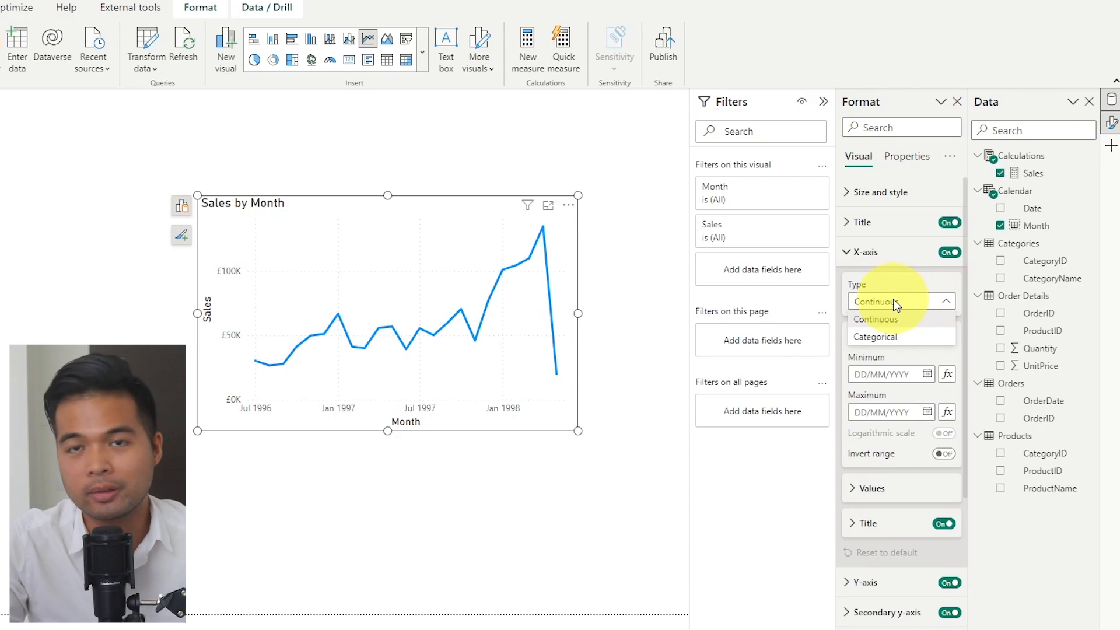
{"action": "left_click", "coordinate": [874, 320]}
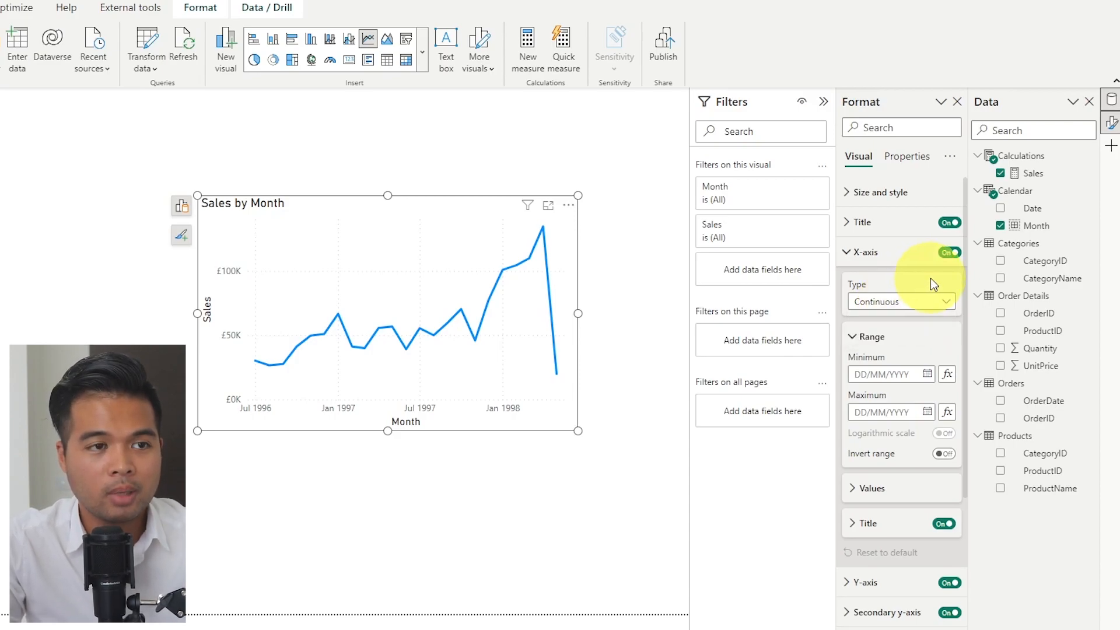
{"action": "mouse_move", "coordinate": [892, 192]}
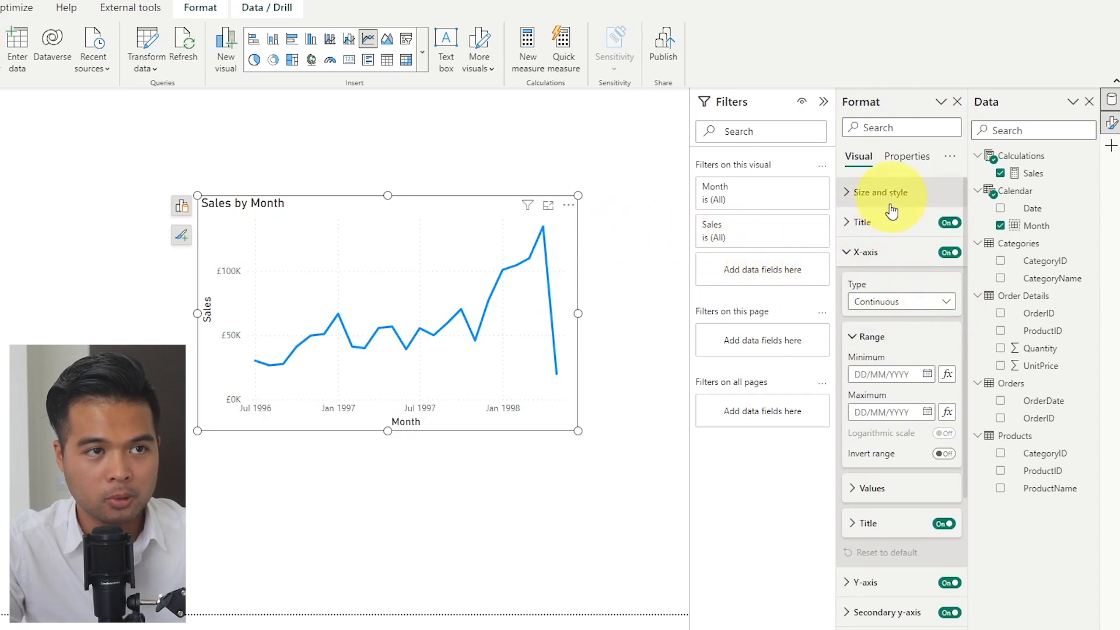
{"action": "left_click", "coordinate": [900, 301]}
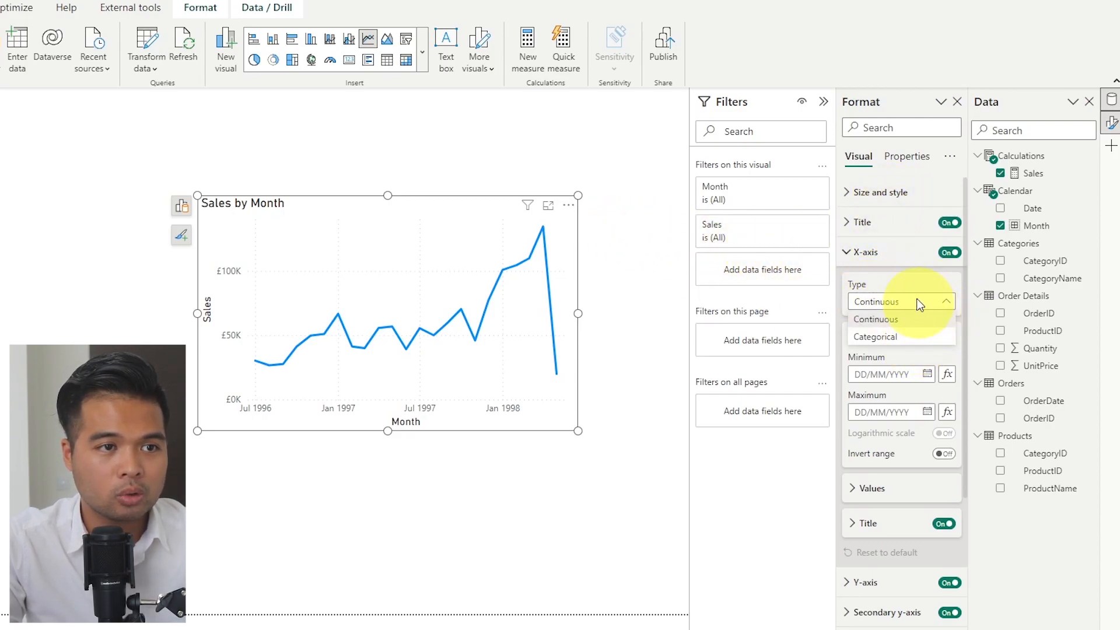
{"action": "left_click", "coordinate": [898, 301]}
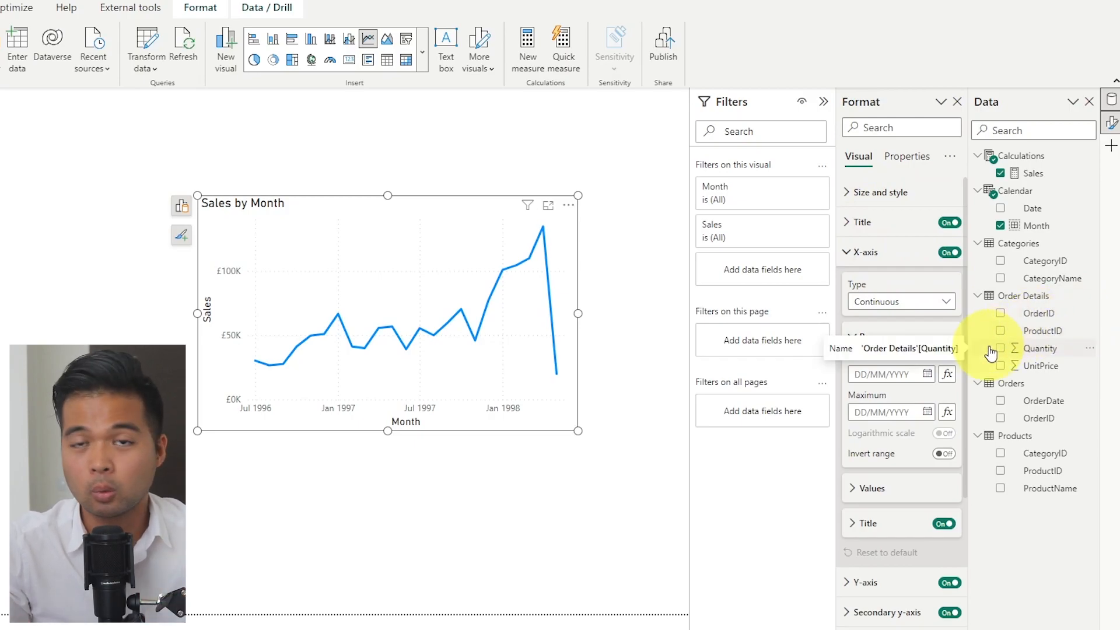
Add two reference lines and make Line 1 an X-Axis Constant Line at 01/01/1997
{"action": "left_click", "coordinate": [863, 252]}
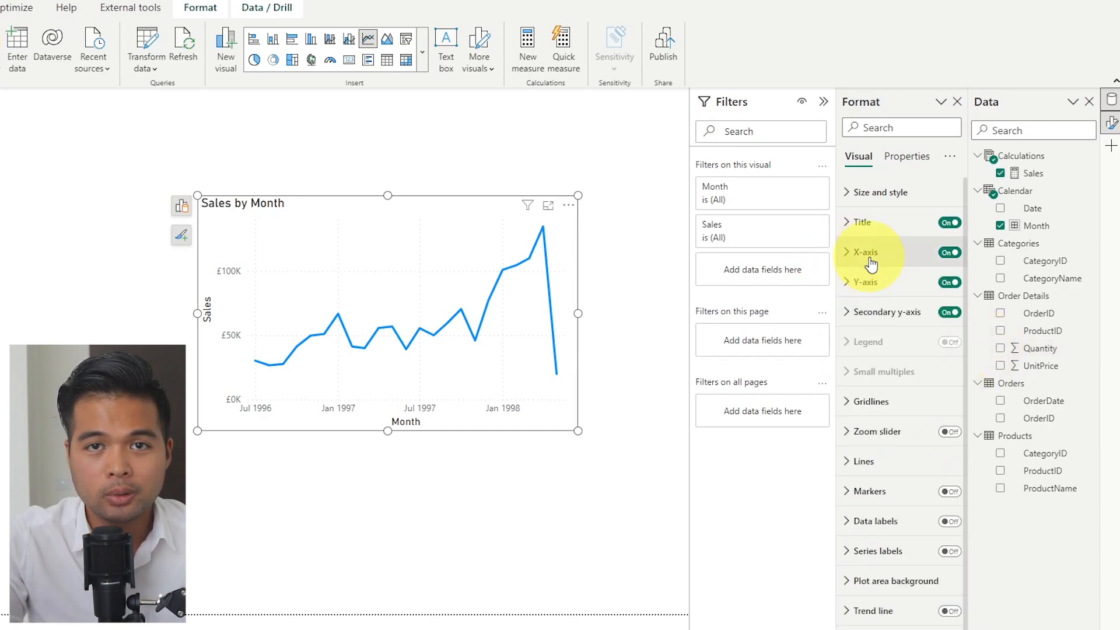
{"action": "mouse_move", "coordinate": [913, 295]}
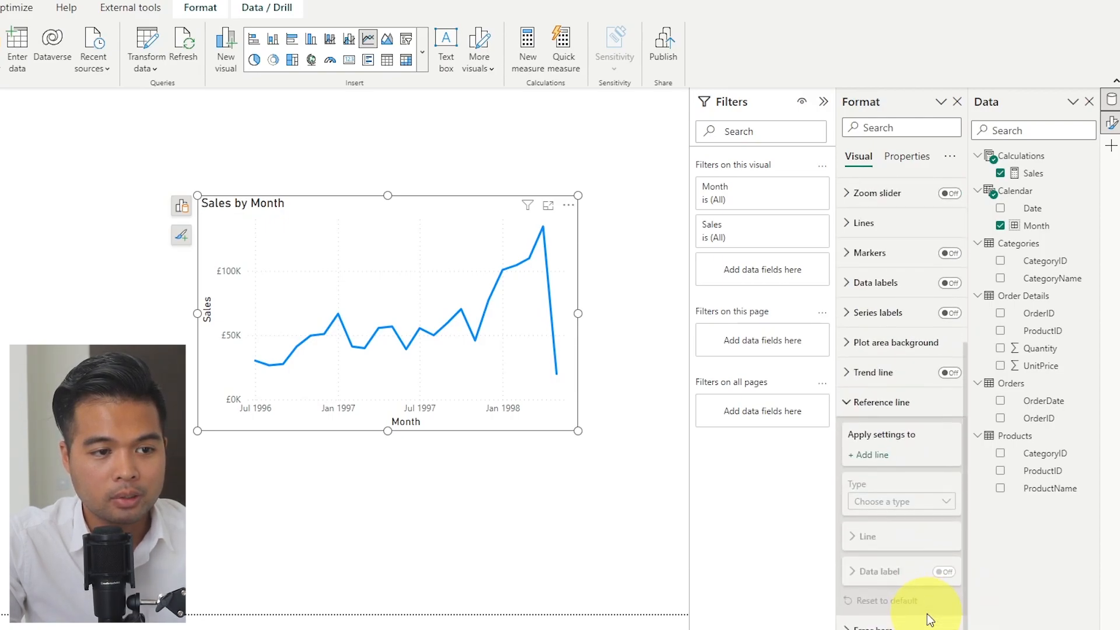
{"action": "left_click", "coordinate": [869, 454]}
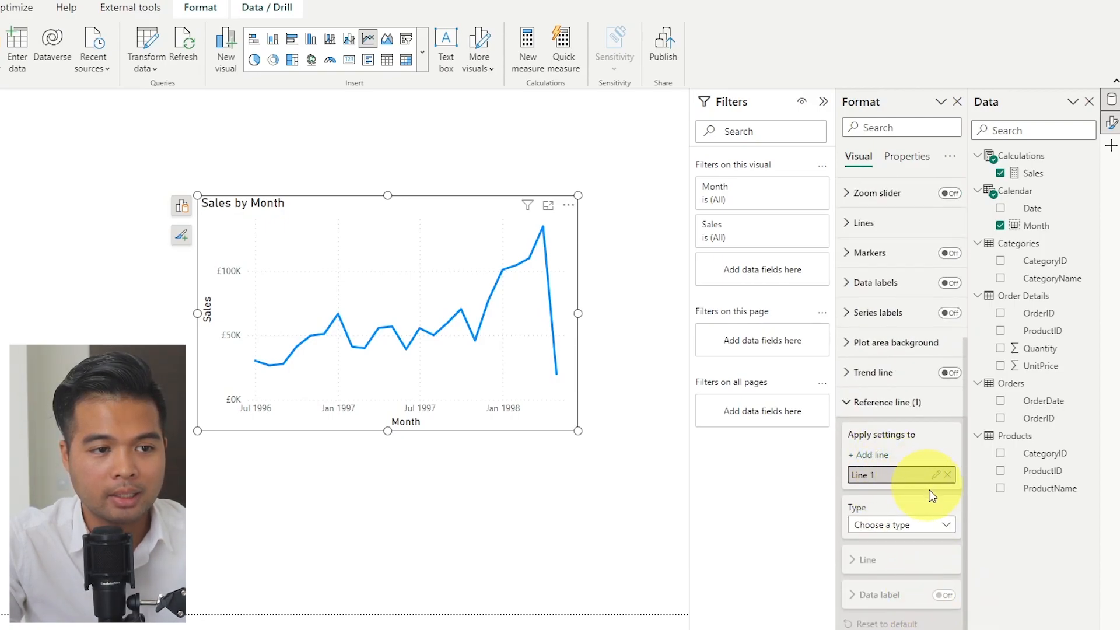
{"action": "left_click", "coordinate": [870, 454]}
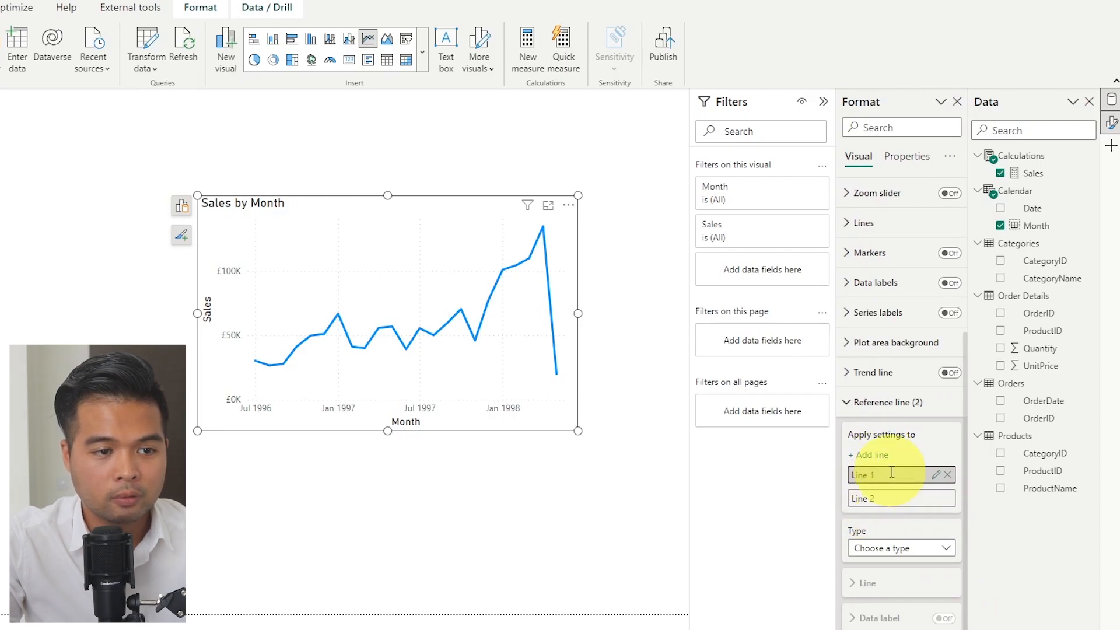
{"action": "left_click", "coordinate": [896, 548]}
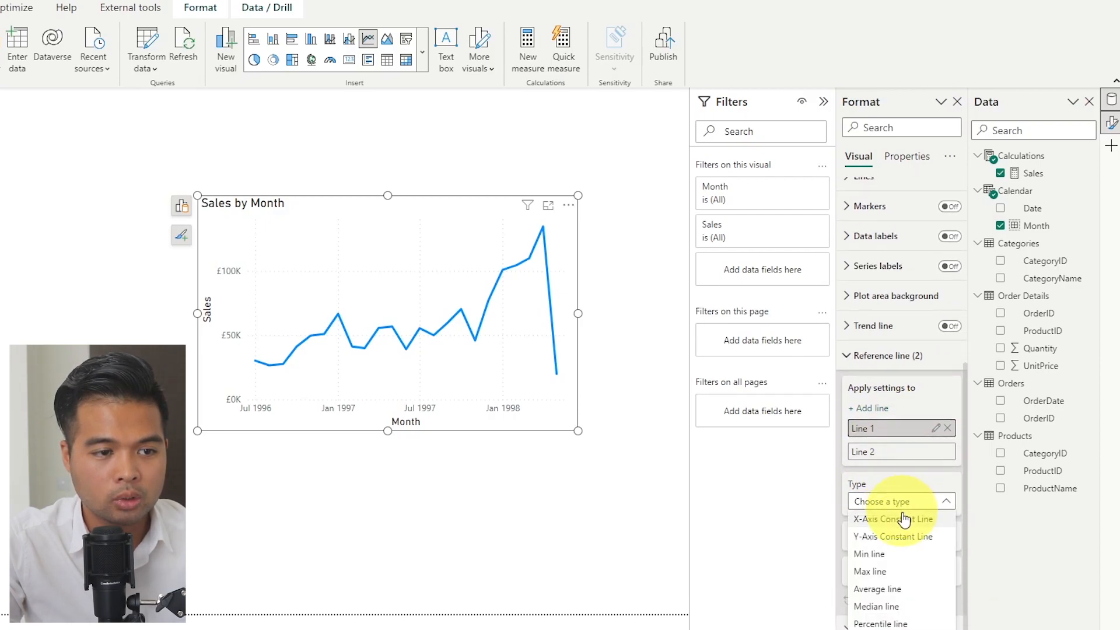
{"action": "left_click", "coordinate": [892, 518]}
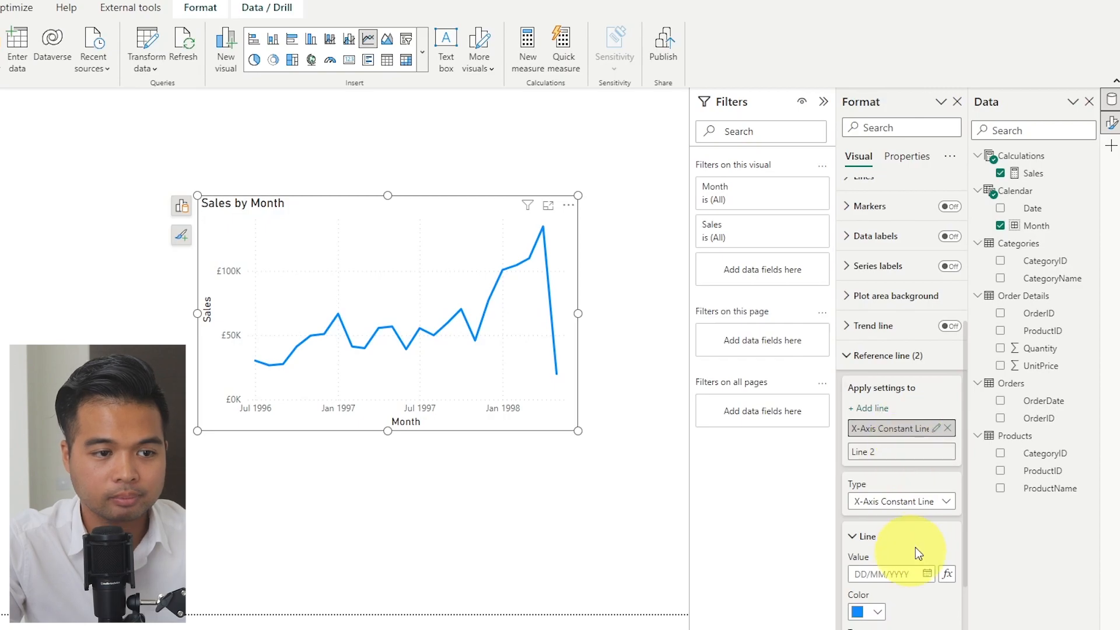
{"action": "scroll", "scroll_direction": "down", "scroll_amount": 3}
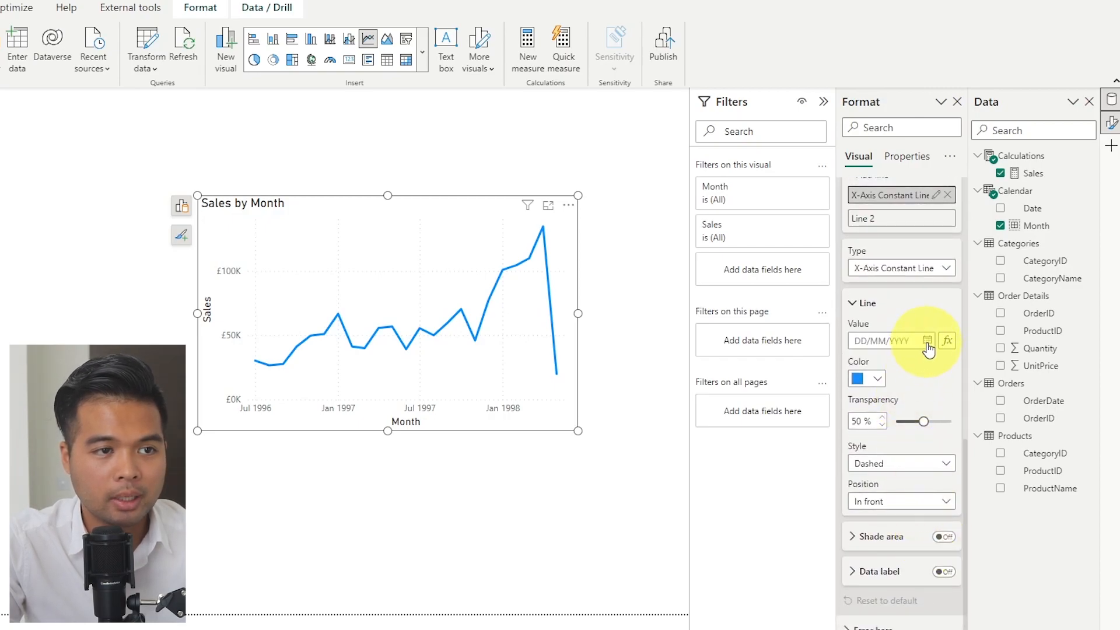
{"action": "left_click", "coordinate": [928, 339]}
{"action": "type", "text": "01/01/"}
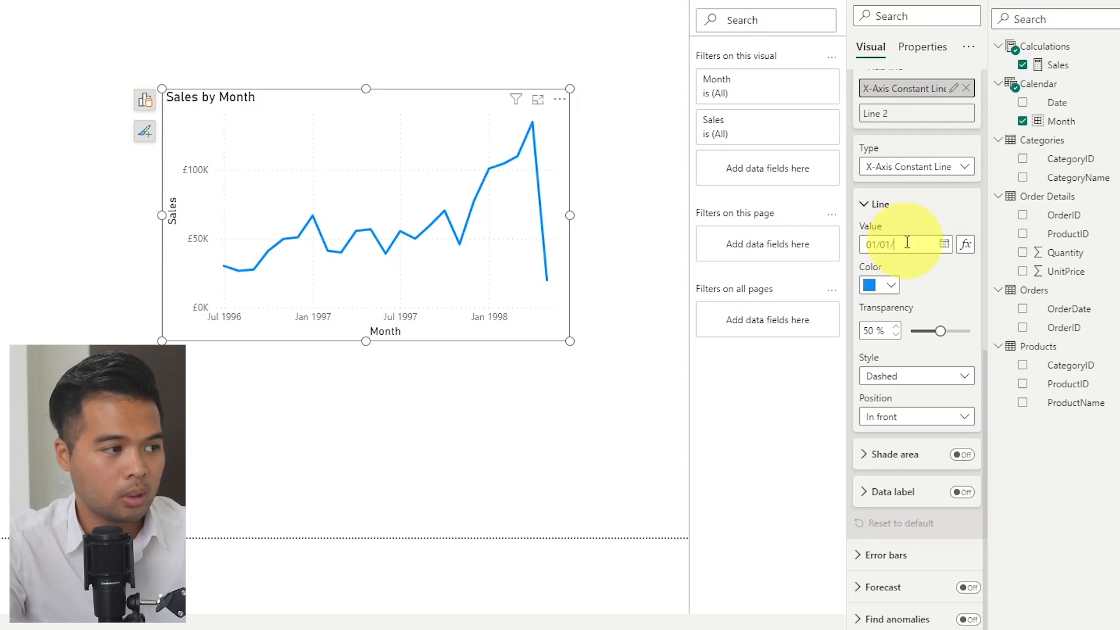
{"action": "type", "text": "1997"}
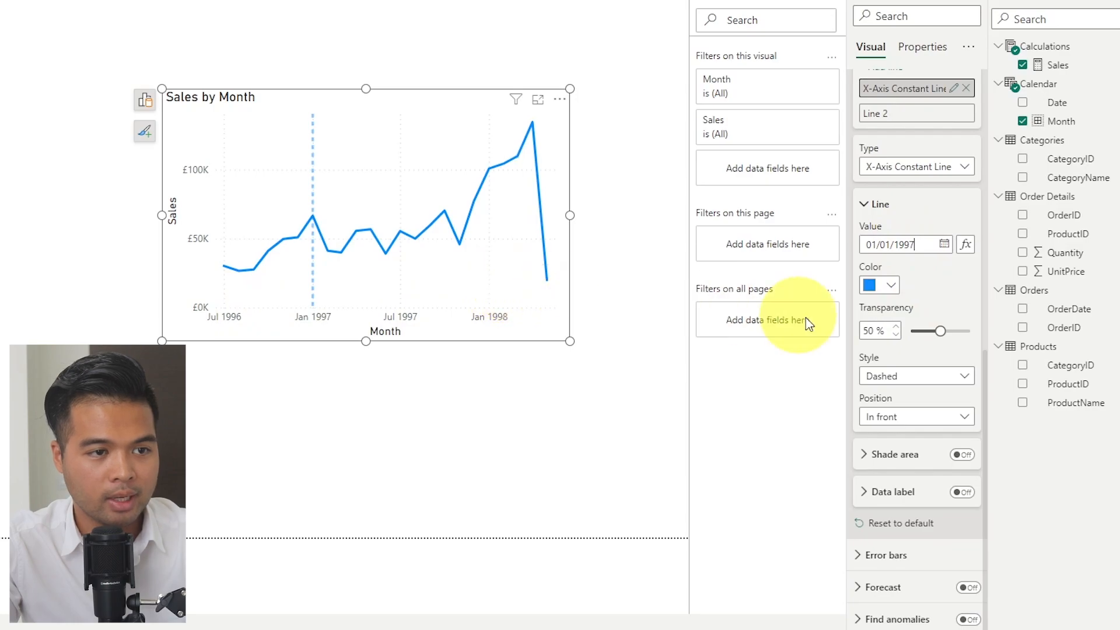
{"action": "mouse_move", "coordinate": [912, 448]}
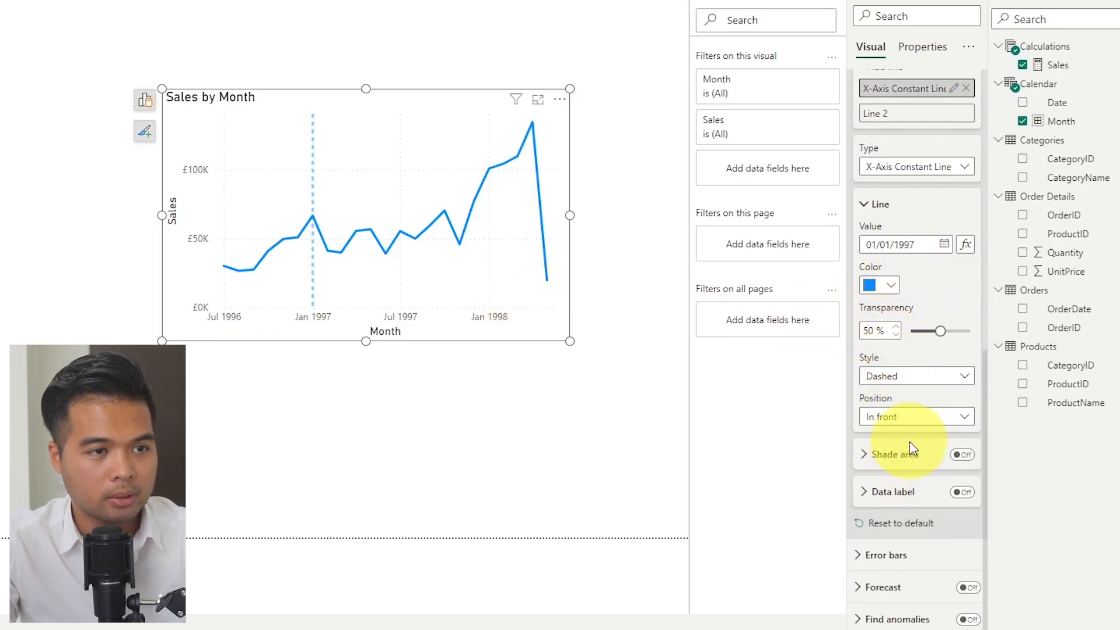
{"action": "mouse_move", "coordinate": [384, 297]}
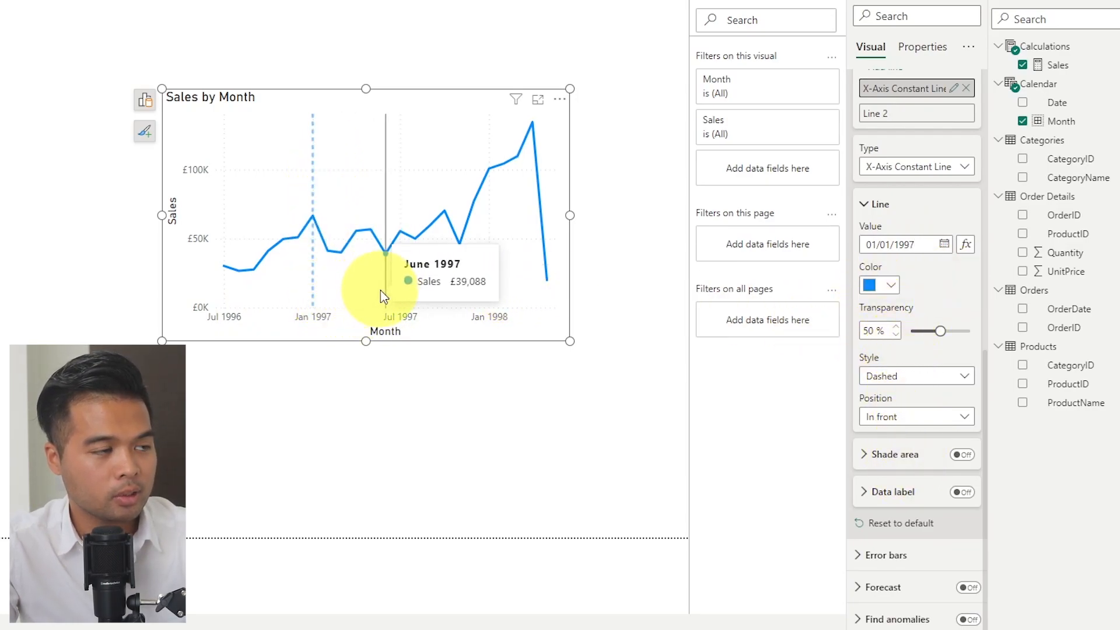
{"action": "mouse_move", "coordinate": [402, 308]}
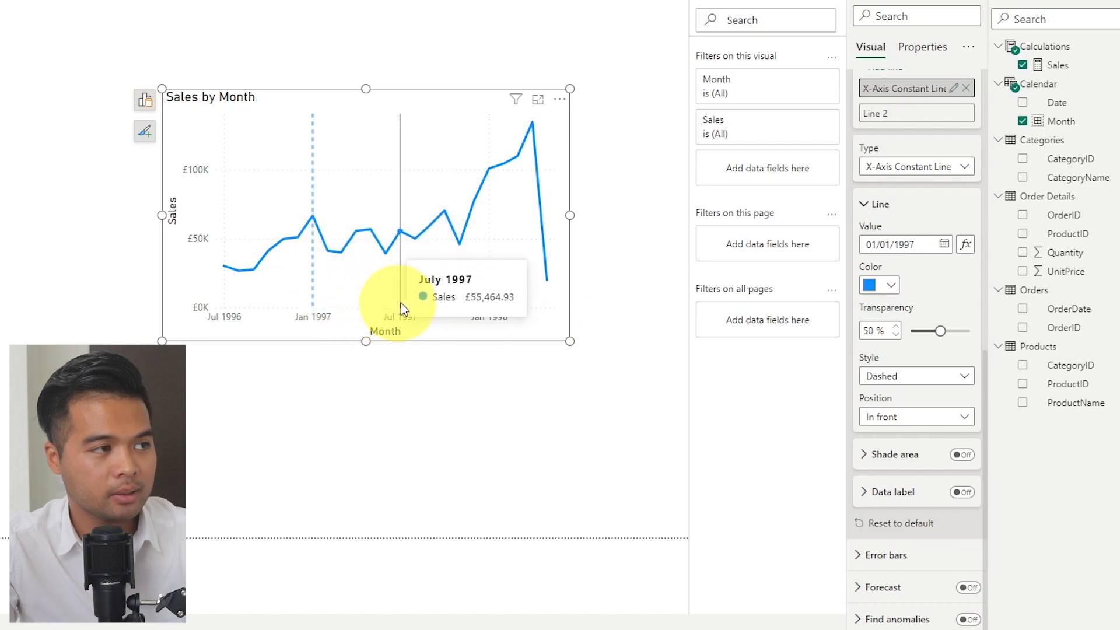
{"action": "mouse_move", "coordinate": [356, 312]}
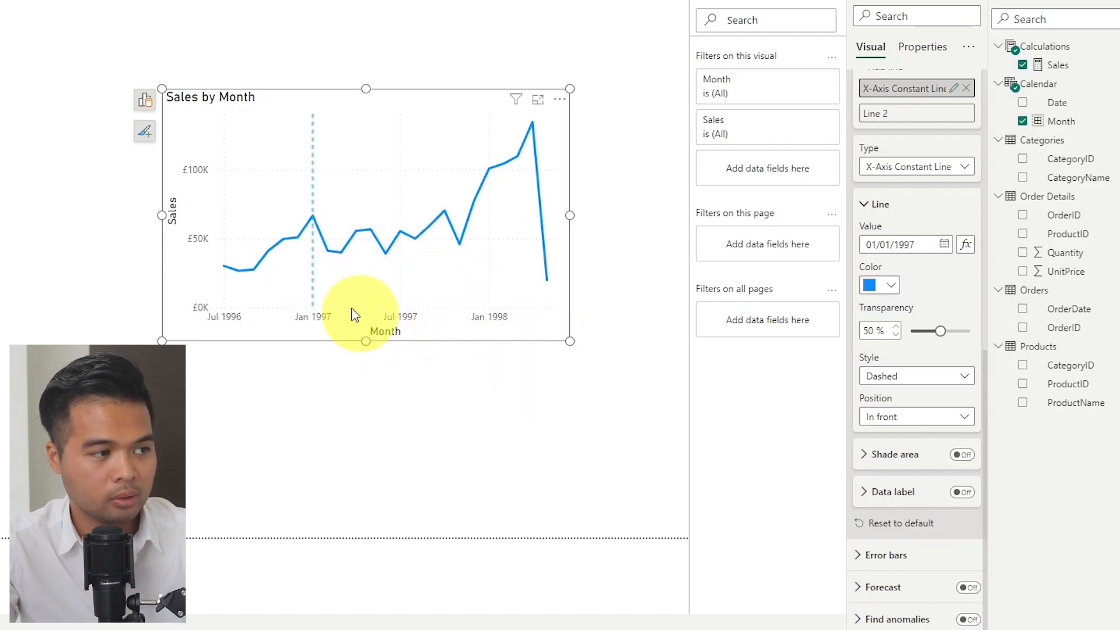
{"action": "mouse_move", "coordinate": [314, 296]}
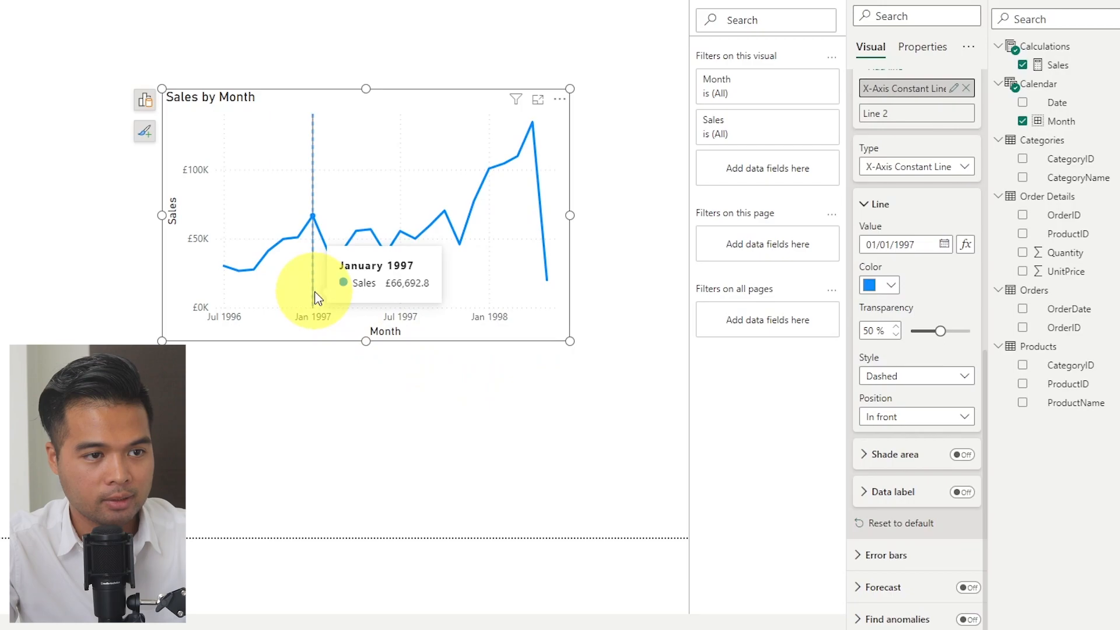
{"action": "mouse_move", "coordinate": [917, 287]}
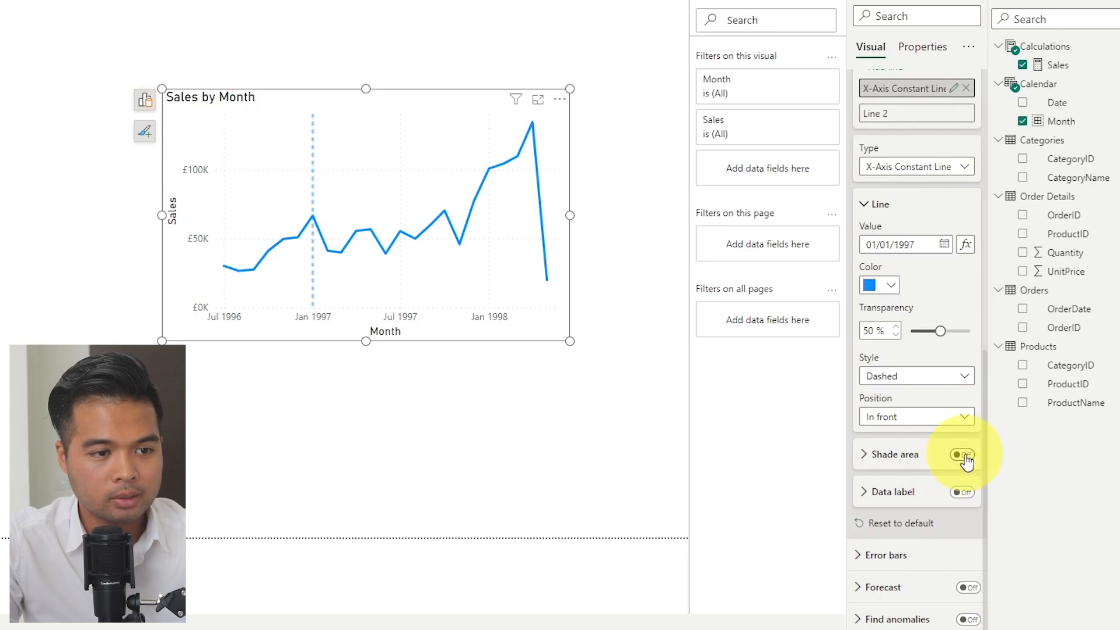
Shade the area before the line white at 10% transparency and show its date label
{"action": "left_click", "coordinate": [961, 454]}
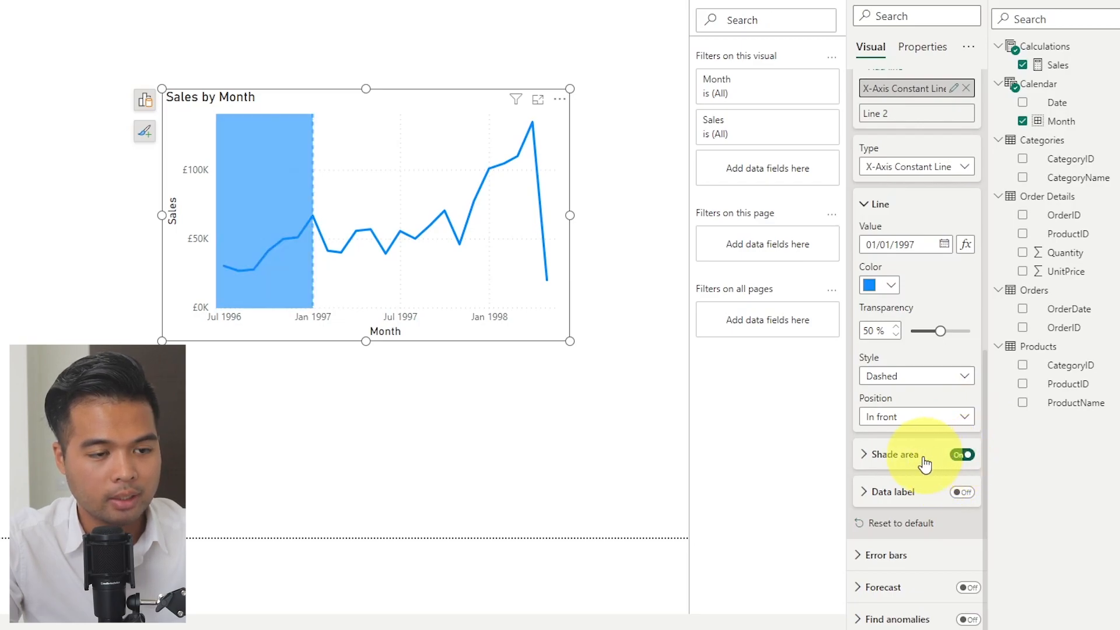
{"action": "left_click", "coordinate": [863, 454]}
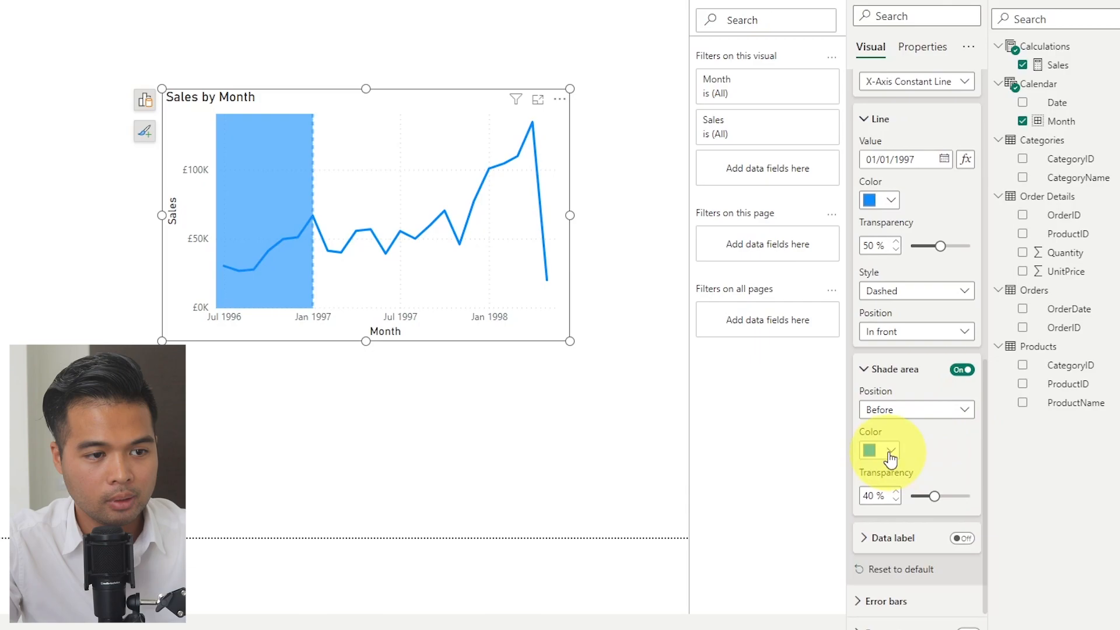
{"action": "left_click", "coordinate": [890, 457]}
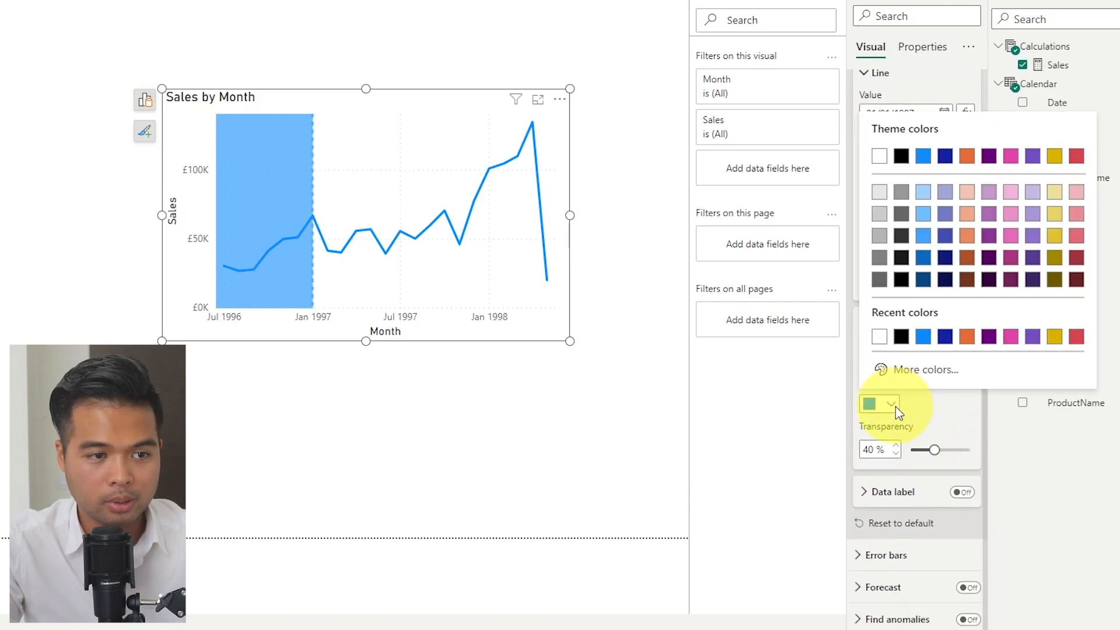
{"action": "left_click", "coordinate": [880, 156]}
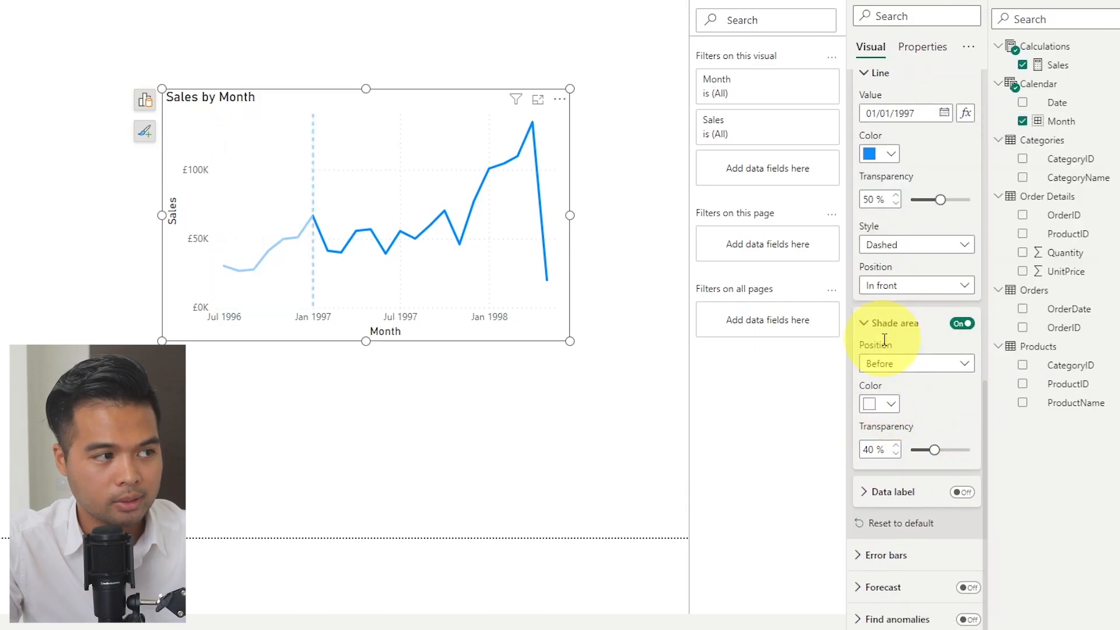
{"action": "mouse_move", "coordinate": [636, 336]}
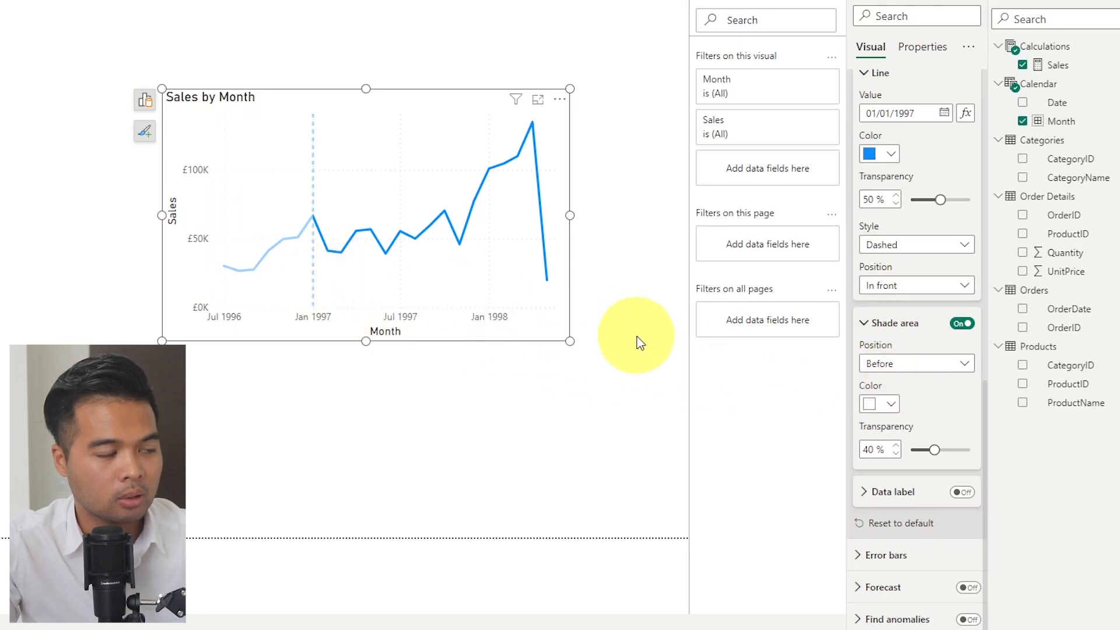
{"action": "mouse_move", "coordinate": [603, 432]}
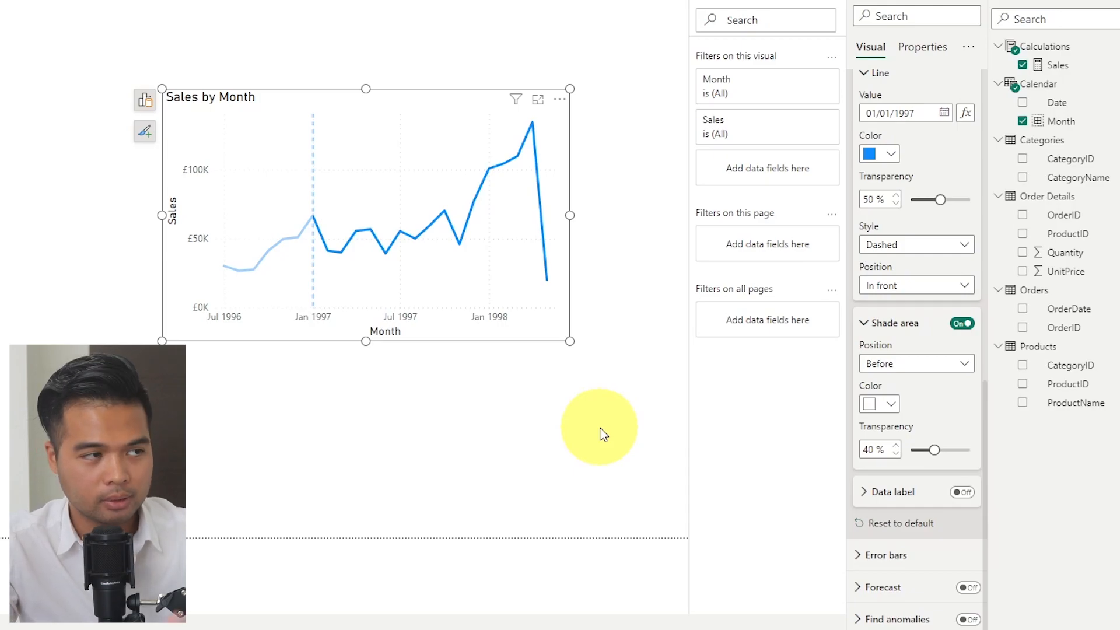
{"action": "mouse_move", "coordinate": [603, 444]}
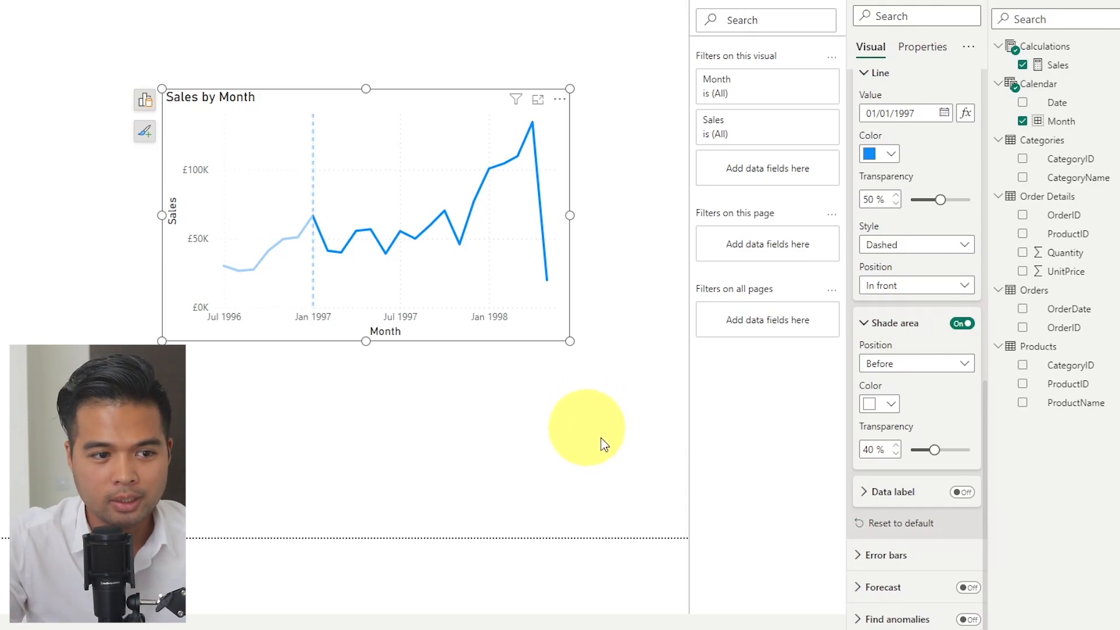
{"action": "triple_click", "coordinate": [875, 449]}
{"action": "type", "text": "10"}
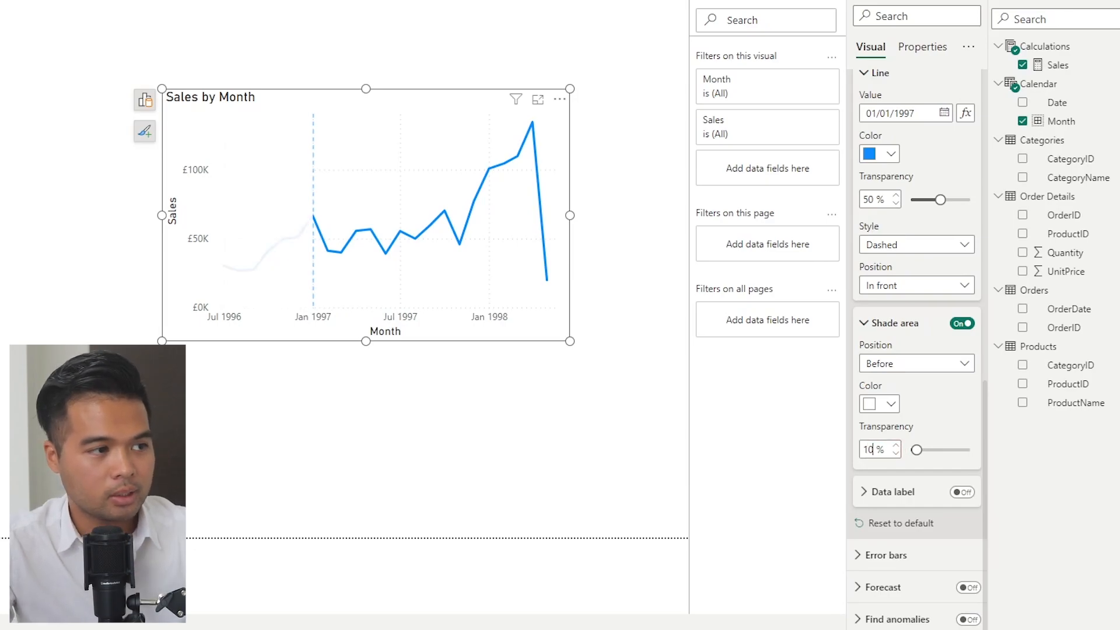
{"action": "mouse_move", "coordinate": [802, 112]}
{"action": "type", "text": "2"}
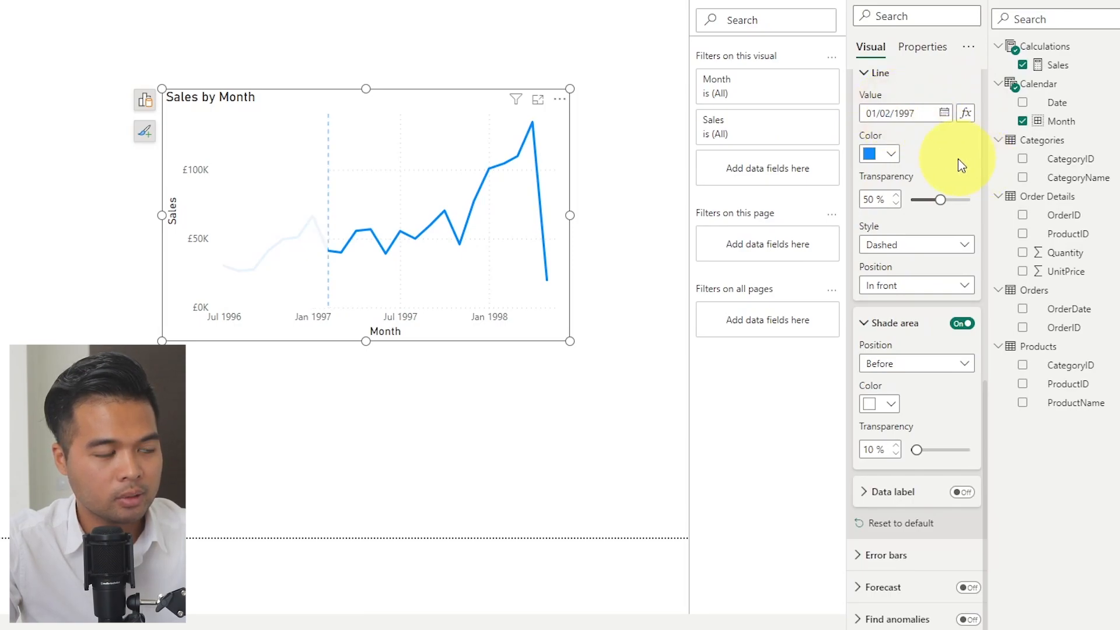
{"action": "mouse_move", "coordinate": [727, 374]}
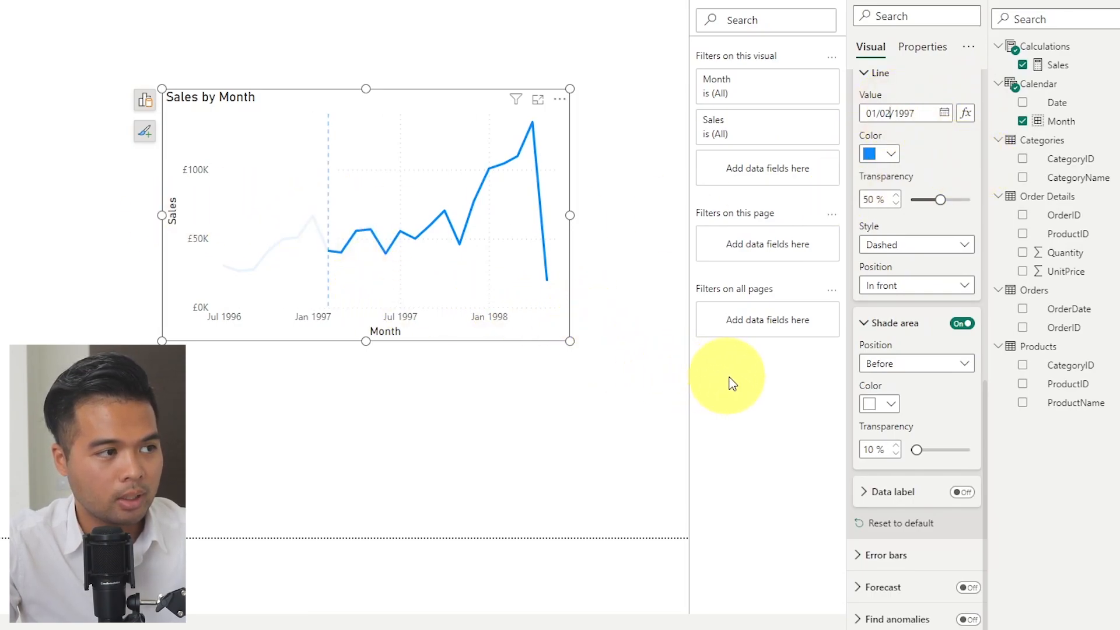
{"action": "mouse_move", "coordinate": [950, 465]}
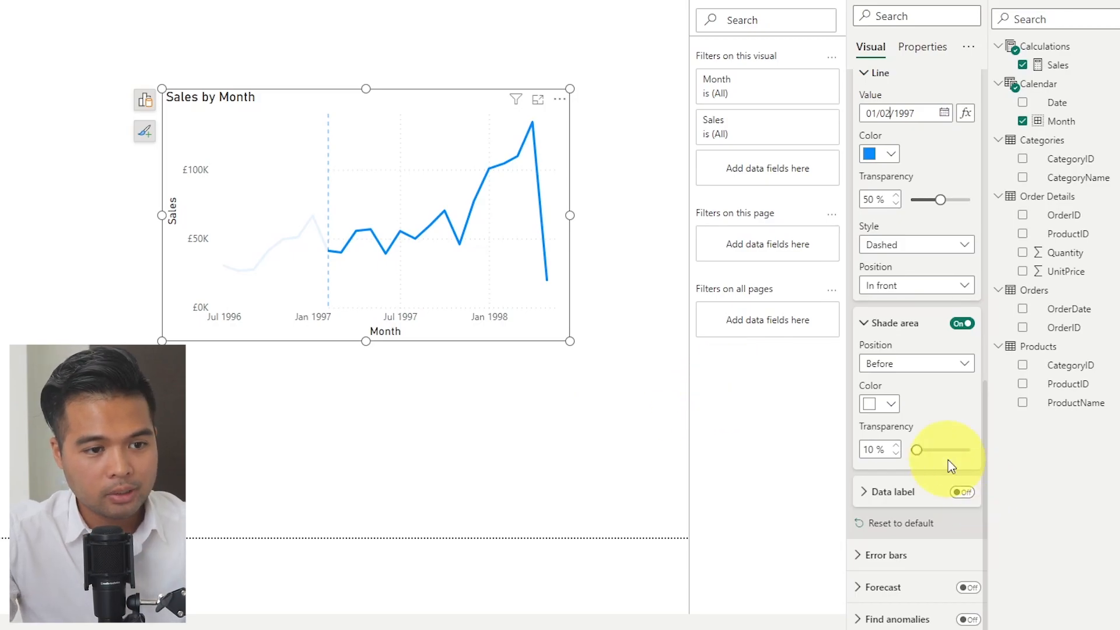
{"action": "left_click", "coordinate": [961, 491]}
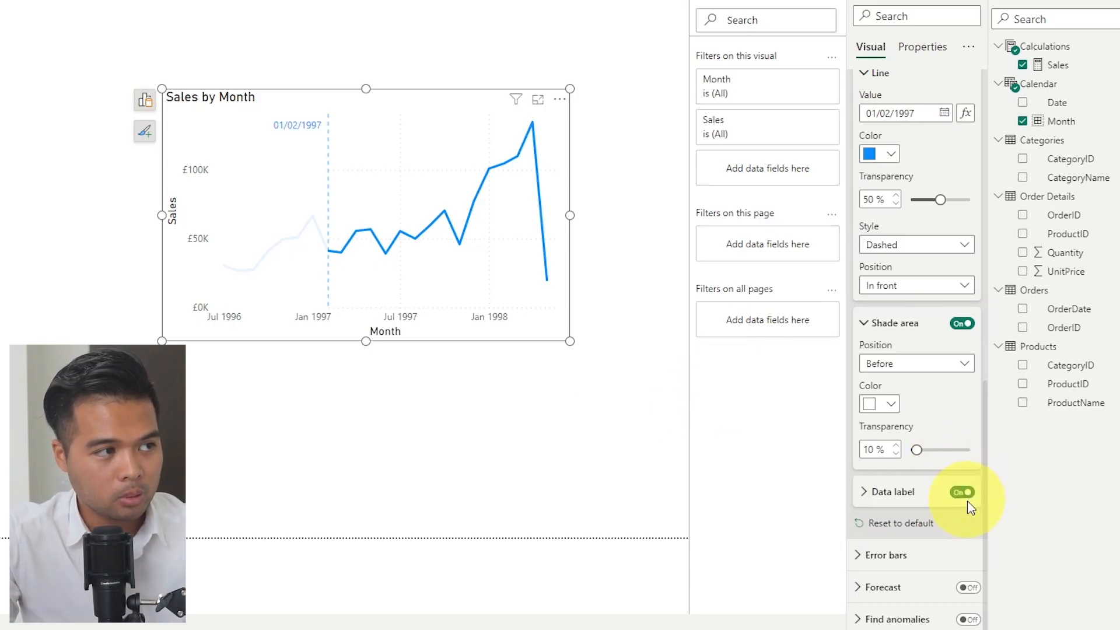
{"action": "mouse_move", "coordinate": [878, 449]}
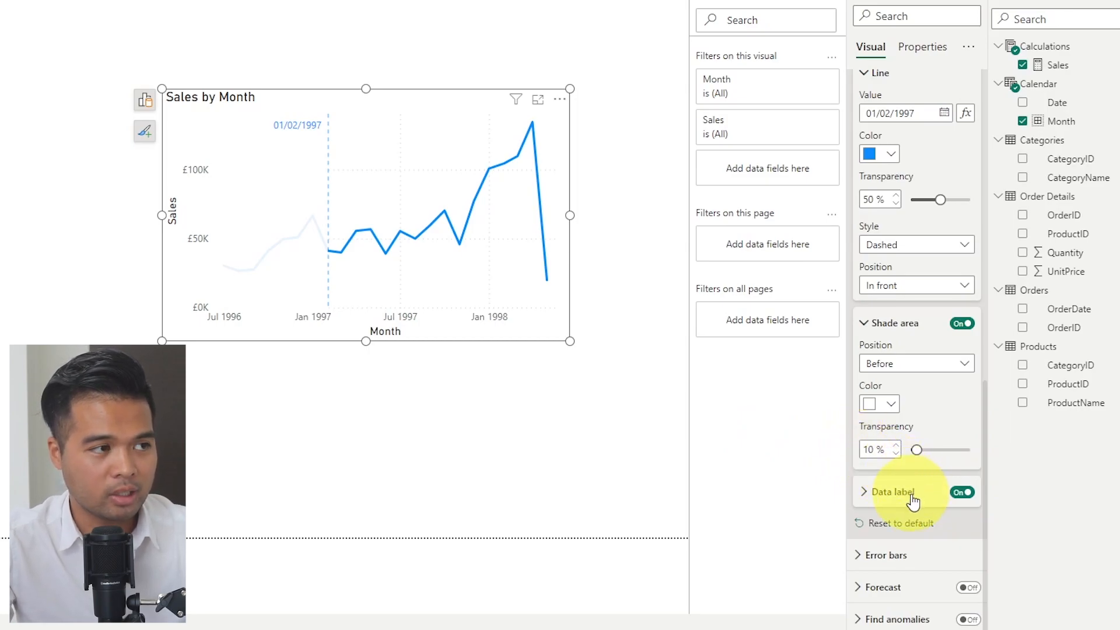
{"action": "mouse_move", "coordinate": [327, 255]}
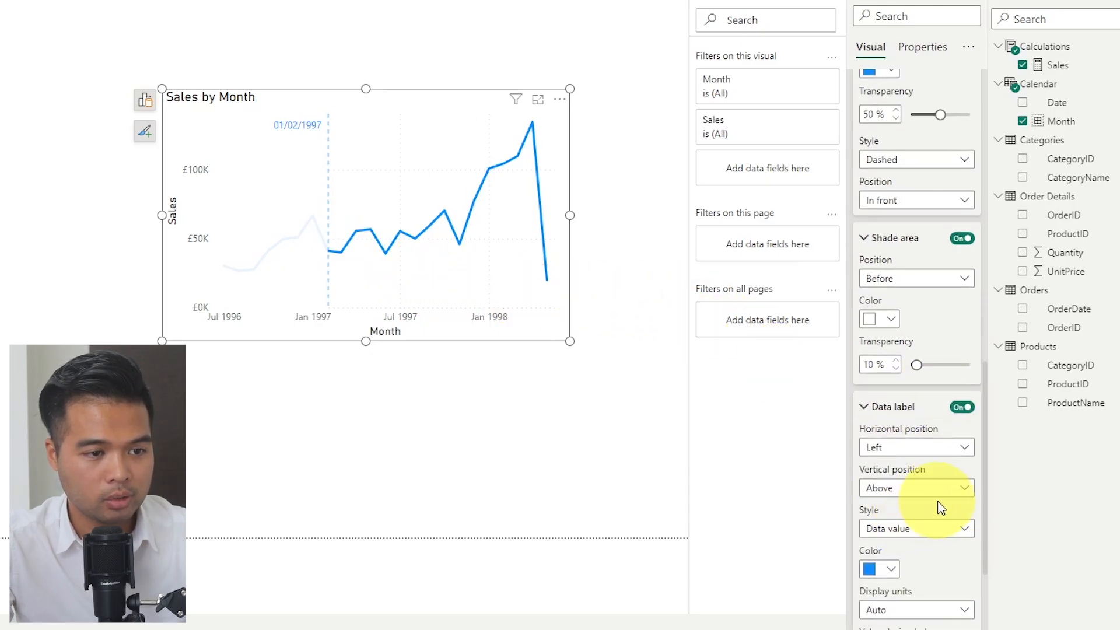
{"action": "scroll", "scroll_direction": "down", "scroll_amount": 3}
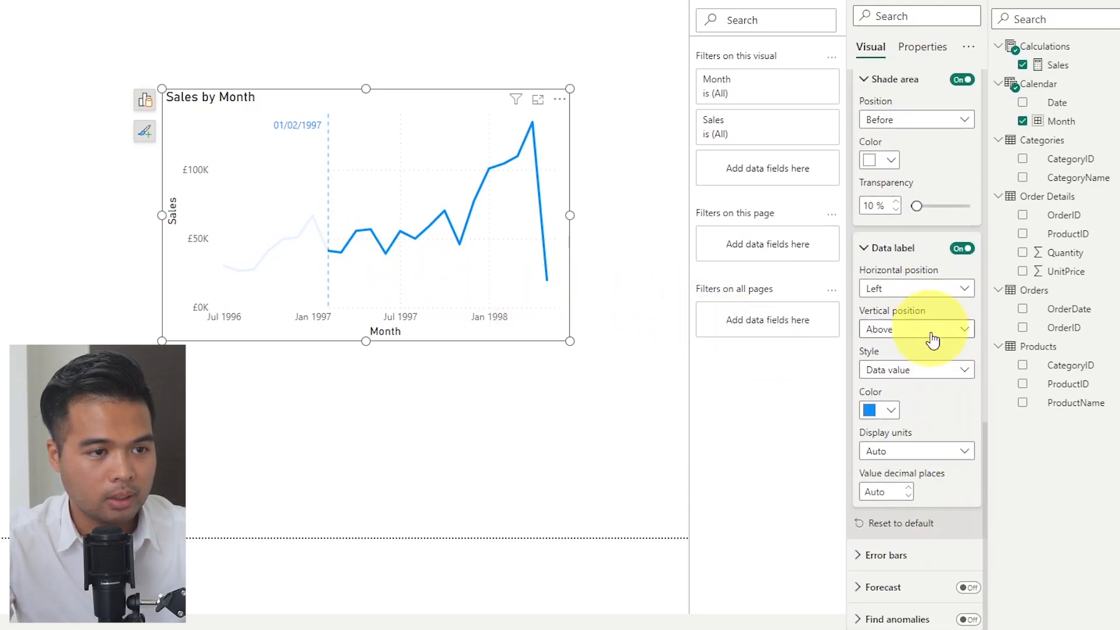
{"action": "mouse_move", "coordinate": [932, 365]}
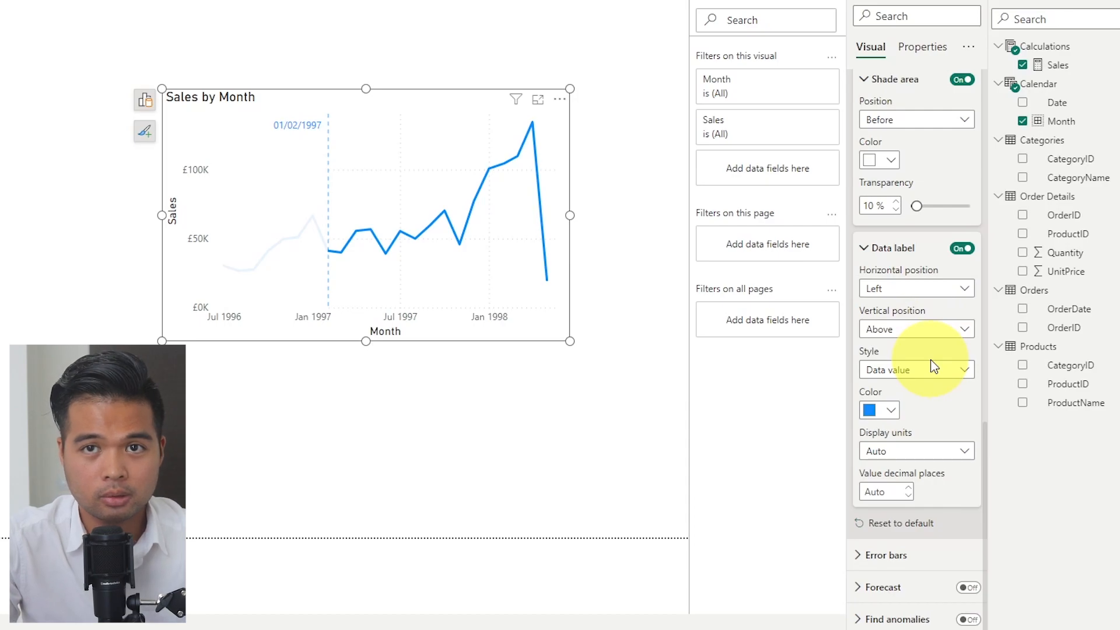
{"action": "mouse_move", "coordinate": [943, 410]}
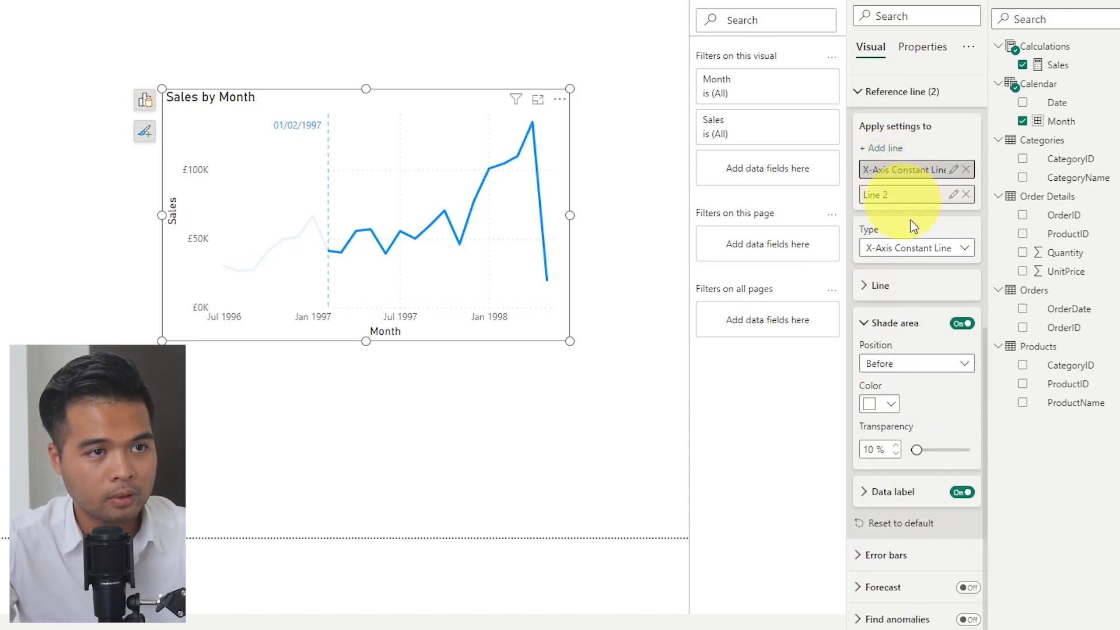
Make Line 2 an X-Axis Constant Line at 01/01/1998
{"action": "left_click", "coordinate": [908, 195]}
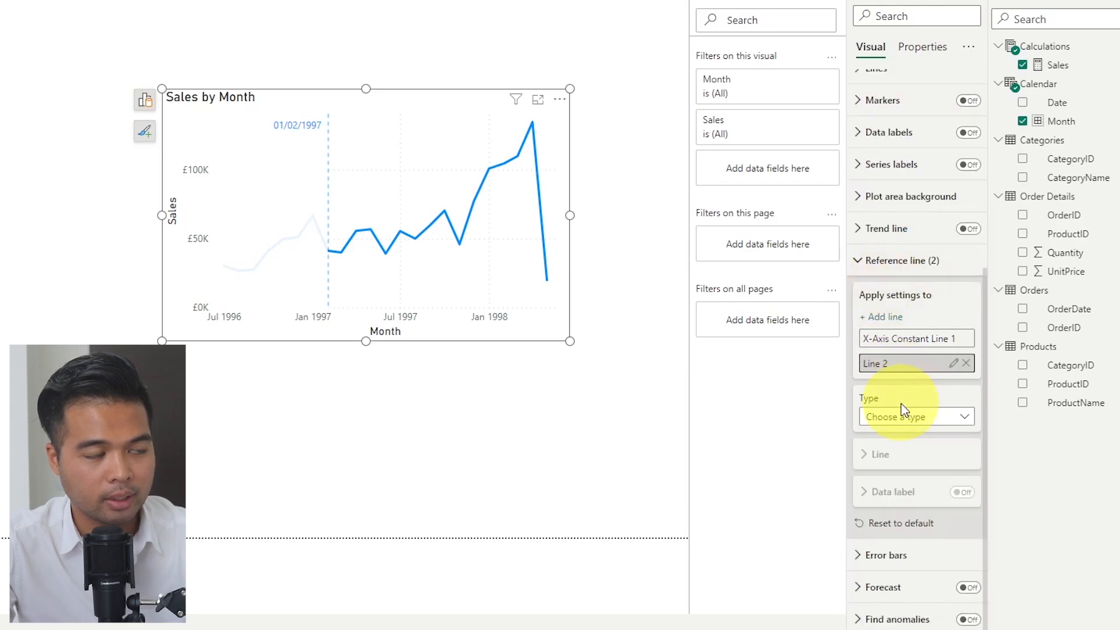
{"action": "mouse_move", "coordinate": [937, 488]}
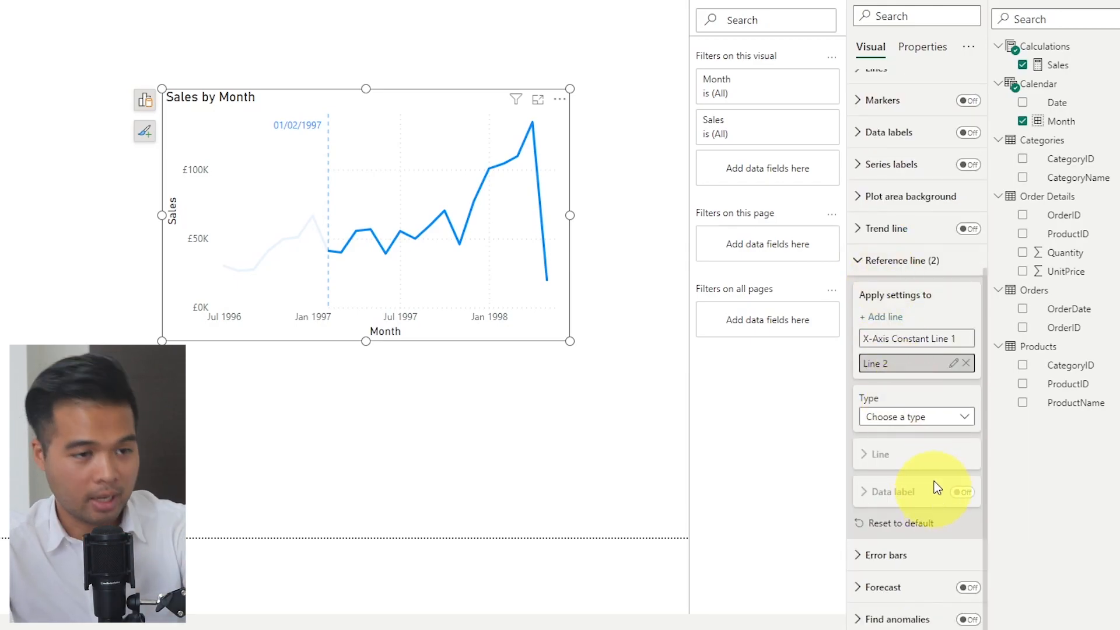
{"action": "left_click", "coordinate": [917, 416]}
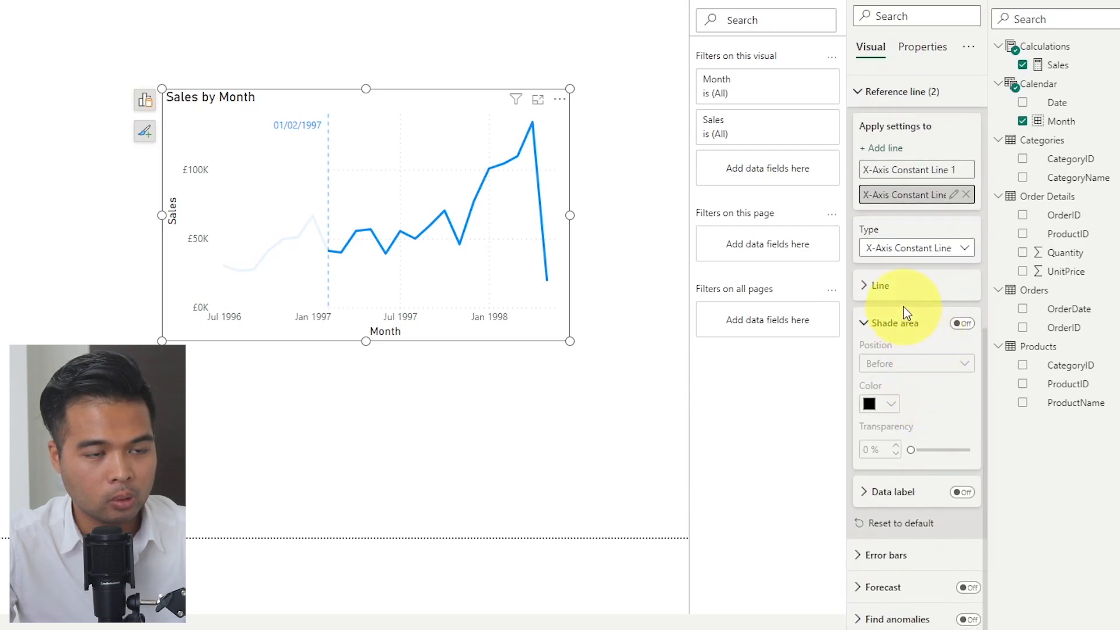
{"action": "scroll", "scroll_direction": "up", "scroll_amount": 3}
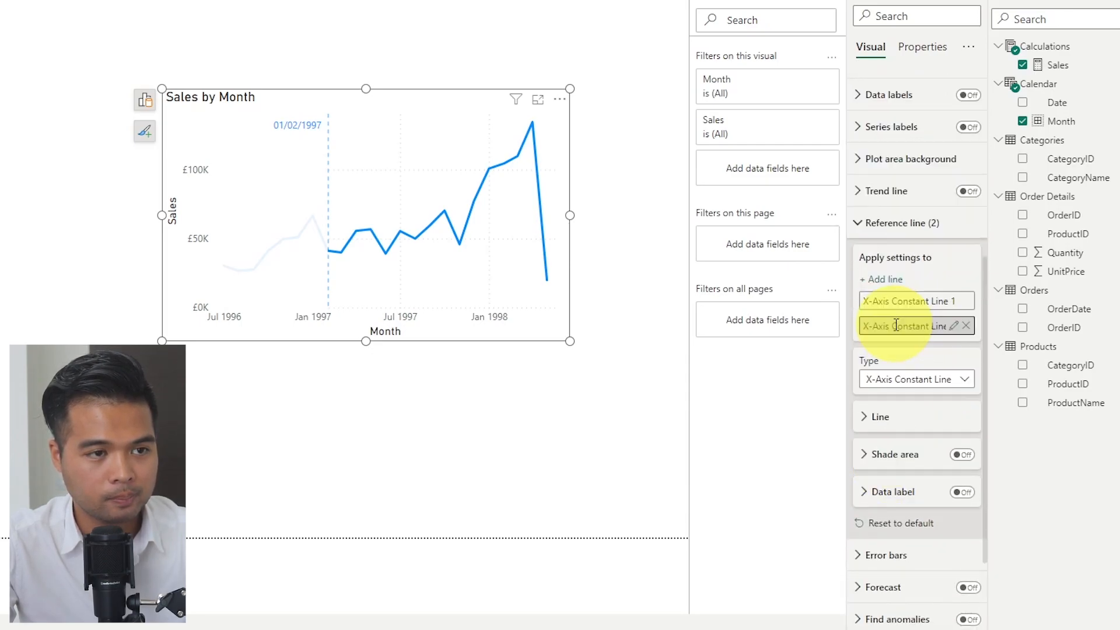
{"action": "left_click", "coordinate": [876, 417]}
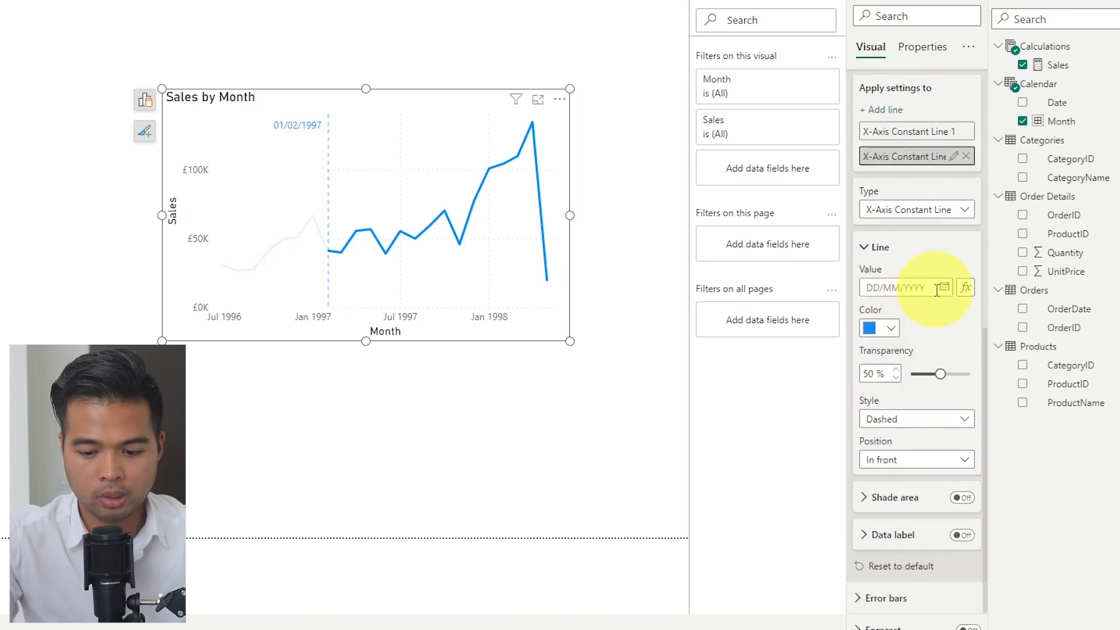
{"action": "type", "text": "01/01/199"}
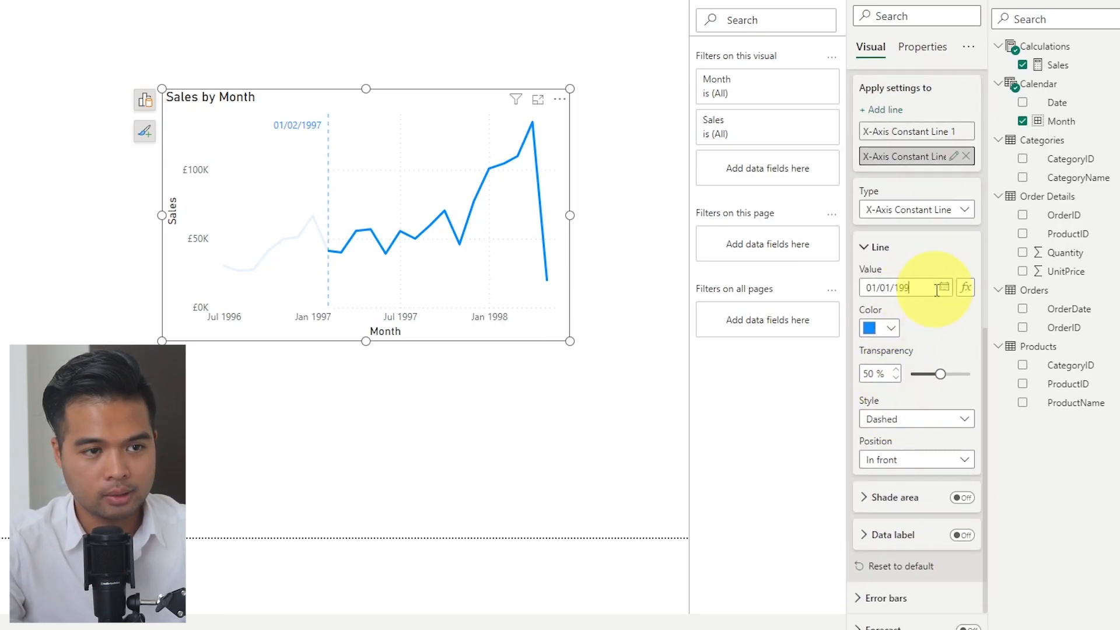
{"action": "type", "text": "7"}
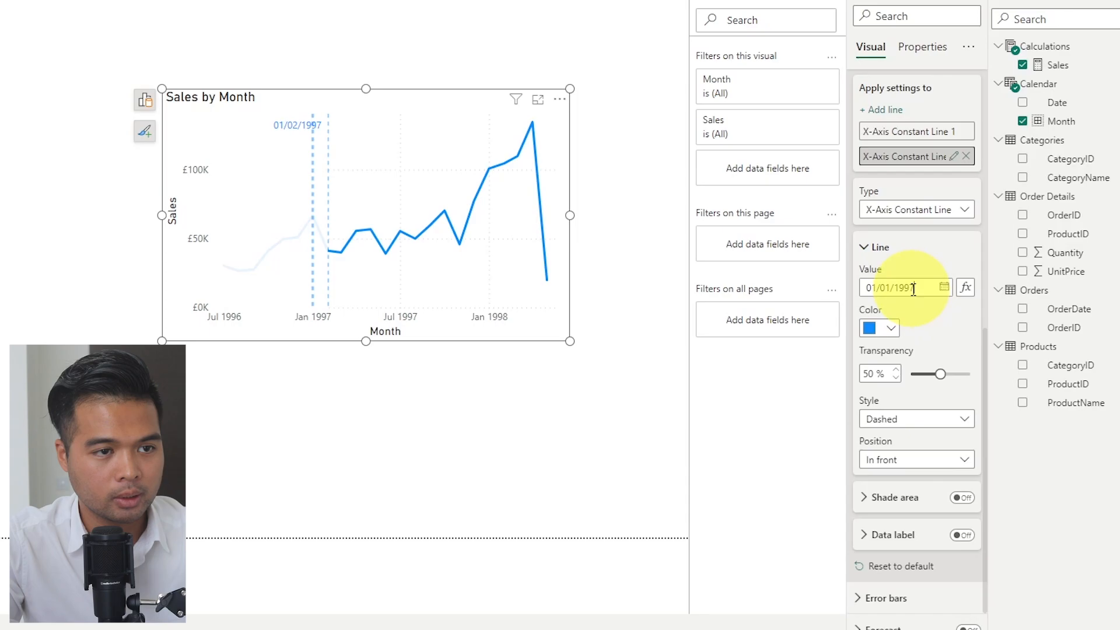
Shade the area after Line 2 and show its date label positioned Right
{"action": "left_click", "coordinate": [961, 494]}
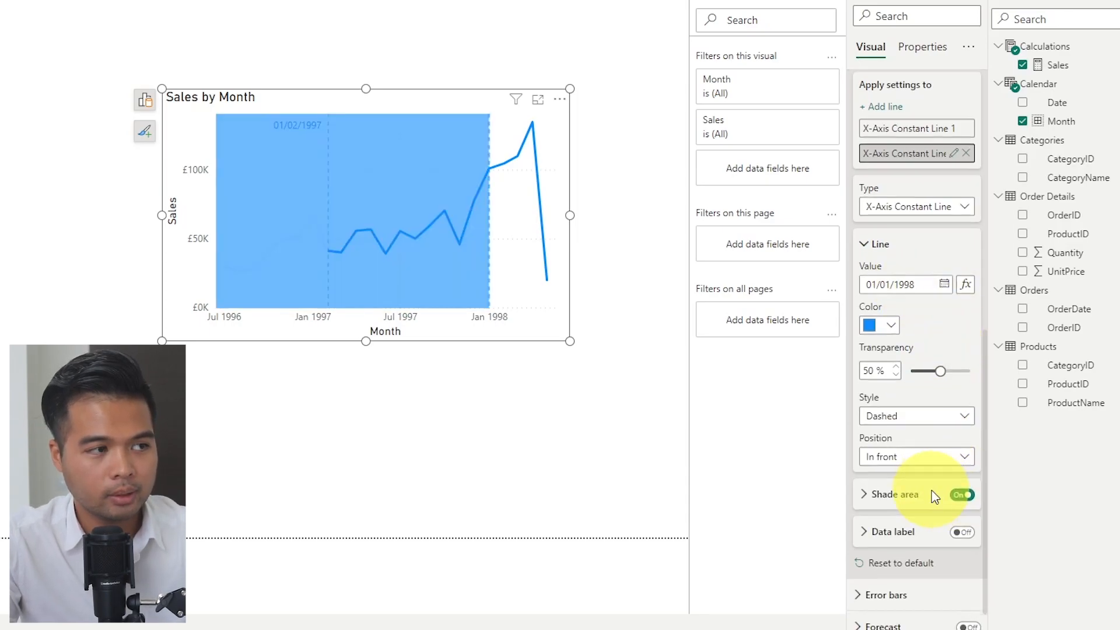
{"action": "left_click", "coordinate": [864, 495]}
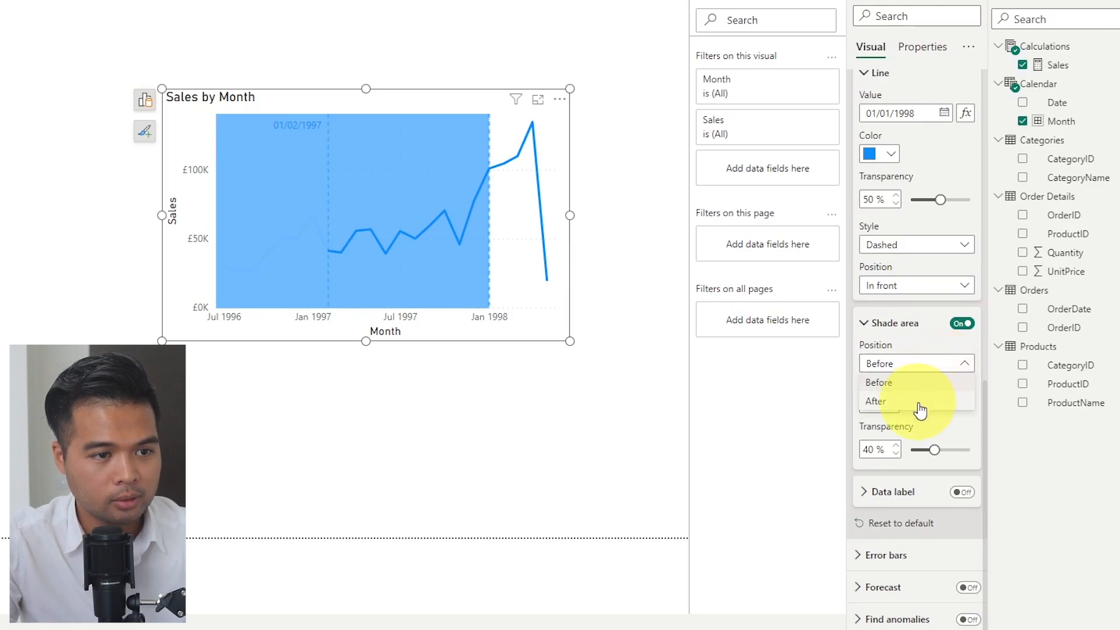
{"action": "left_click", "coordinate": [876, 400]}
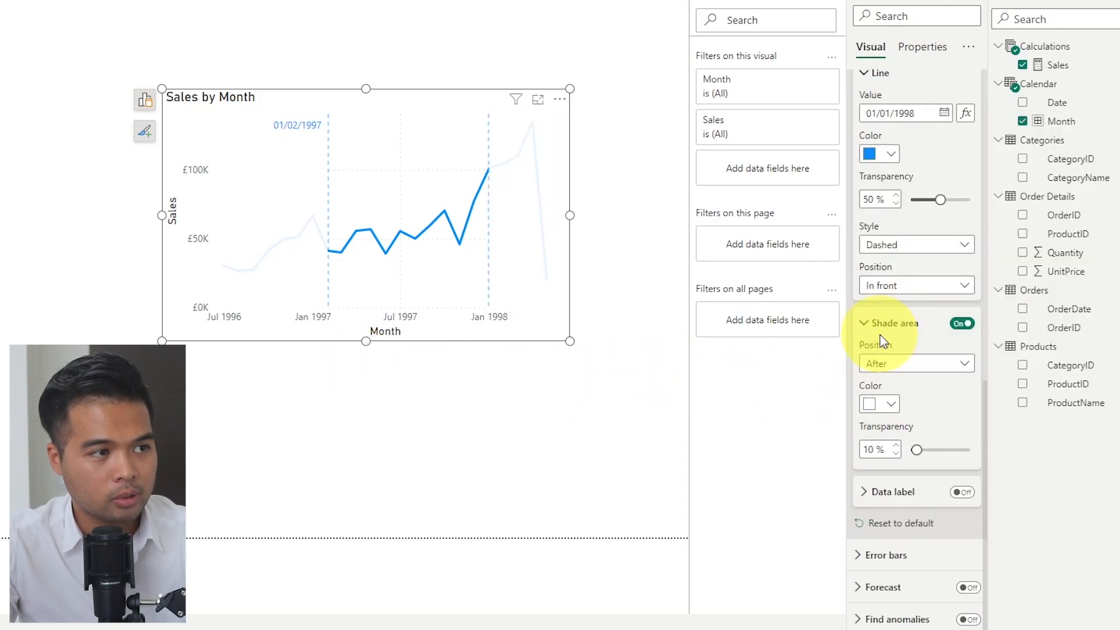
{"action": "left_click", "coordinate": [963, 493]}
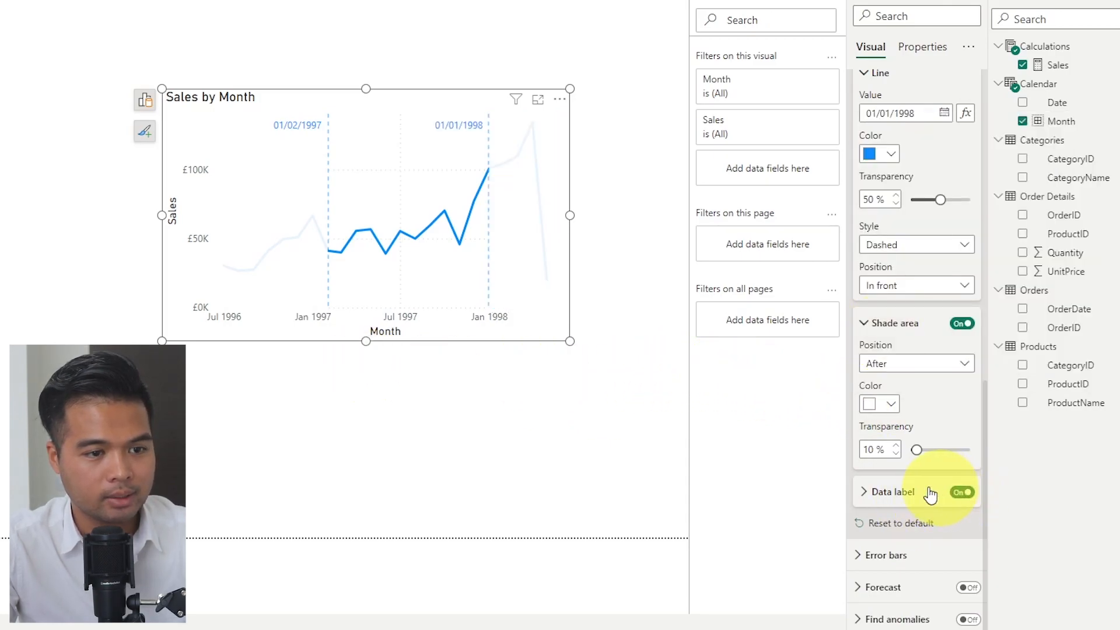
{"action": "left_click", "coordinate": [863, 492]}
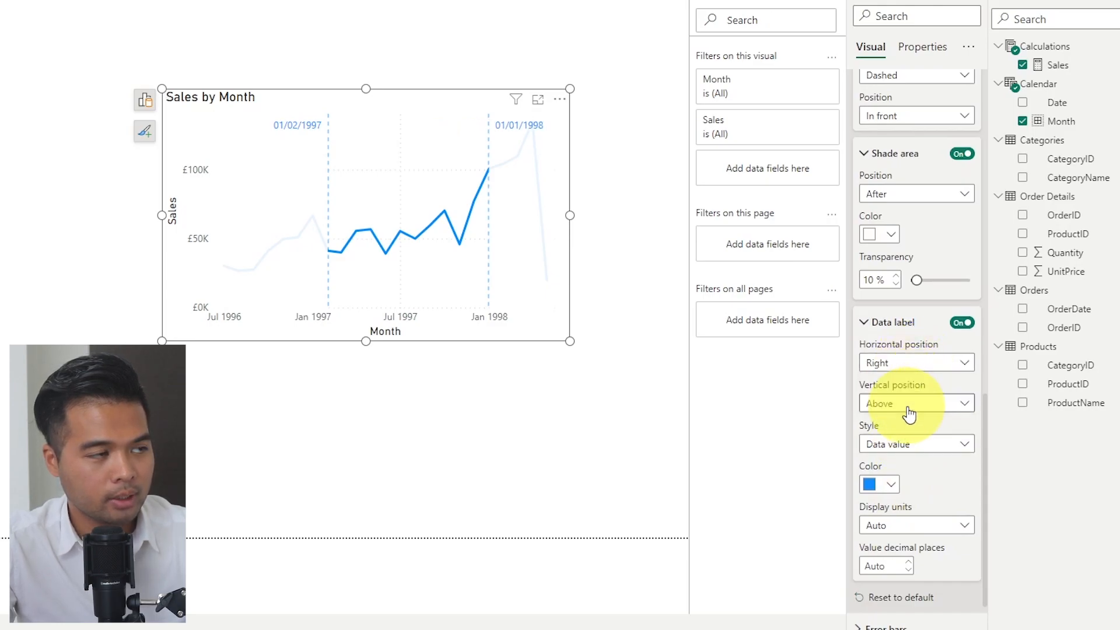
{"action": "mouse_move", "coordinate": [434, 230]}
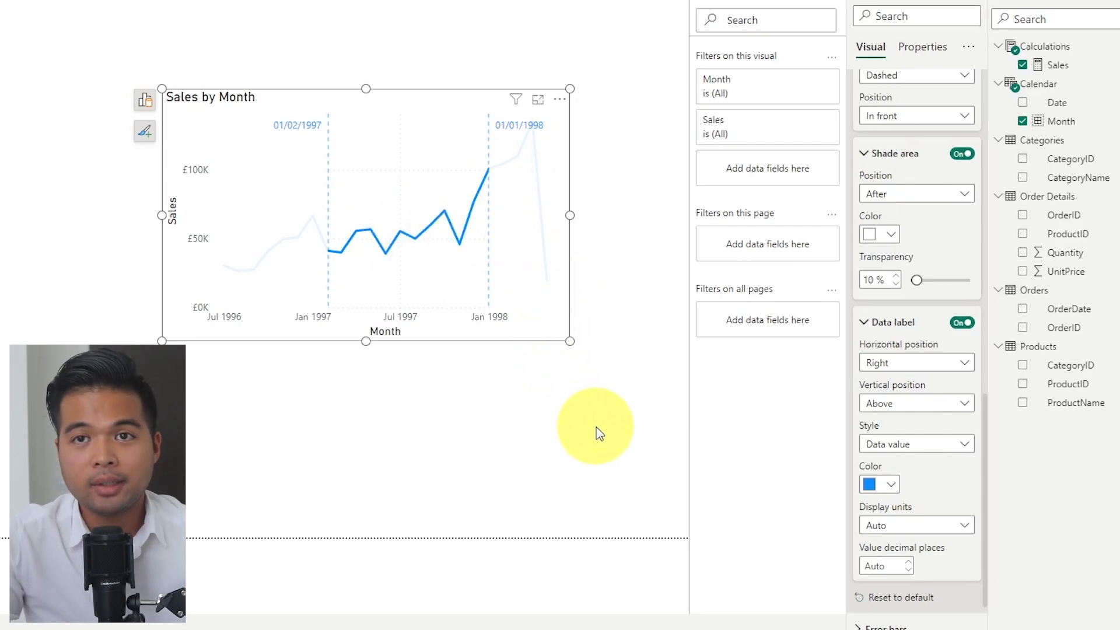
{"action": "mouse_move", "coordinate": [589, 415]}
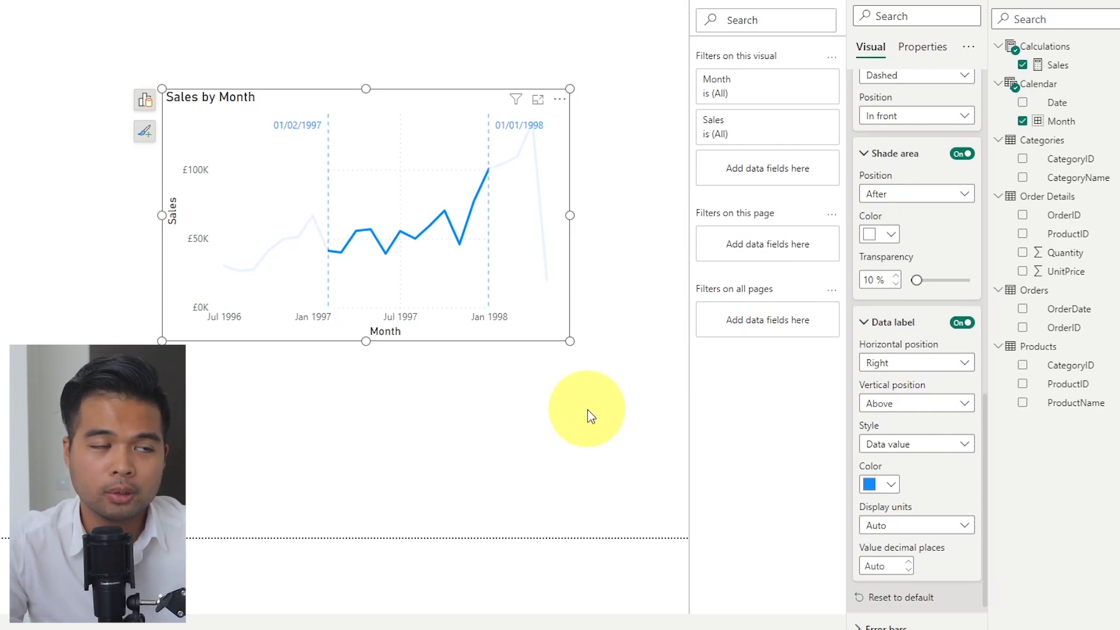
{"action": "mouse_move", "coordinate": [743, 397]}
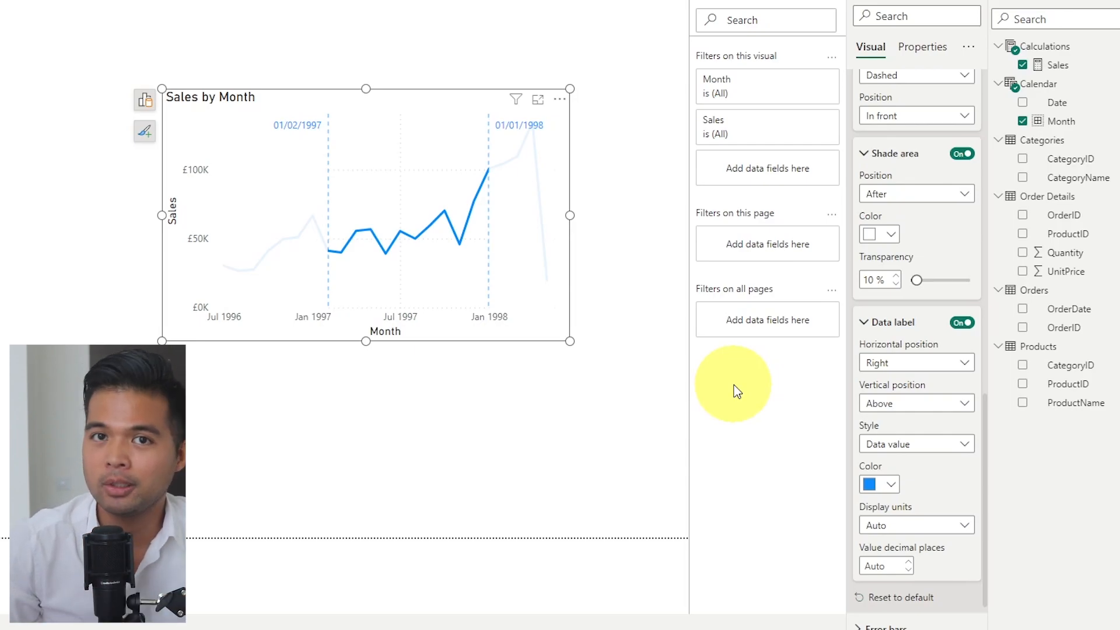
{"action": "mouse_move", "coordinate": [546, 362]}
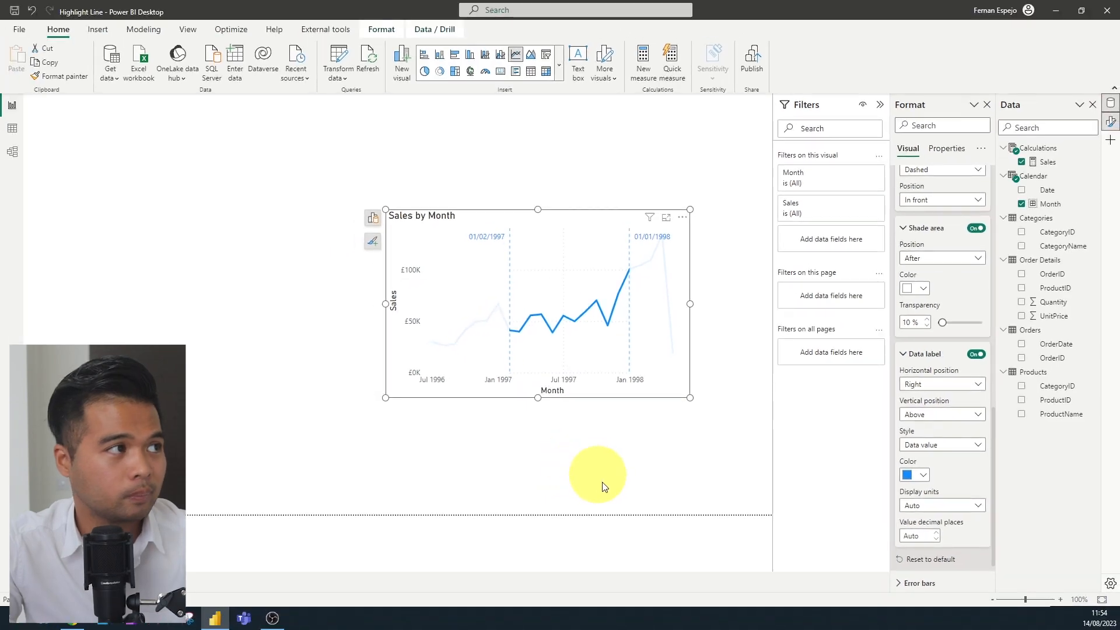
Create the Highlight Table calculated table via Modeling > New table and reveal its Date field
{"action": "left_click", "coordinate": [143, 29]}
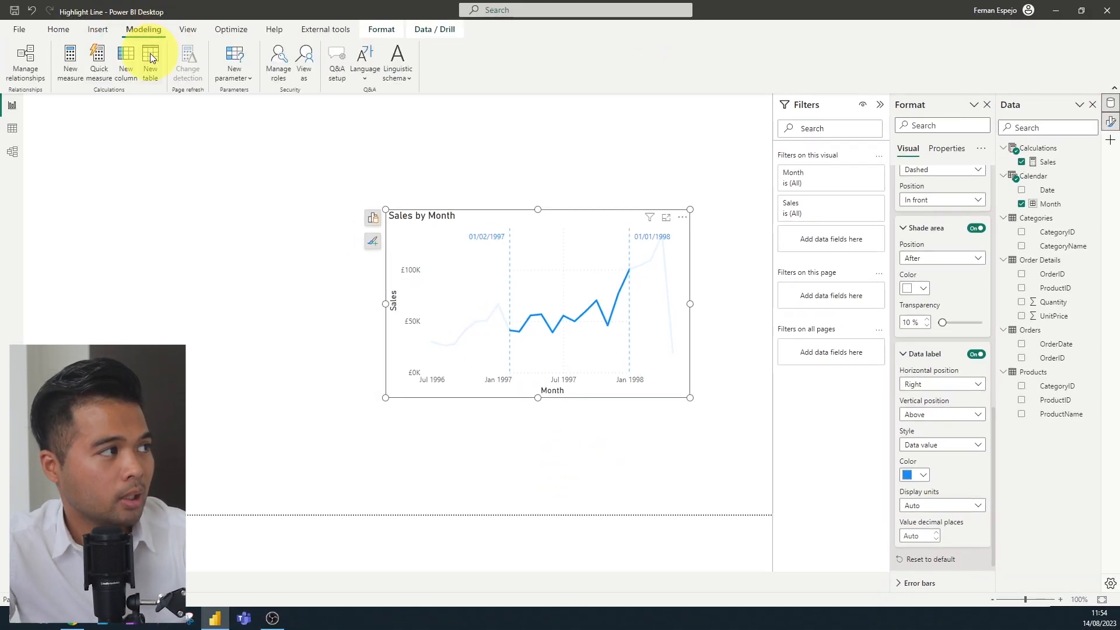
{"action": "left_click", "coordinate": [150, 61]}
{"action": "type", "text": "Highlight"}
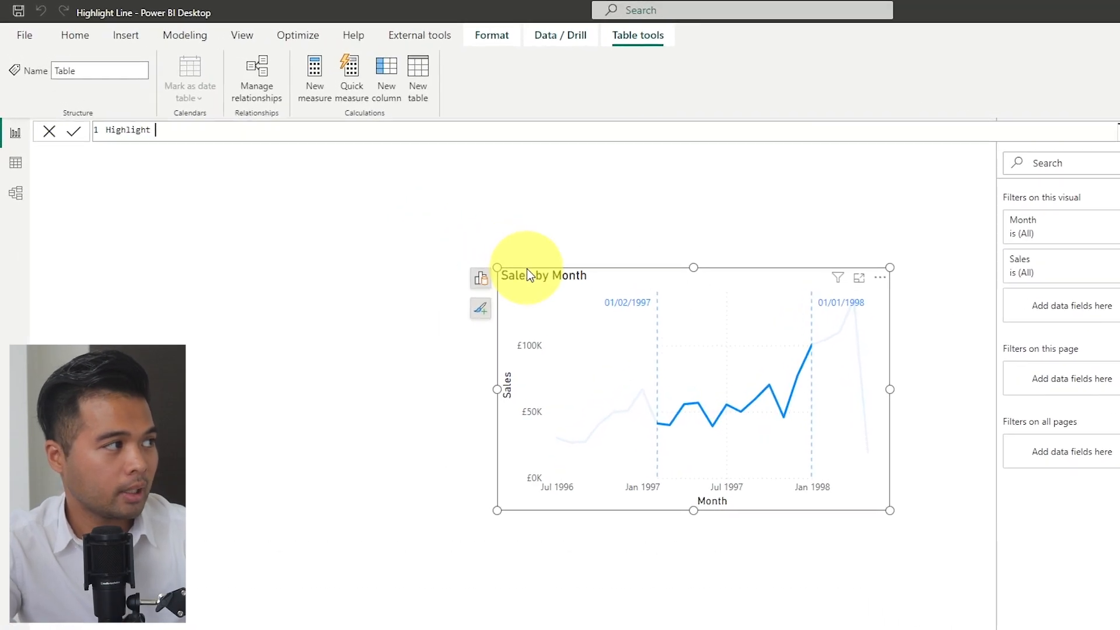
{"action": "type", "text": "Table ="}
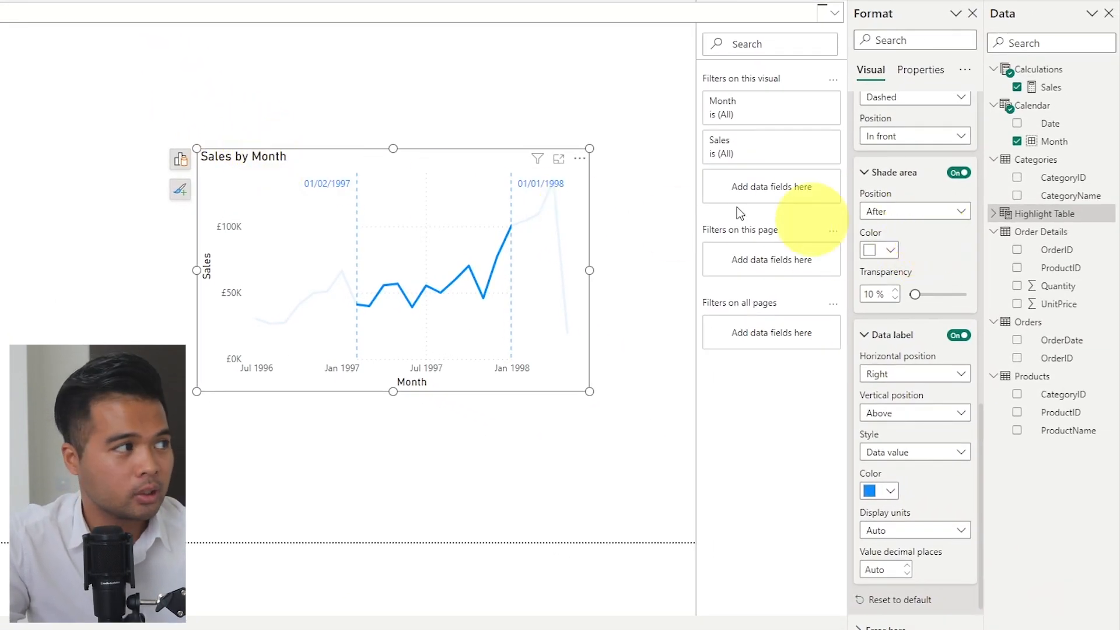
{"action": "left_click", "coordinate": [995, 212]}
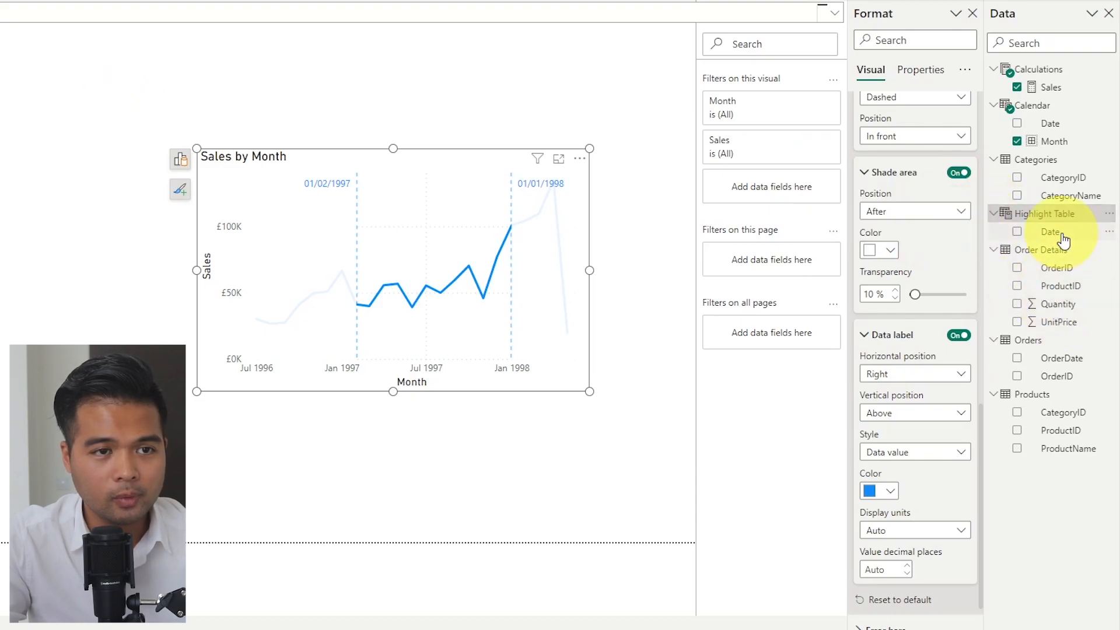
Add a Highlight Table Date slicer above the chart starting at 16/09/1996
{"action": "left_click", "coordinate": [1018, 230]}
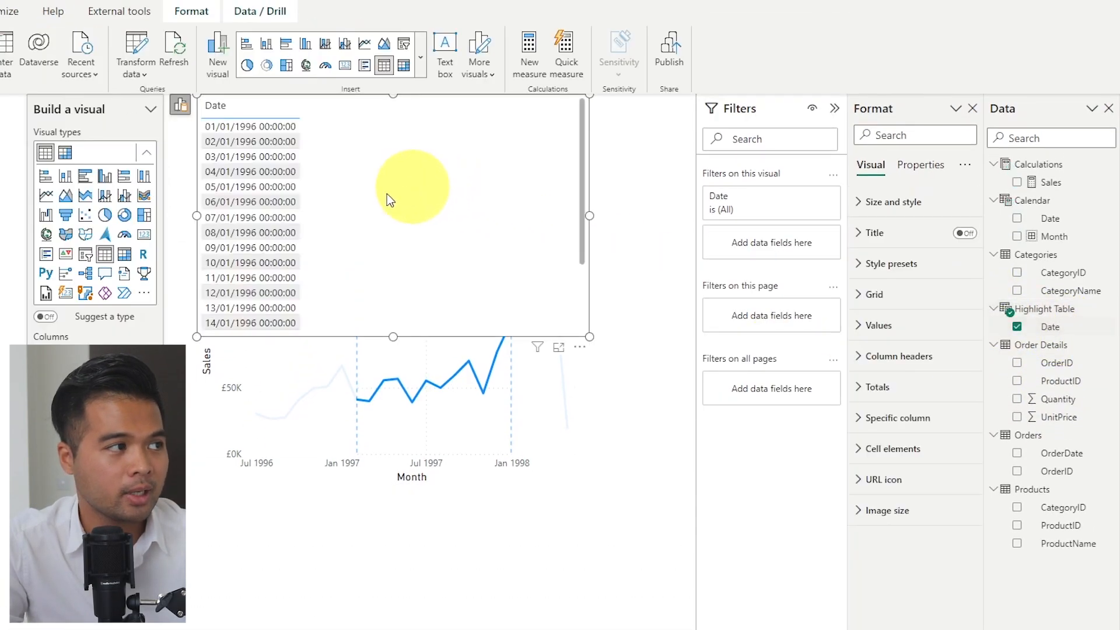
{"action": "mouse_move", "coordinate": [86, 255]}
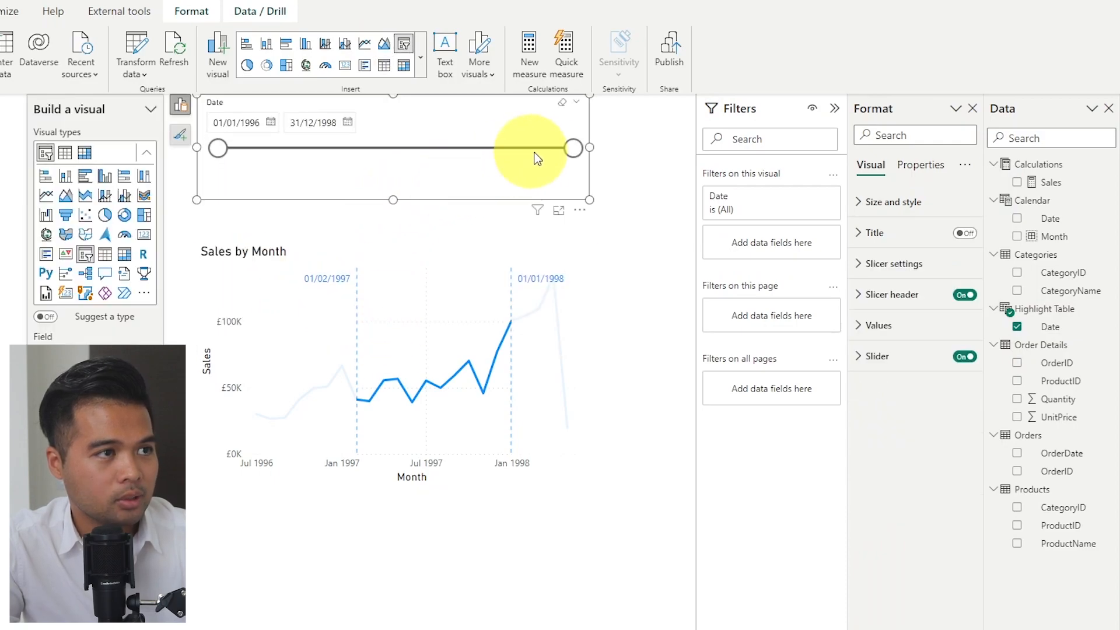
{"action": "mouse_move", "coordinate": [511, 147]}
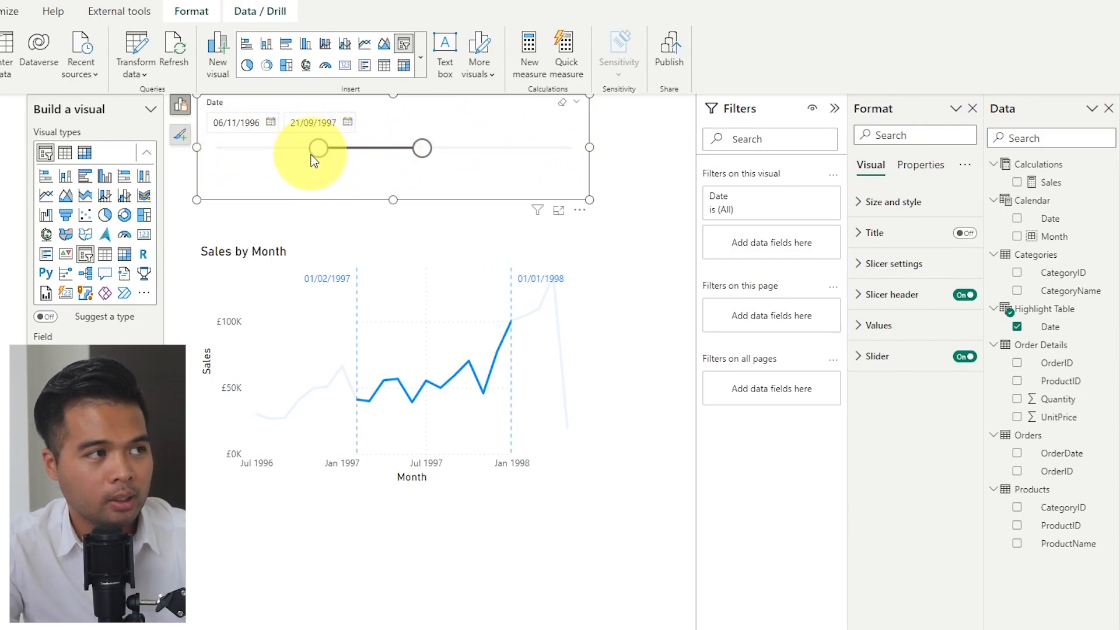
{"action": "left_click_drag", "start_coordinate": [317, 148], "coordinate": [298, 148]}
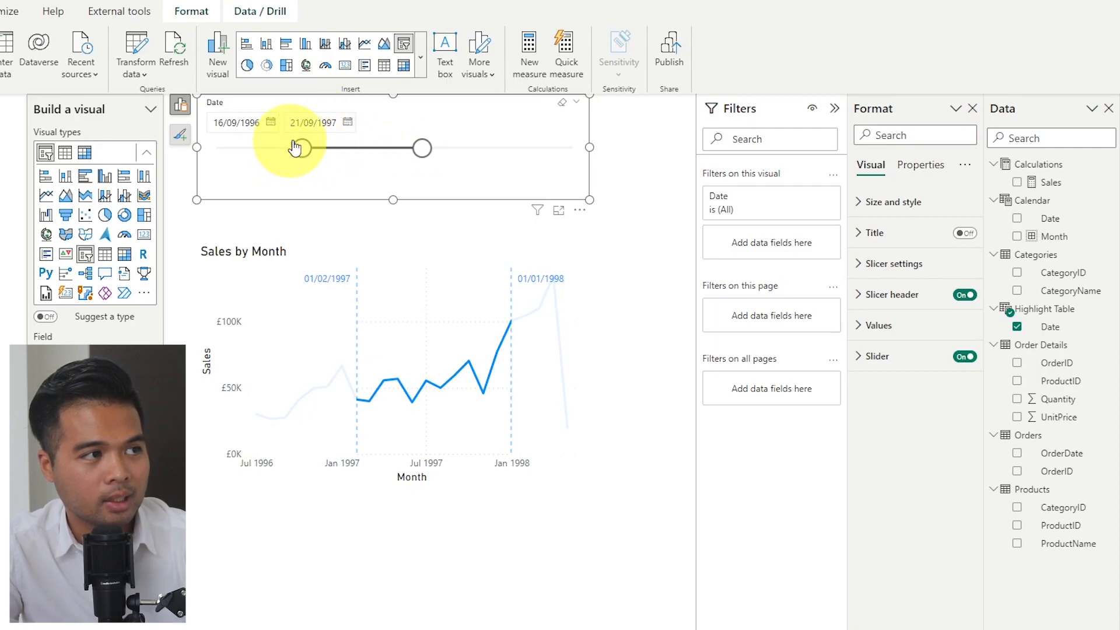
{"action": "mouse_move", "coordinate": [626, 207]}
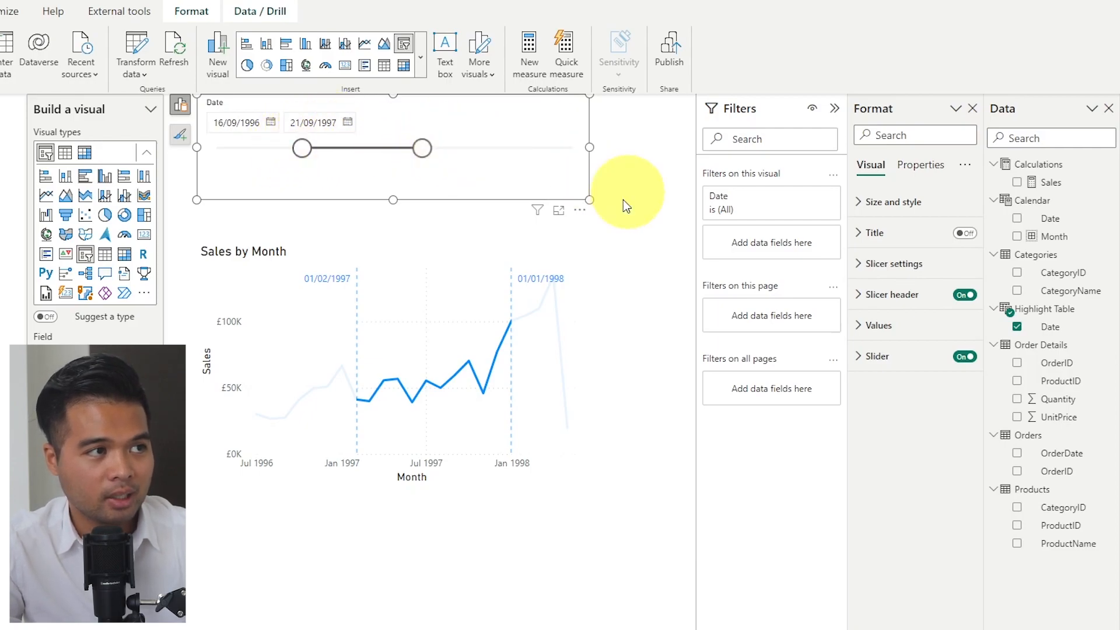
{"action": "mouse_move", "coordinate": [512, 317]}
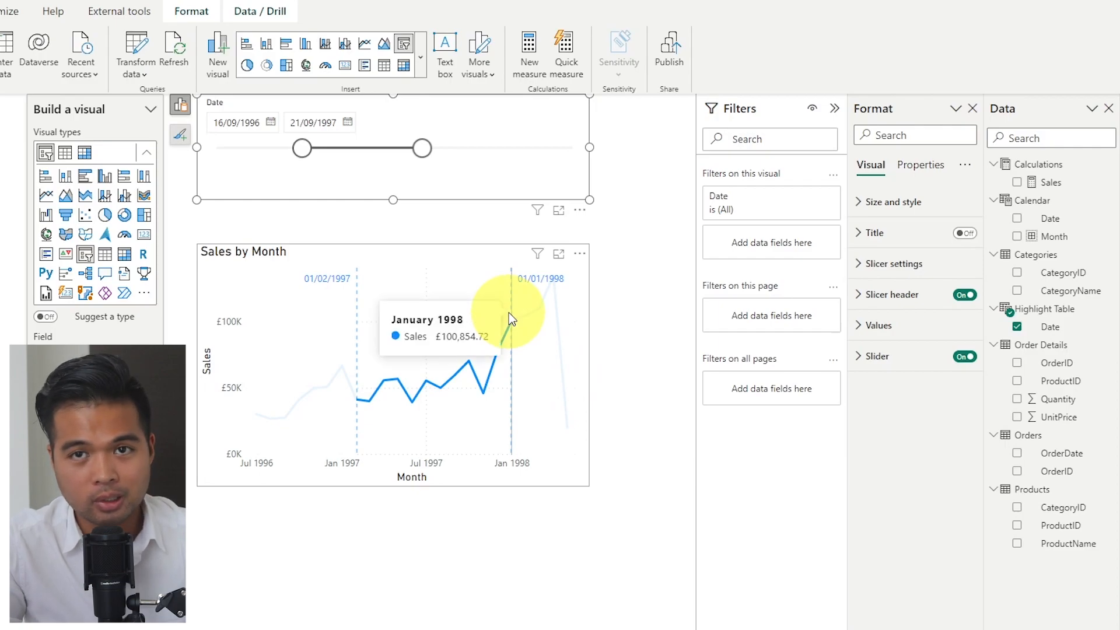
{"action": "mouse_move", "coordinate": [937, 400]}
{"action": "type", "text": "Earlie"}
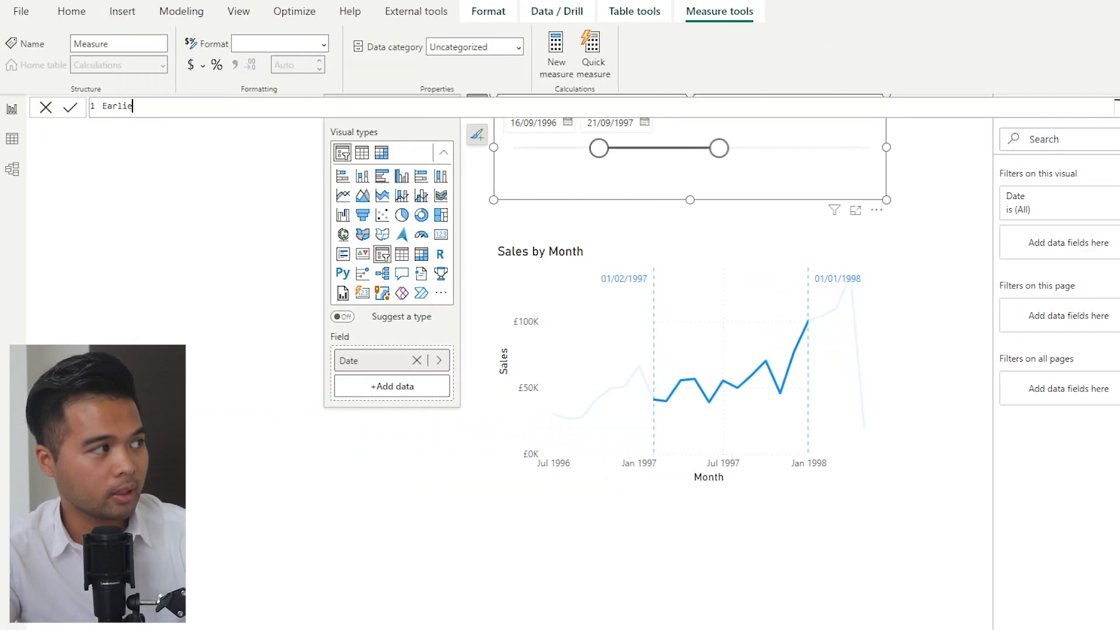
Create measures Earliest = MIN('Highlight Table'[Date]) and Latest = MAX('Highlight Table'[Date])
{"action": "type", "text": "st ="}
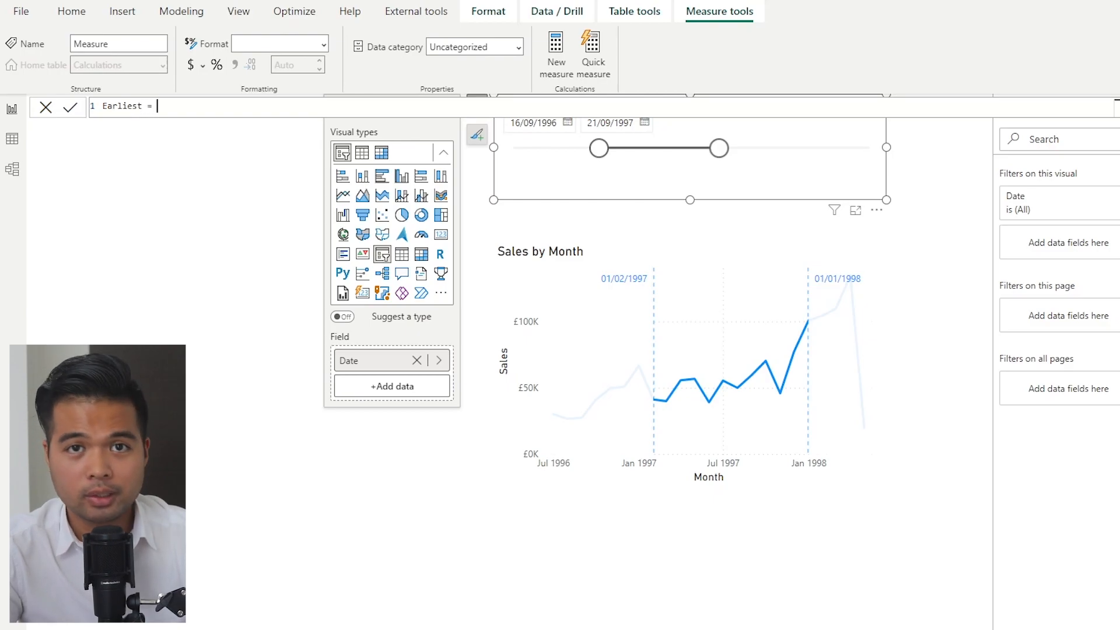
{"action": "type", "text": "MIN("}
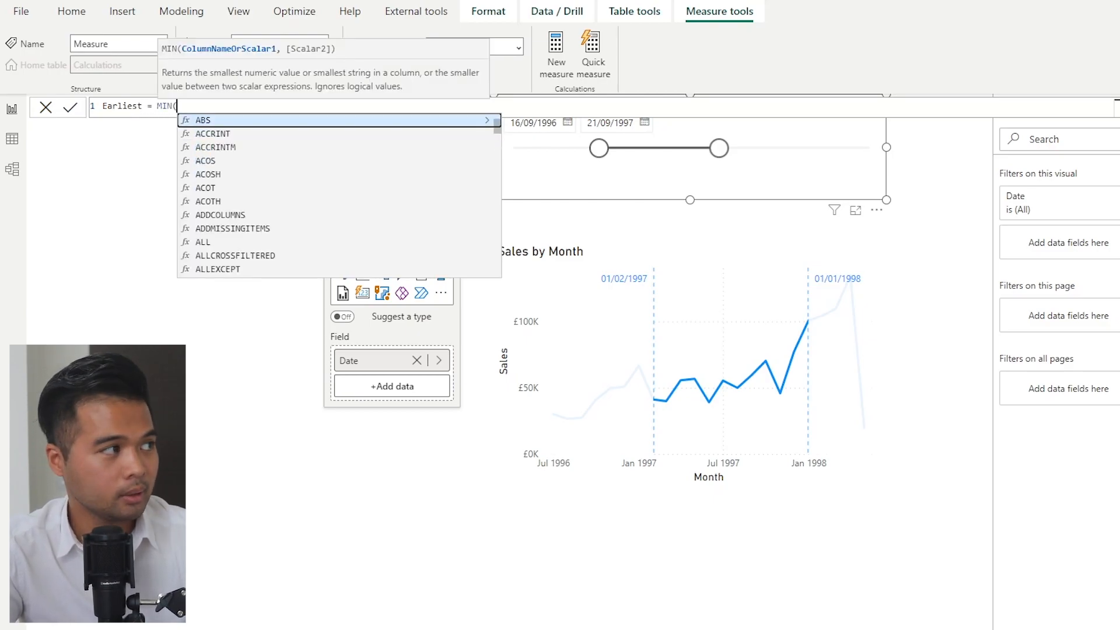
{"action": "type", "text": "Highl"}
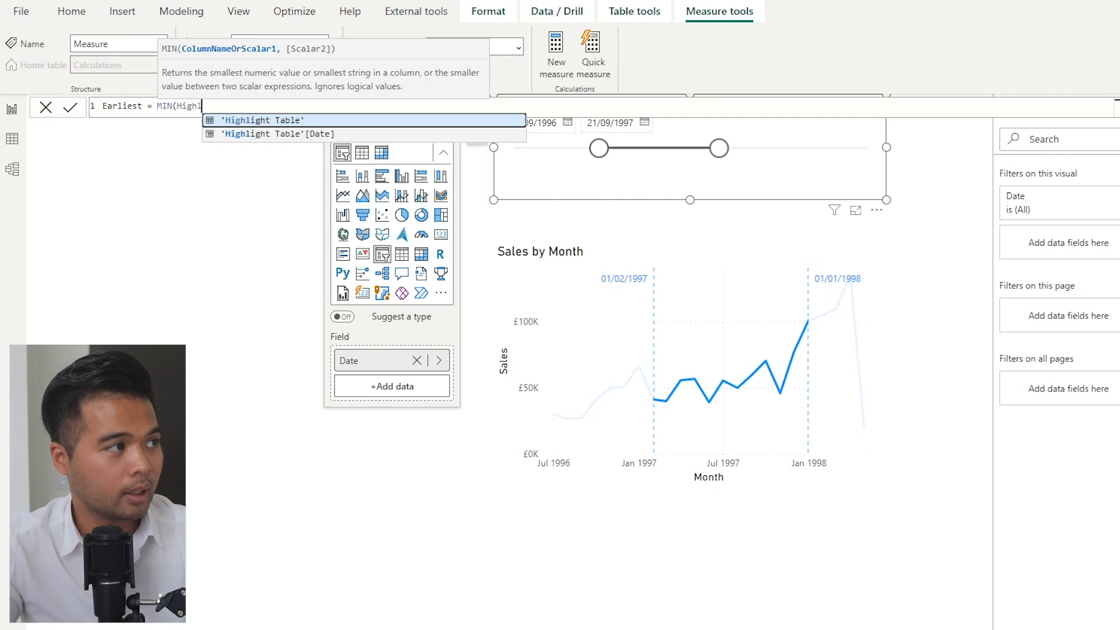
{"action": "left_click", "coordinate": [280, 133]}
{"action": "type", "text": "Latest"}
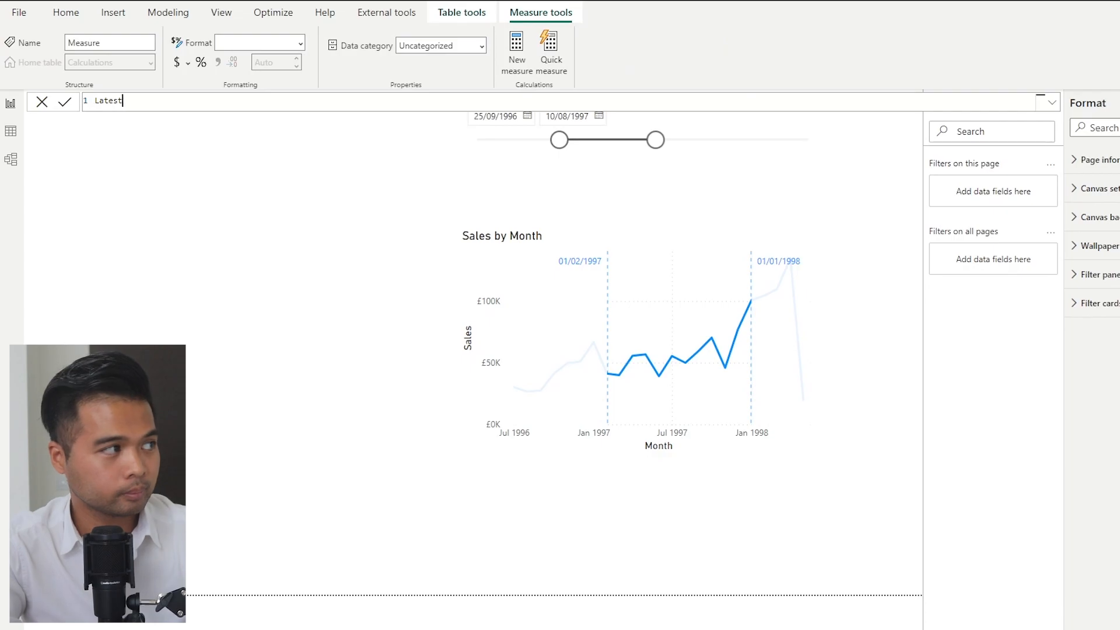
{"action": "type", "text": "= MAX(Highlight Table'[Date"}
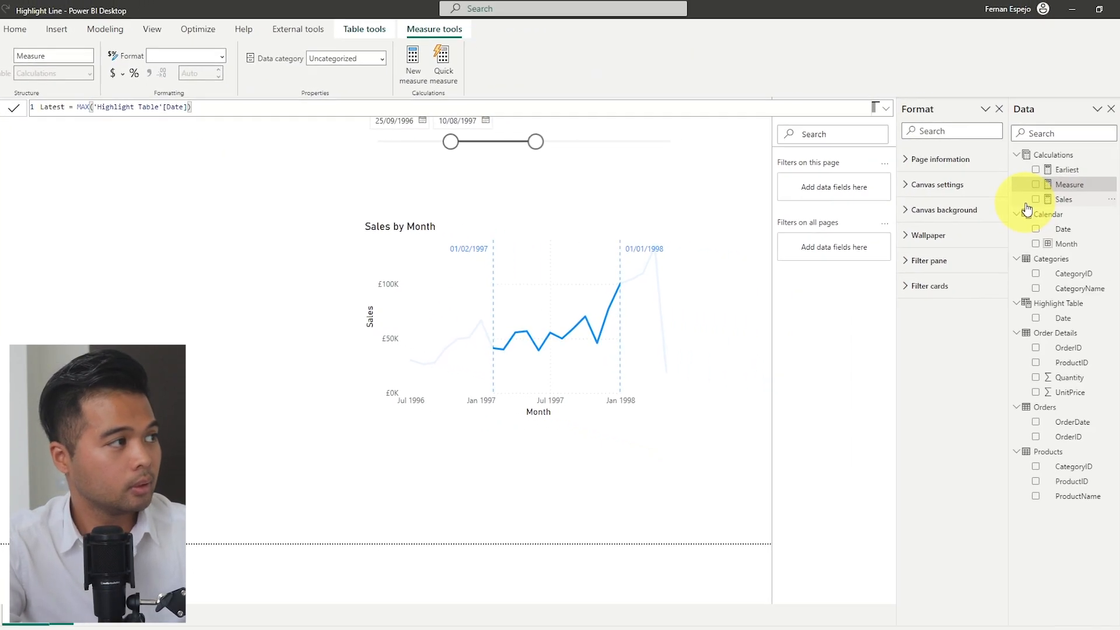
{"action": "left_click", "coordinate": [1068, 183]}
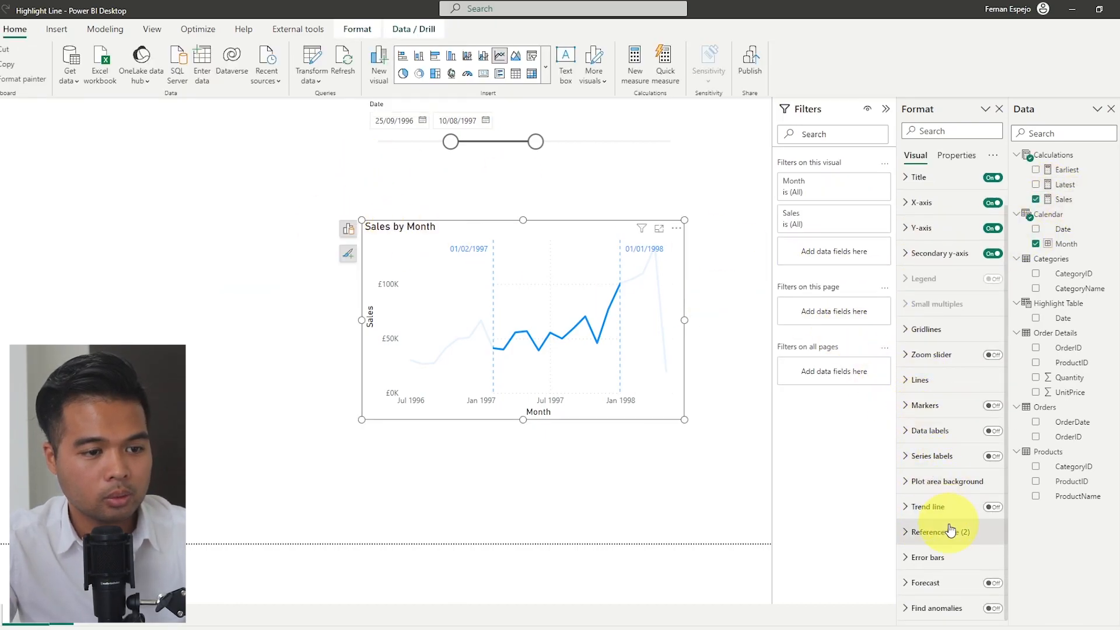
Bind the two reference line values to the Earliest and Latest measures via fx
{"action": "left_click", "coordinate": [938, 533]}
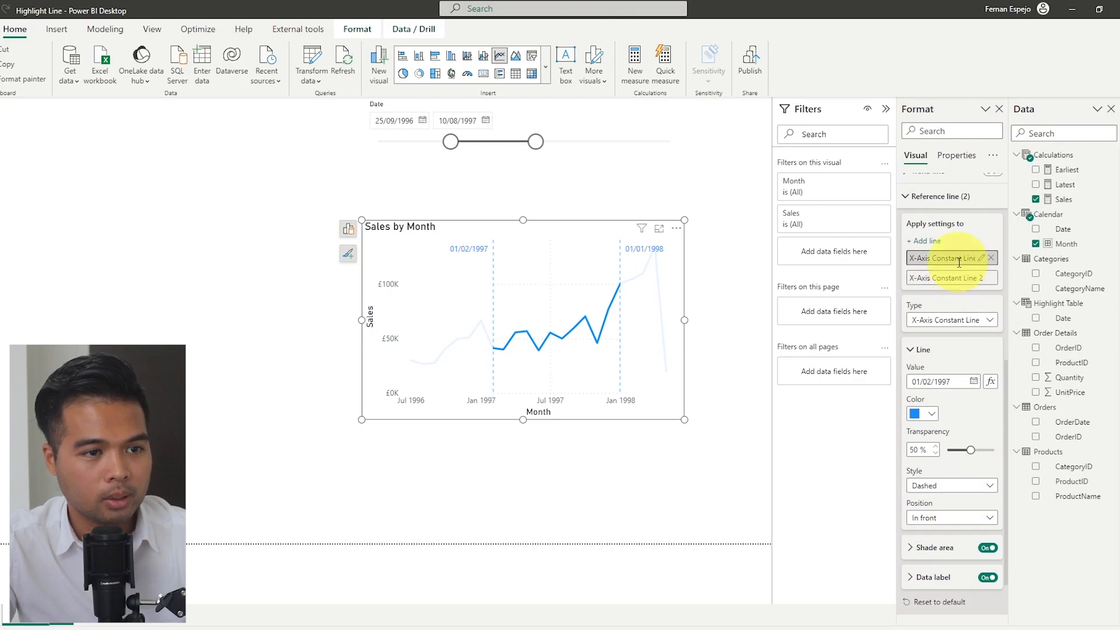
{"action": "mouse_move", "coordinate": [992, 380]}
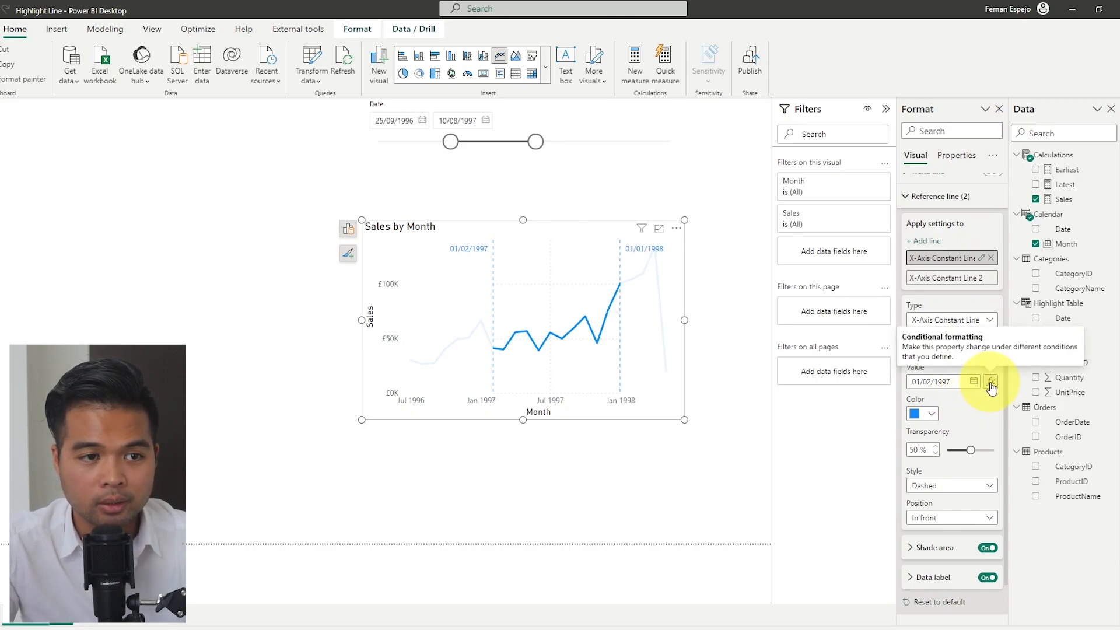
{"action": "left_click", "coordinate": [991, 381]}
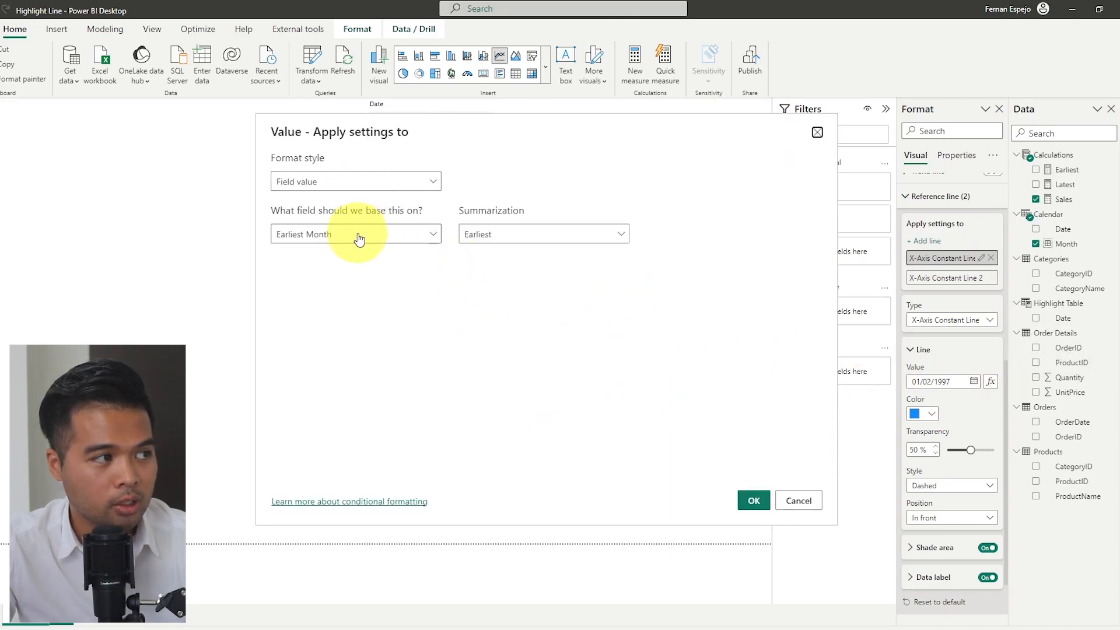
{"action": "left_click", "coordinate": [355, 233]}
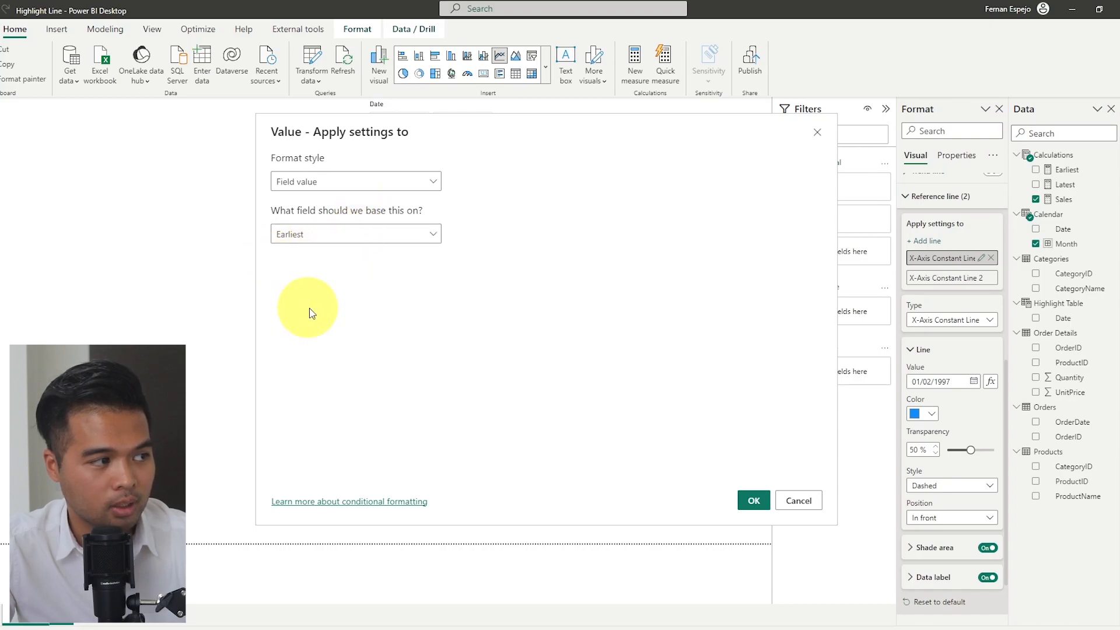
{"action": "left_click", "coordinate": [752, 500]}
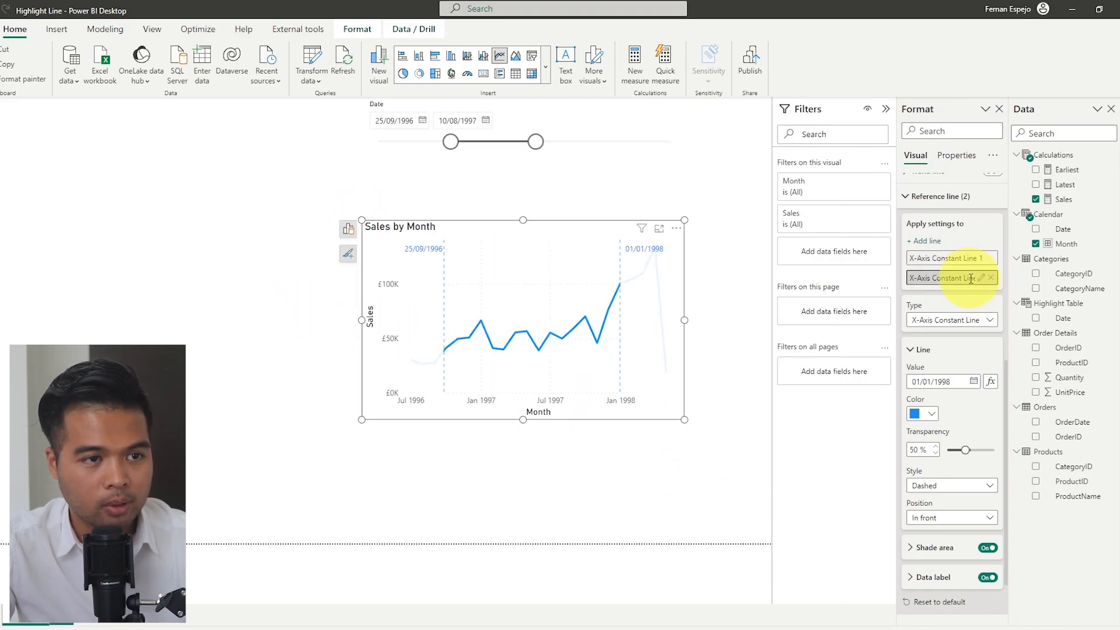
{"action": "left_click", "coordinate": [991, 380]}
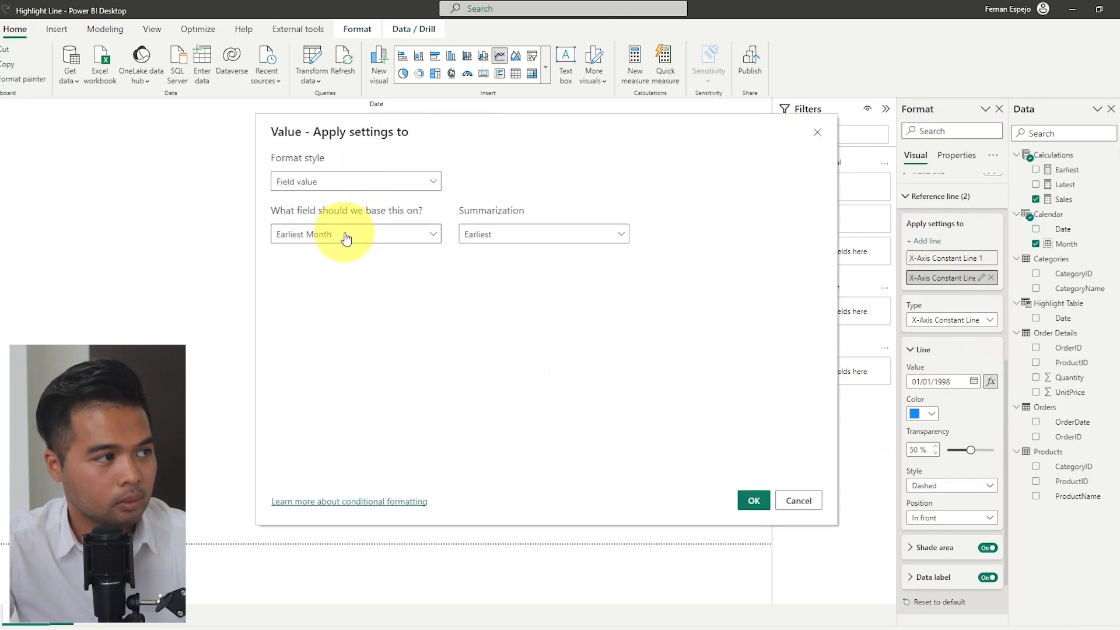
{"action": "left_click", "coordinate": [753, 500]}
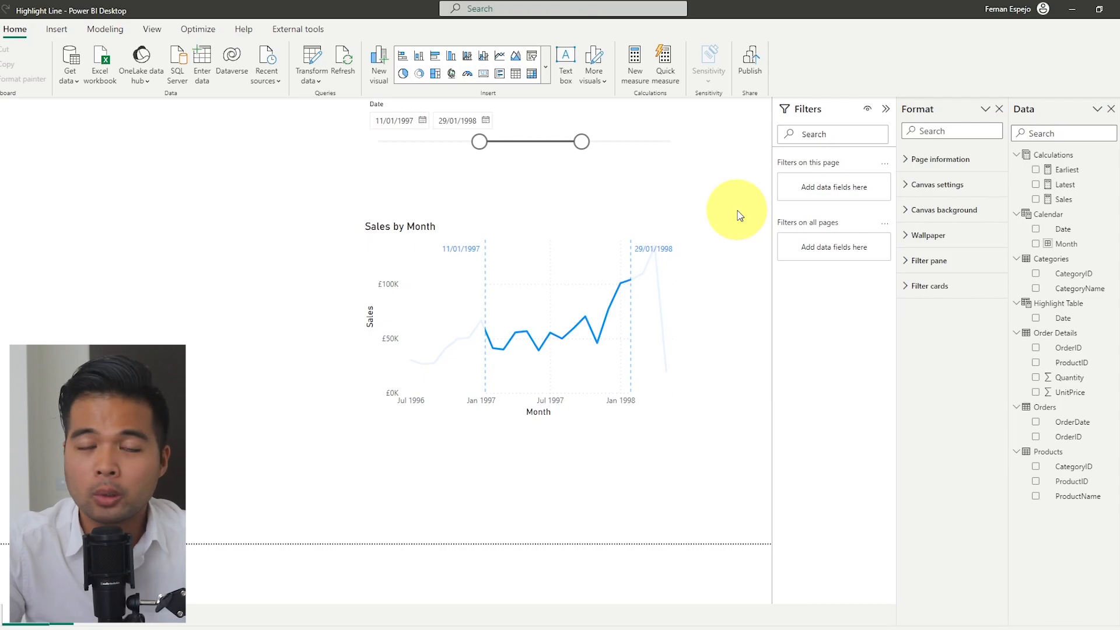
{"action": "mouse_move", "coordinate": [733, 218]}
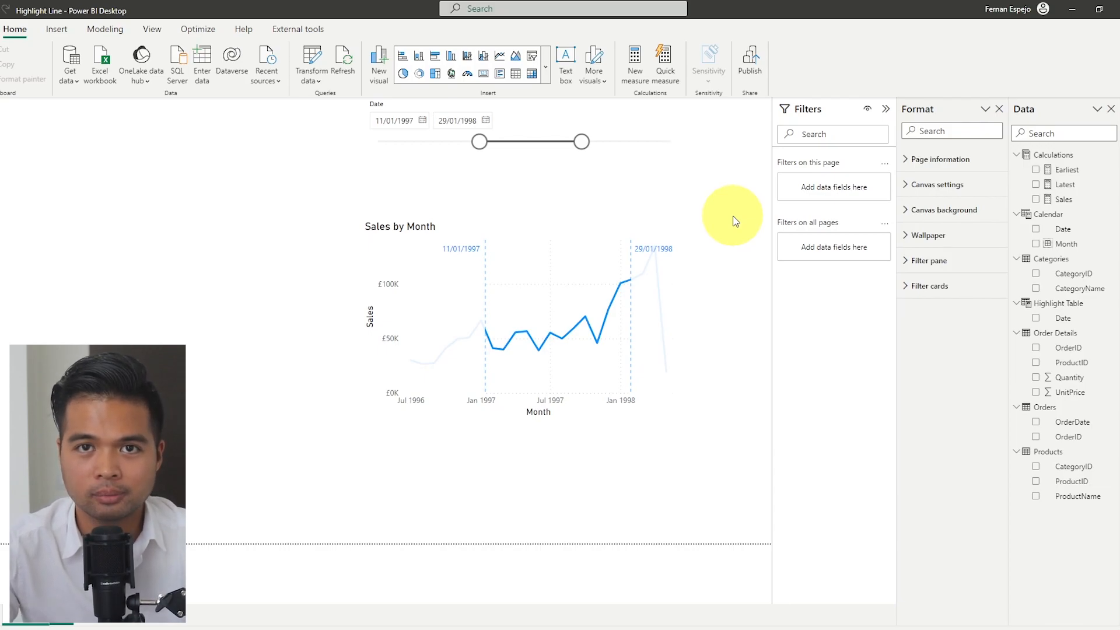
Switch to Model view to see the Calendar, Orders and Highlight Table relationships
{"action": "left_click", "coordinate": [12, 152]}
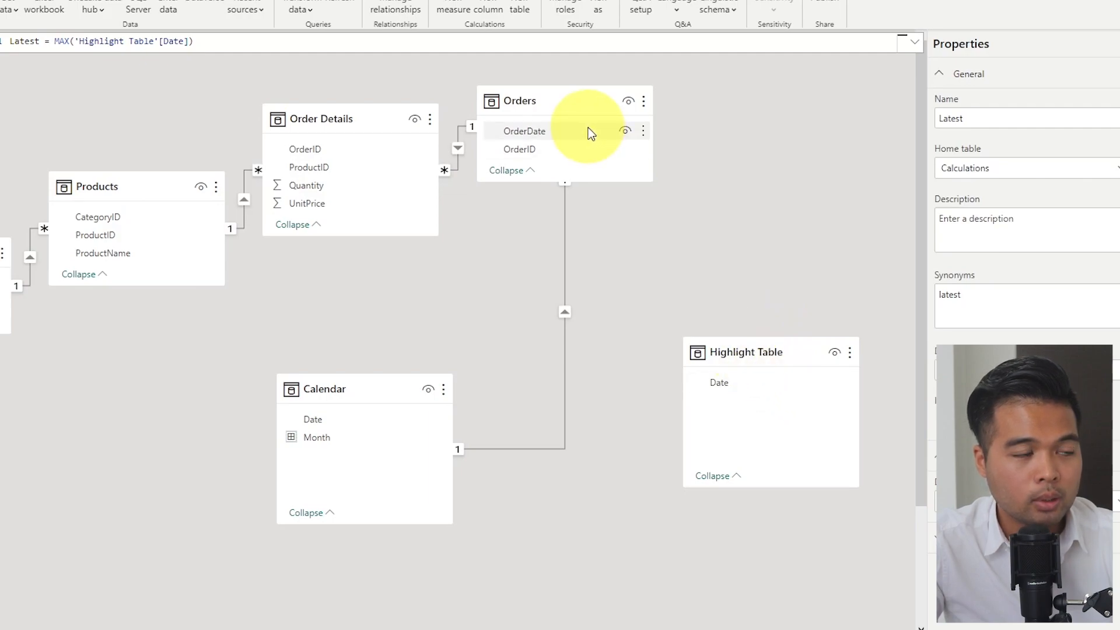
{"action": "mouse_move", "coordinate": [616, 399]}
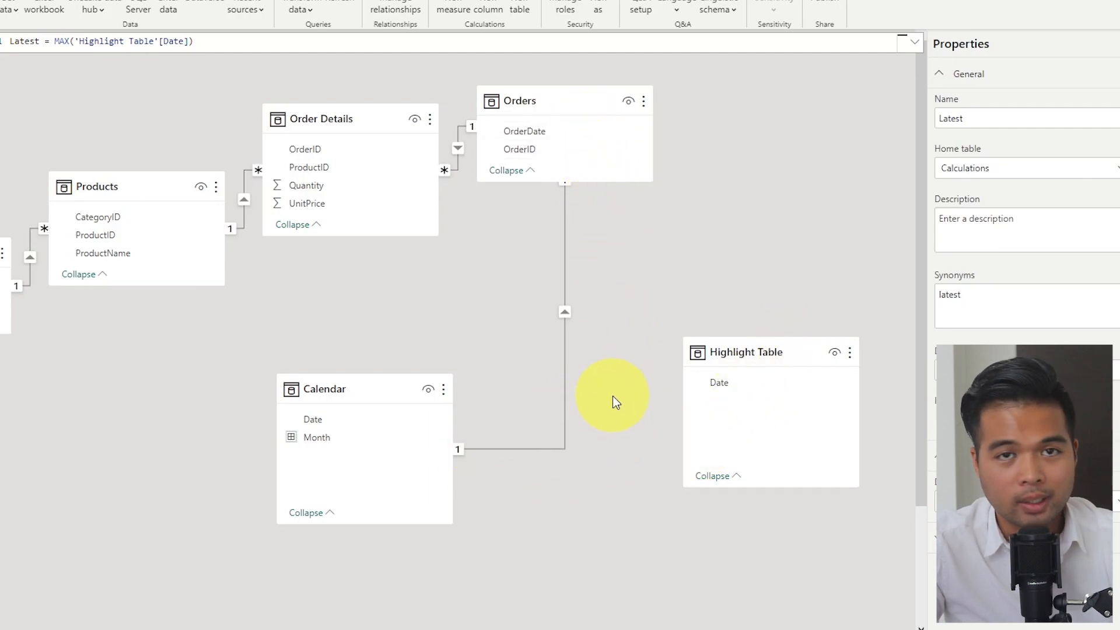
{"action": "mouse_move", "coordinate": [646, 394]}
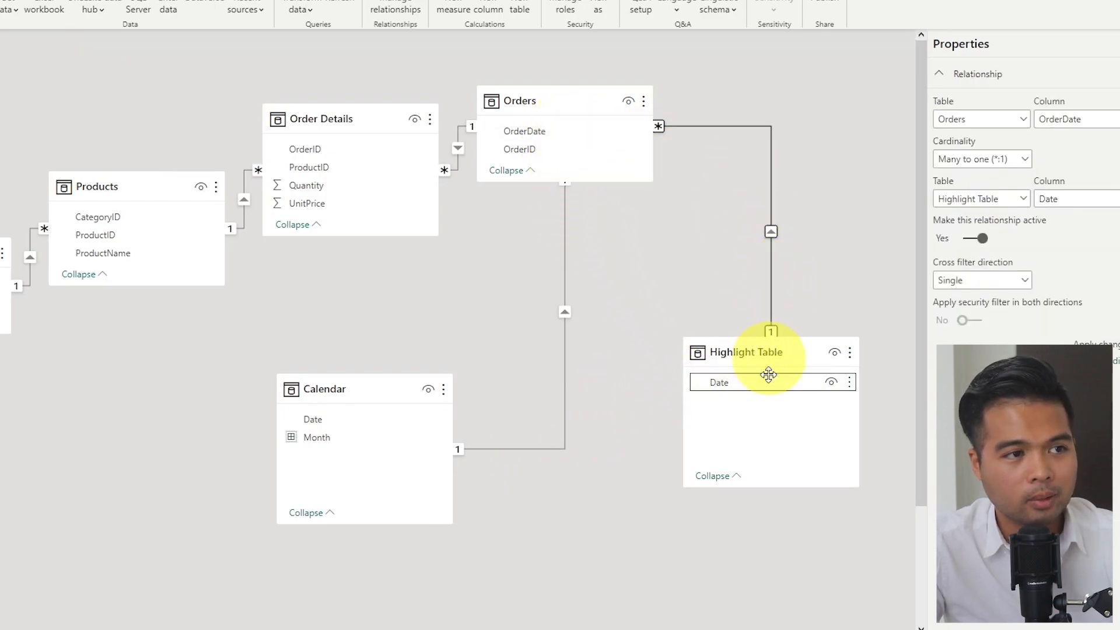
{"action": "mouse_move", "coordinate": [757, 247]}
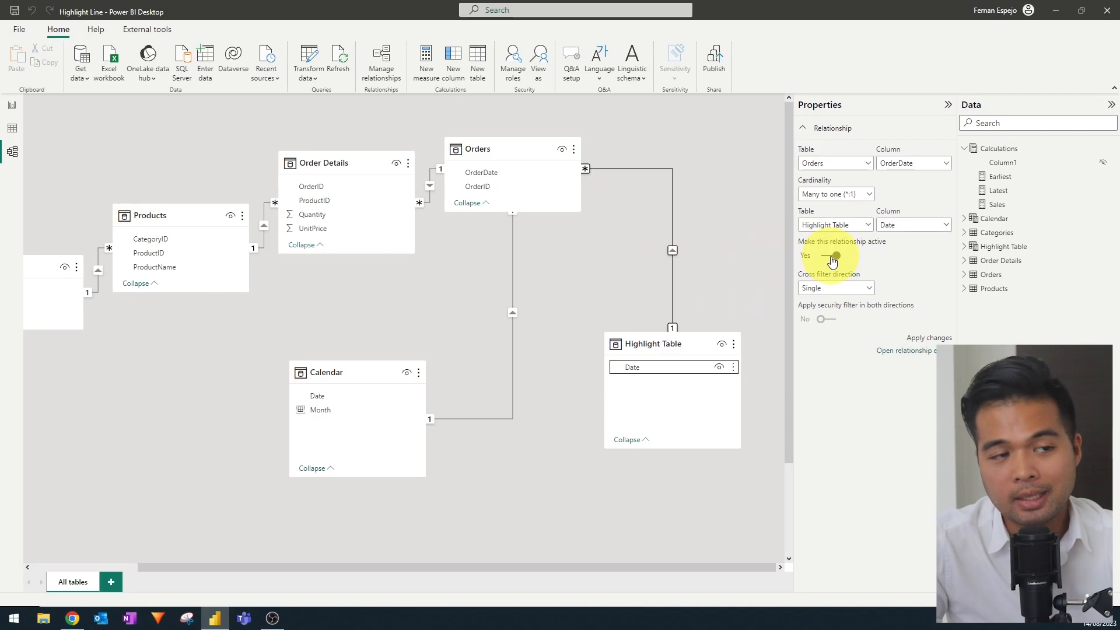
Make the Orders OrderDate to Highlight Table Date relationship inactive so the chart spans all months again
{"action": "left_click", "coordinate": [12, 105]}
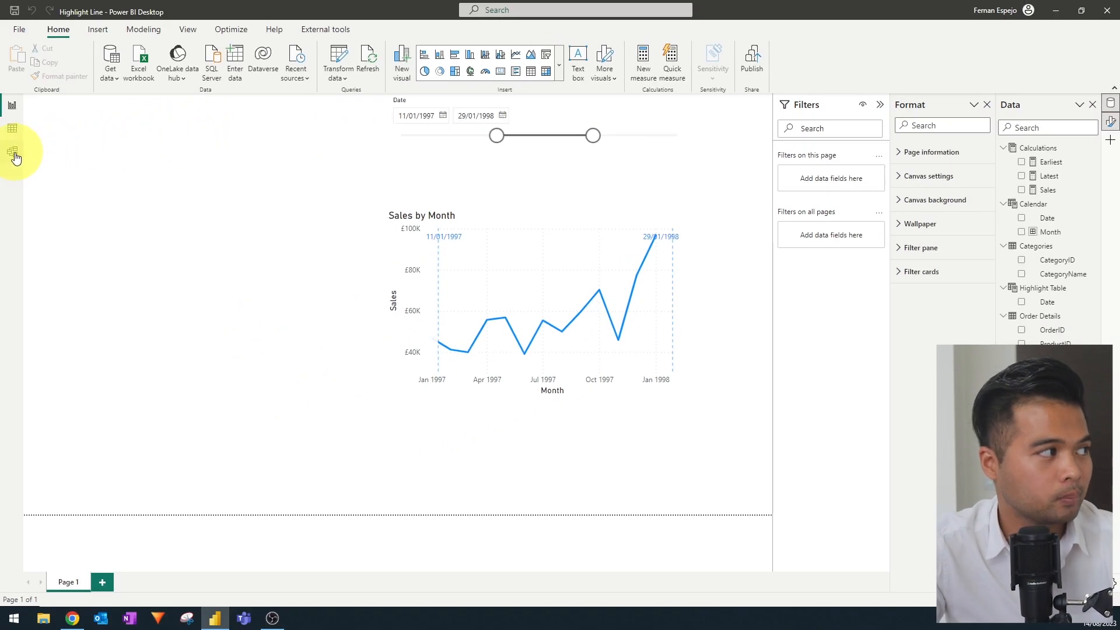
{"action": "left_click", "coordinate": [12, 150]}
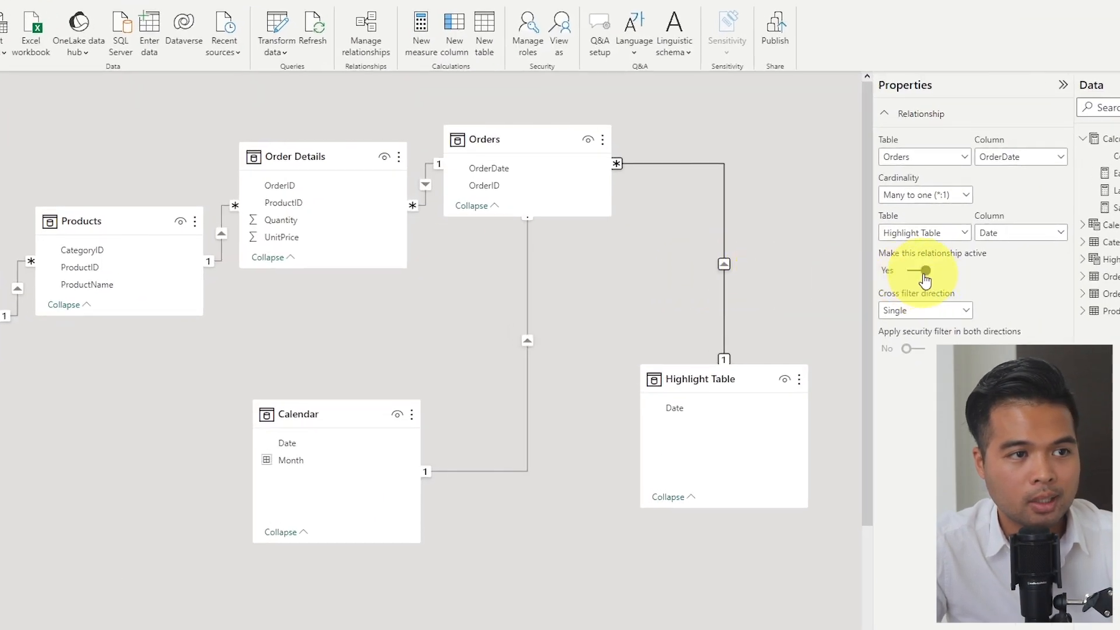
{"action": "left_click", "coordinate": [918, 270]}
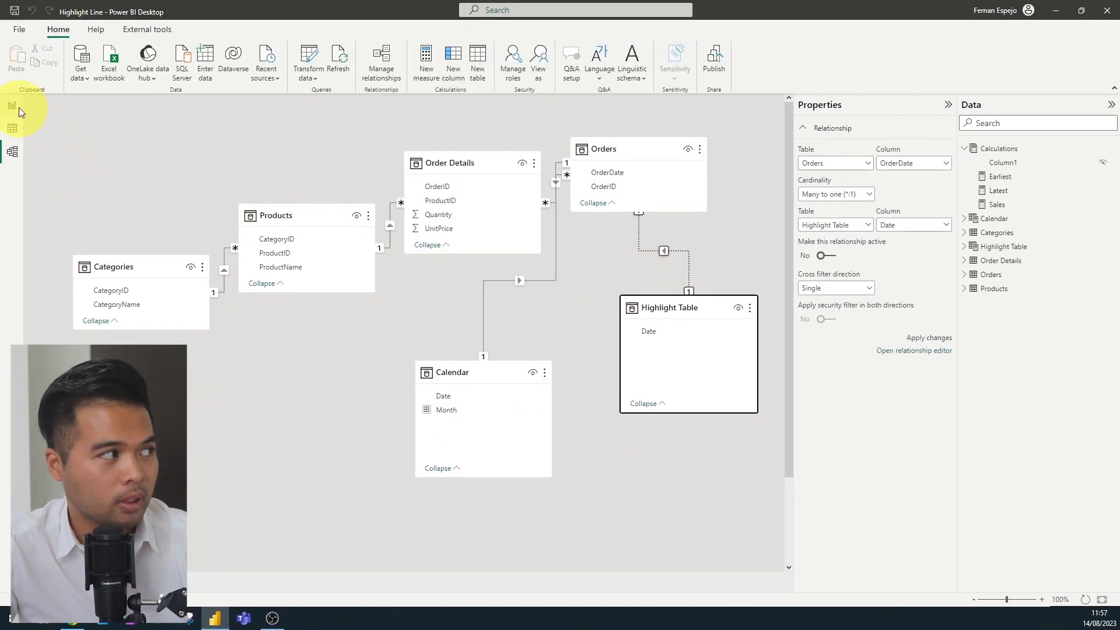
{"action": "left_click", "coordinate": [12, 106]}
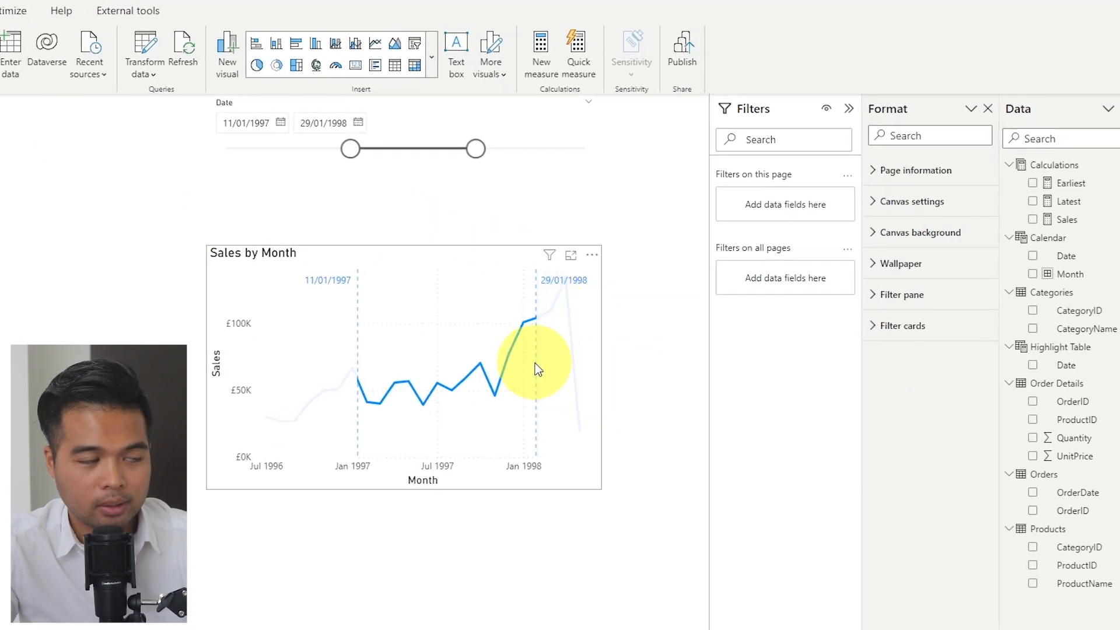
{"action": "mouse_move", "coordinate": [498, 541]}
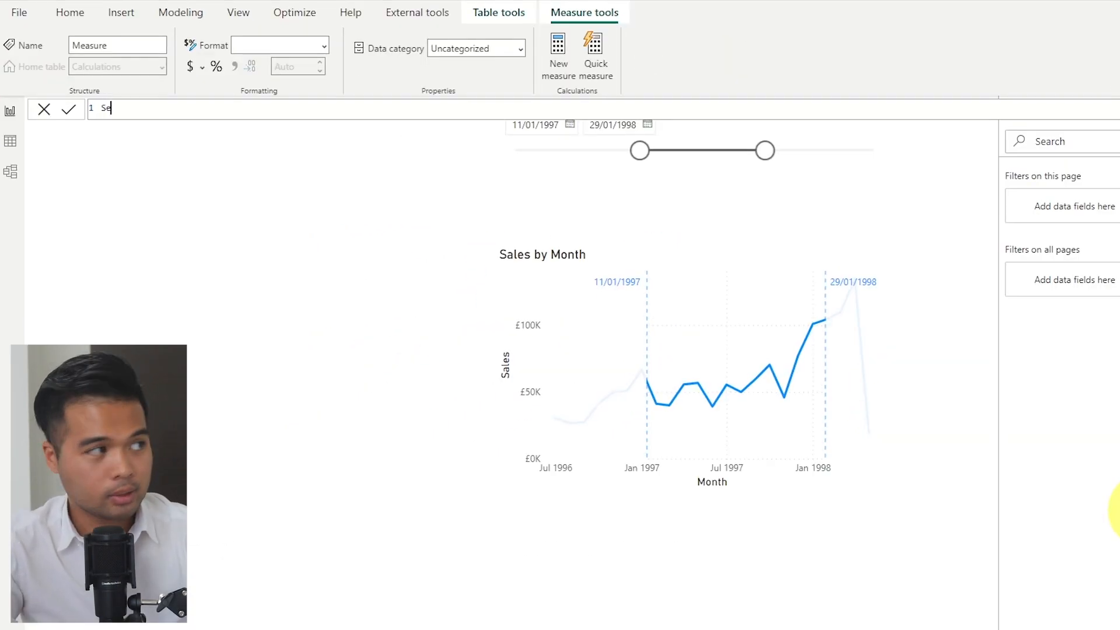
Create Selected Sales = CALCULATE([Sales], USERELATIONSHIP('Highlight Table'[Date], Orders[OrderDate])) and commit it
{"action": "type", "text": "Selected Sales ="}
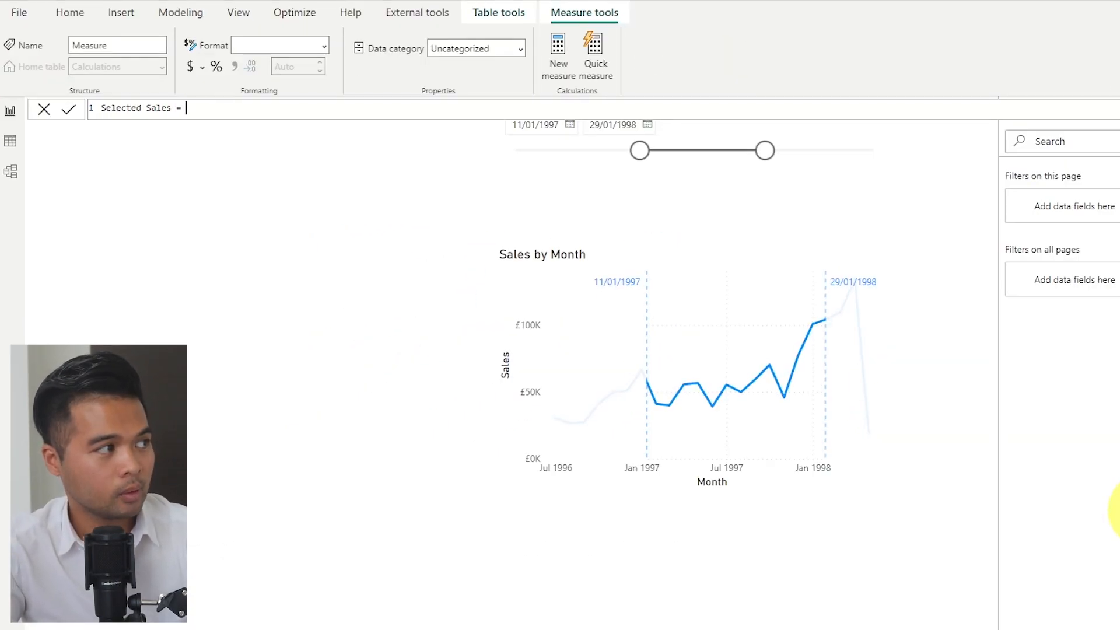
{"action": "type", "text": "CALCULATE("}
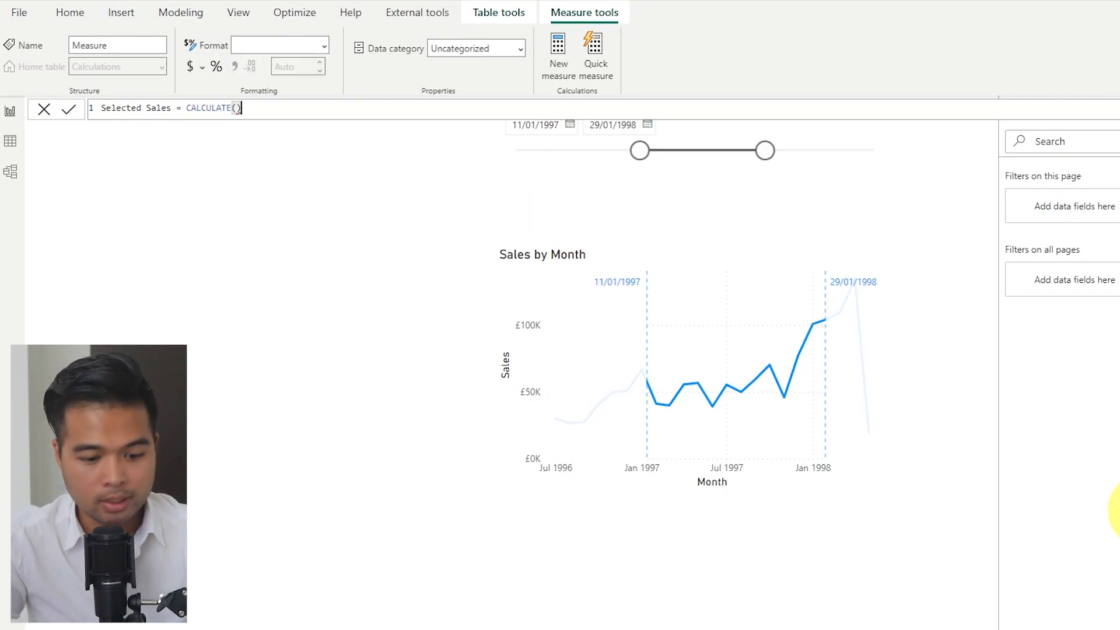
{"action": "type", "text": "[Sales]"}
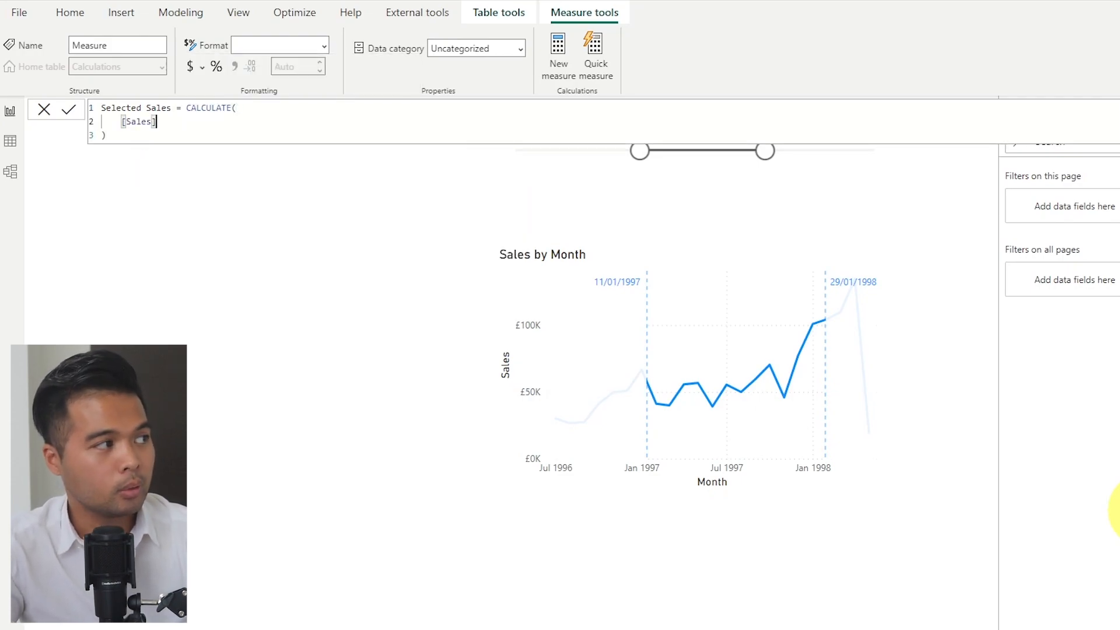
{"action": "type", "text": ","}
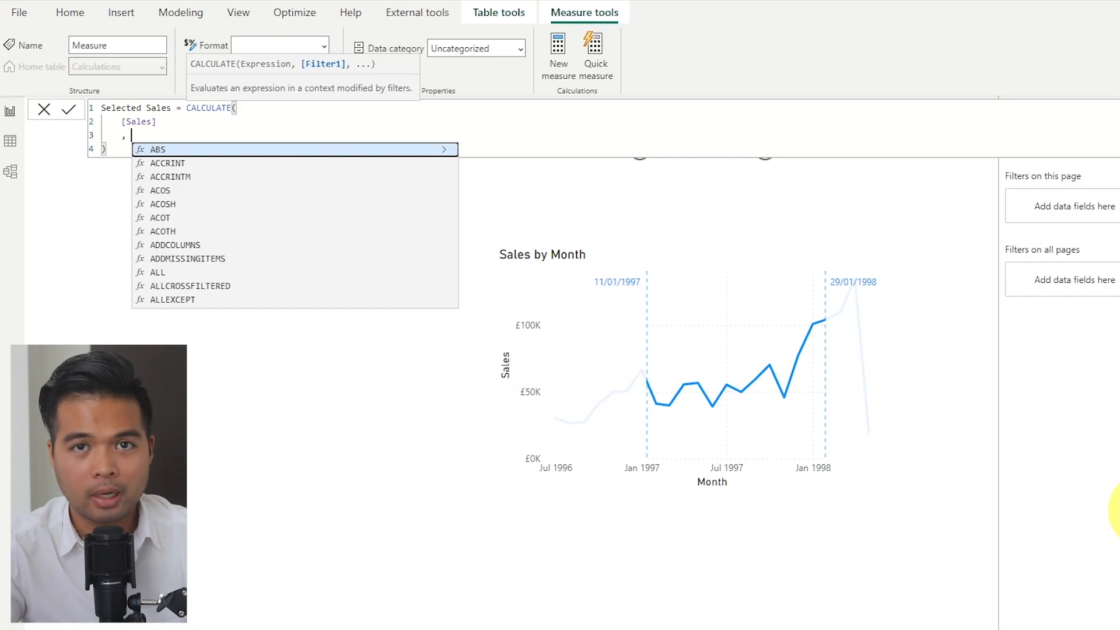
{"action": "type", "text": "USERELATIONSHIP('Highlight Table'[Date], Order"}
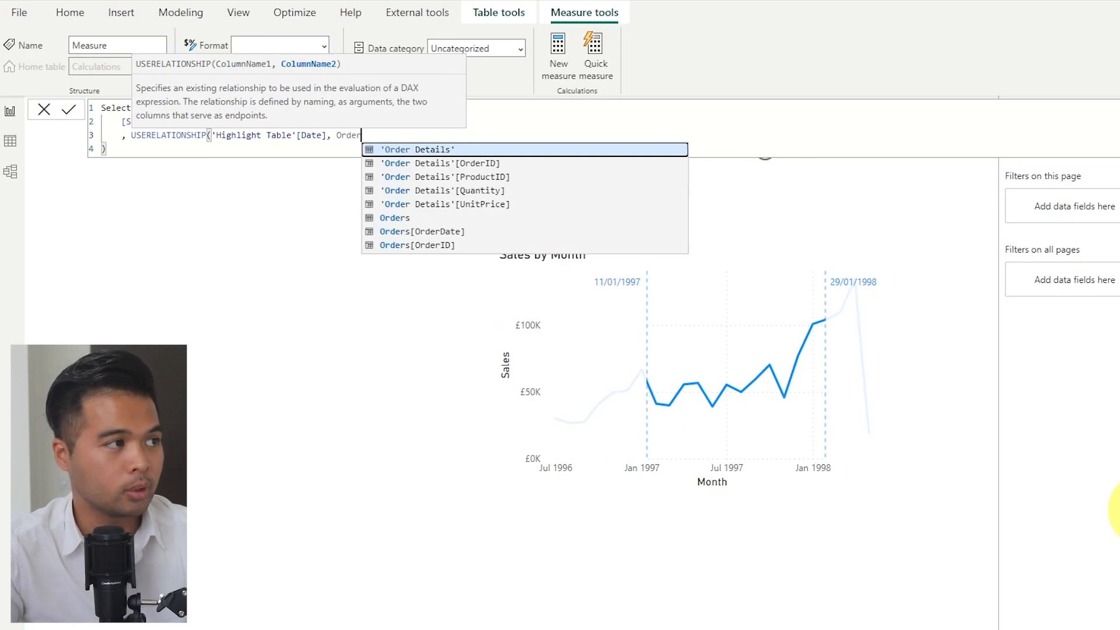
{"action": "left_click", "coordinate": [421, 231]}
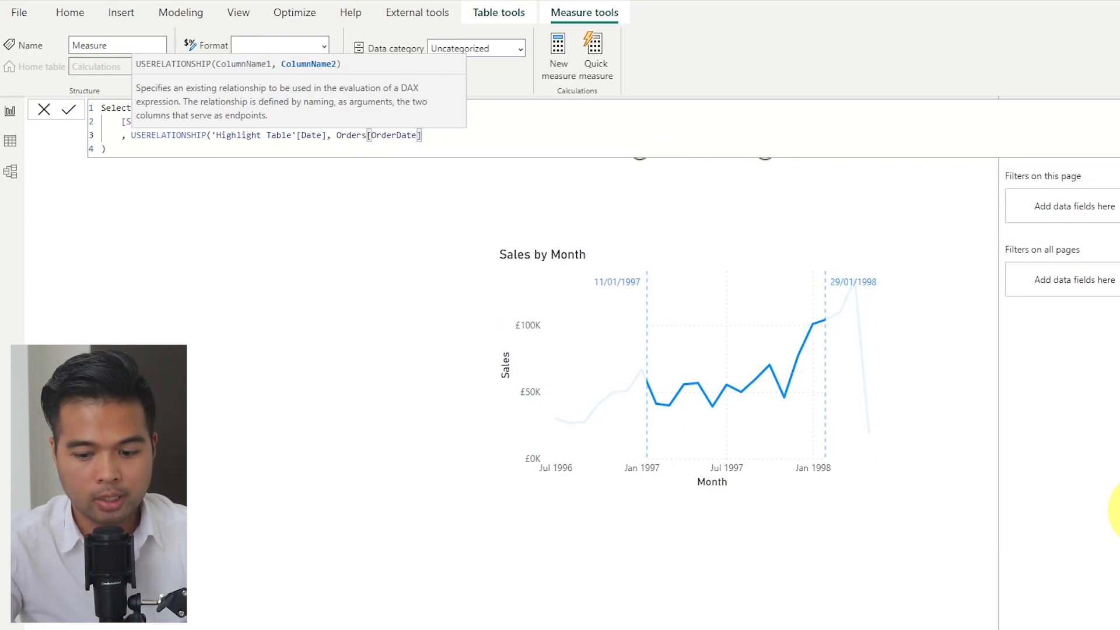
{"action": "left_click", "coordinate": [70, 109]}
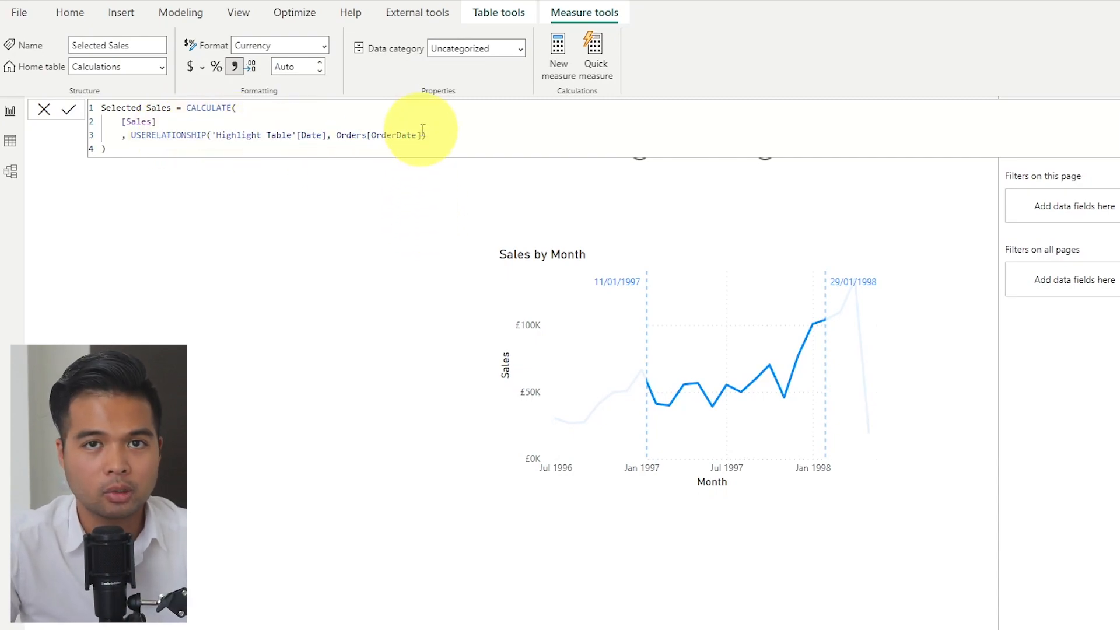
{"action": "mouse_move", "coordinate": [486, 122]}
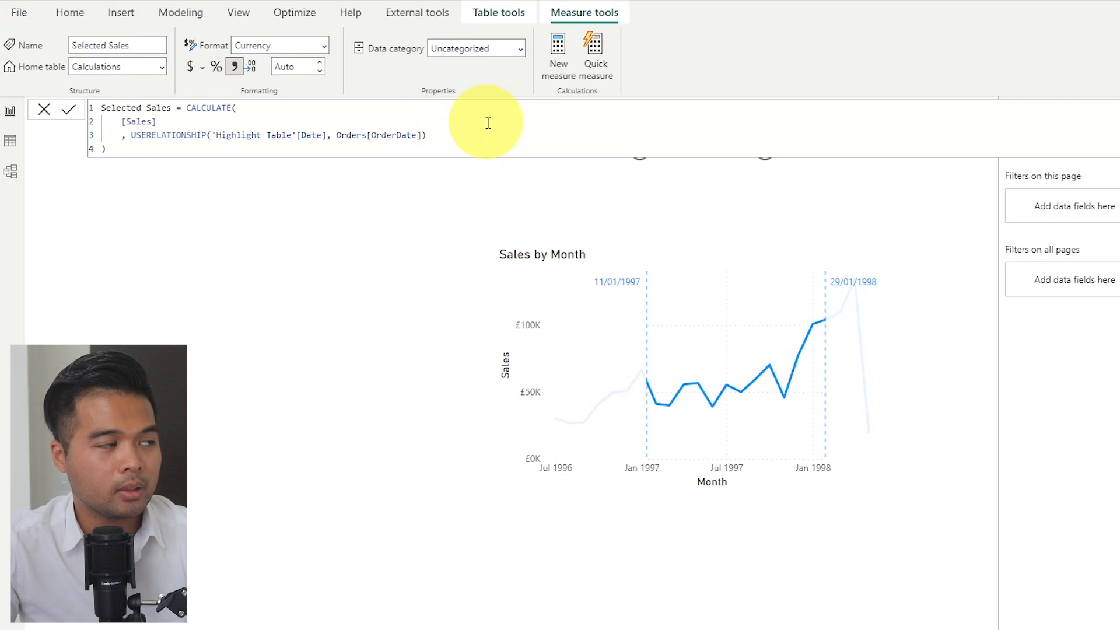
{"action": "mouse_move", "coordinate": [480, 141]}
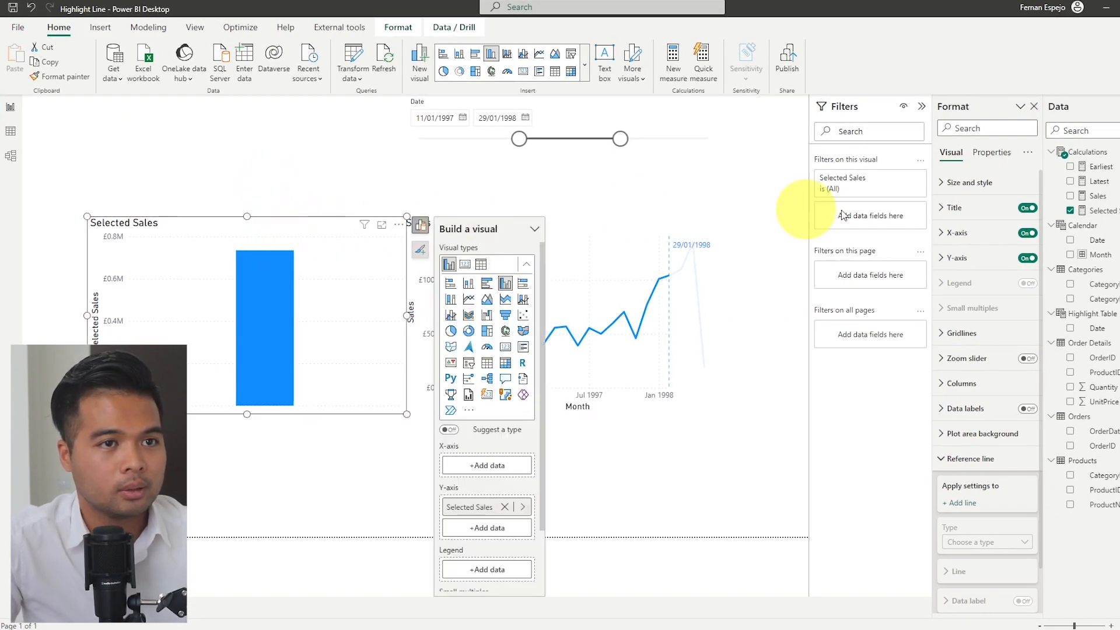
Change the Selected Sales visual into a Card beside the Sales by Month chart
{"action": "left_click", "coordinate": [466, 264]}
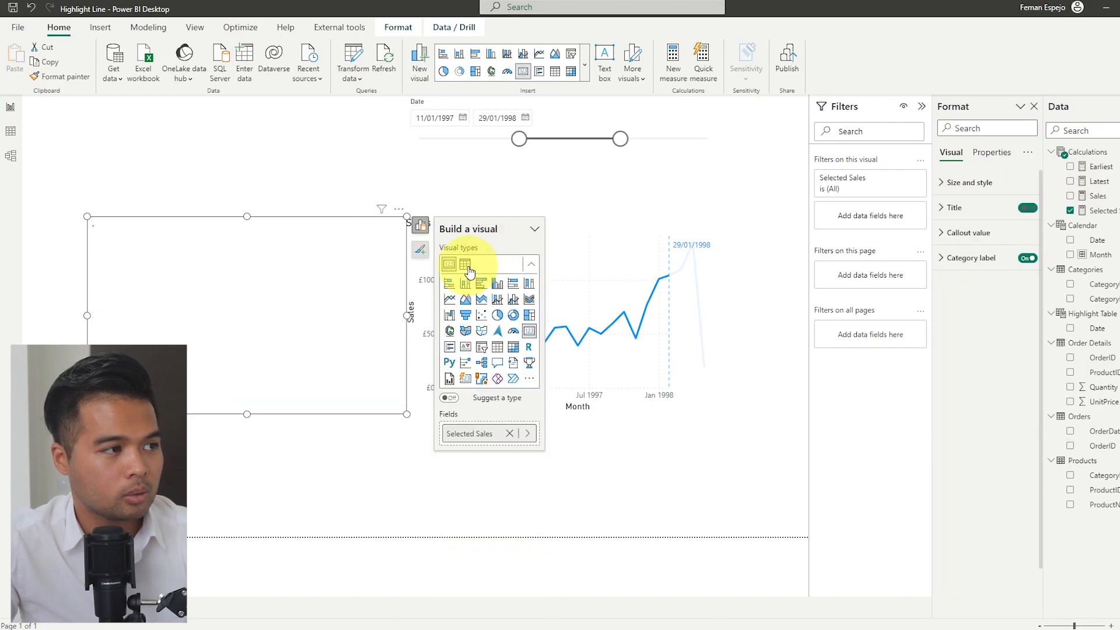